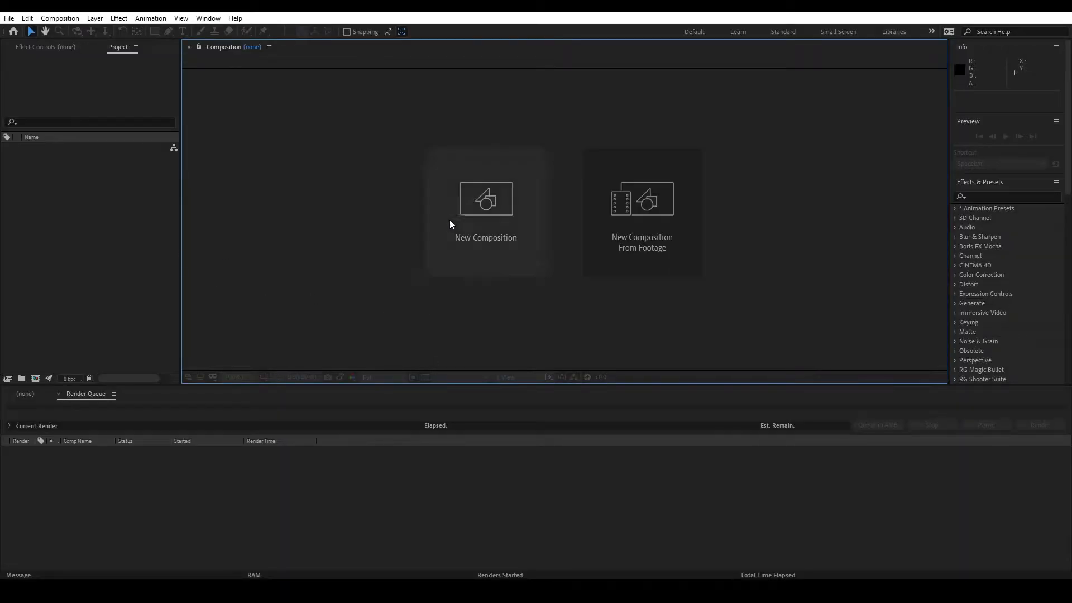
# Create a new 1920×1080 composition at 23.976 fps and name it Depth_Tutorial
pyautogui.click(485, 206)
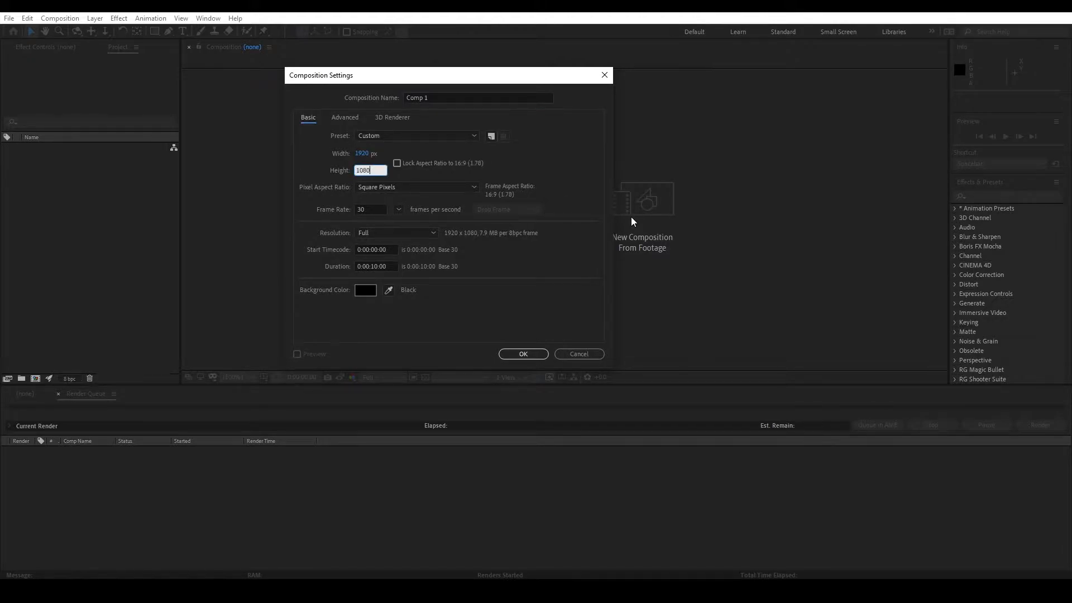
pyautogui.click(397, 209)
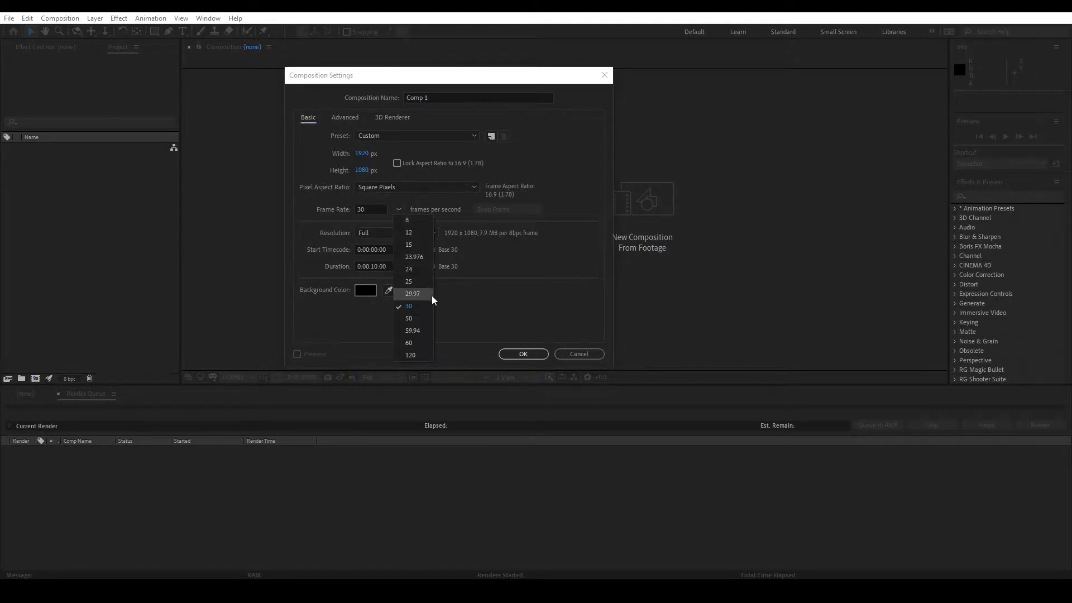
pyautogui.click(413, 256)
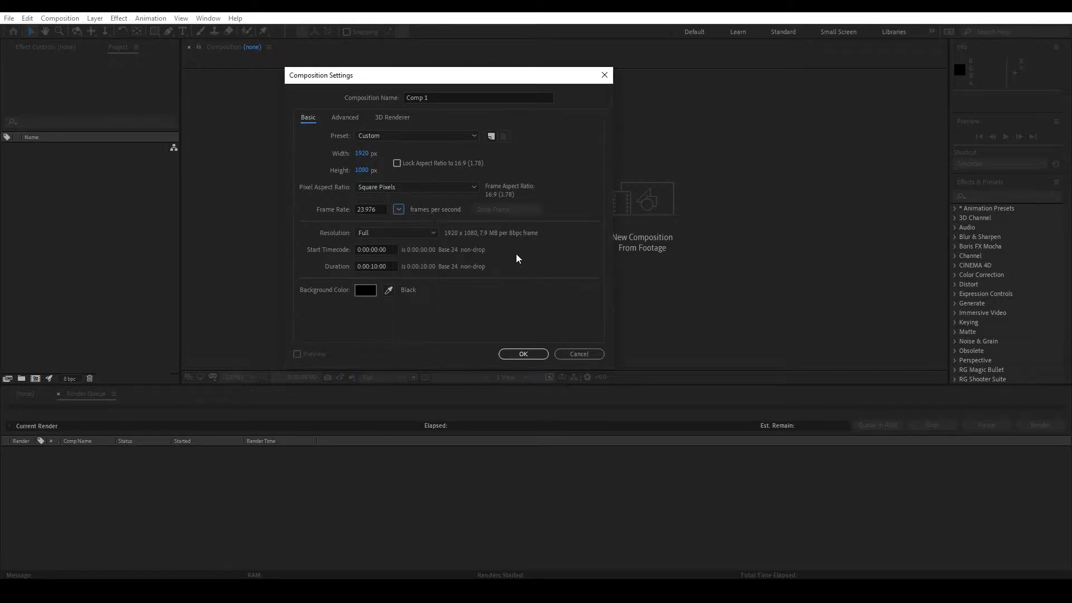
pyautogui.tripleClick(478, 97)
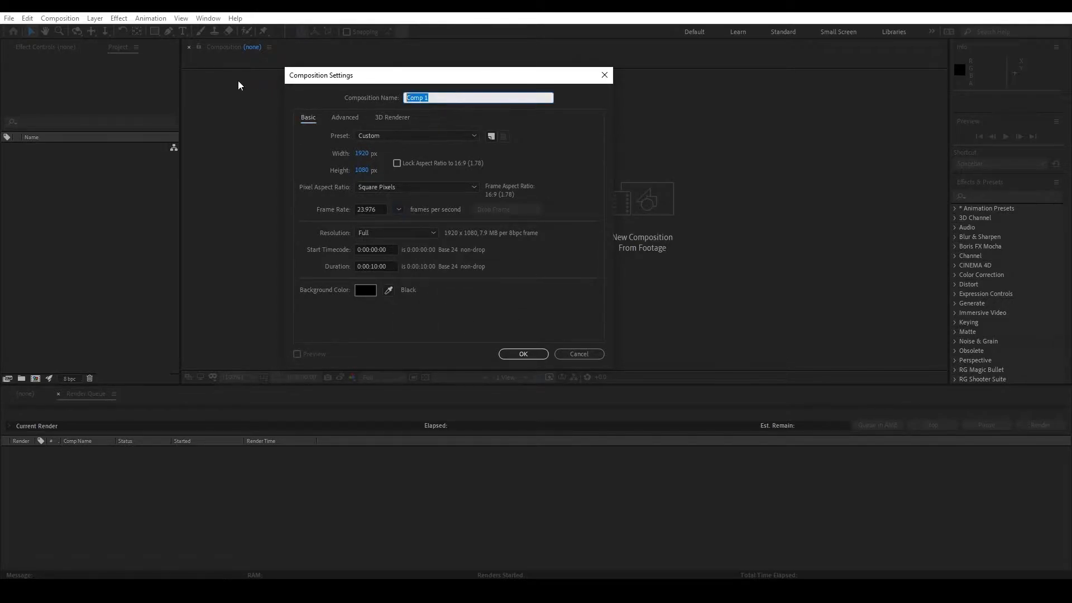
pyautogui.write('D')
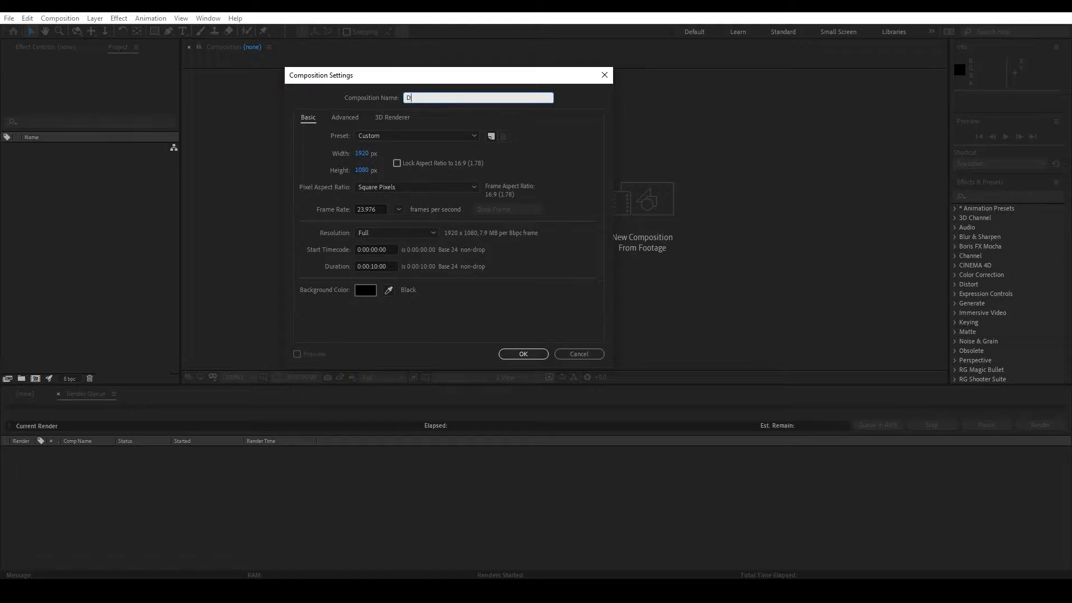
pyautogui.click(522, 353)
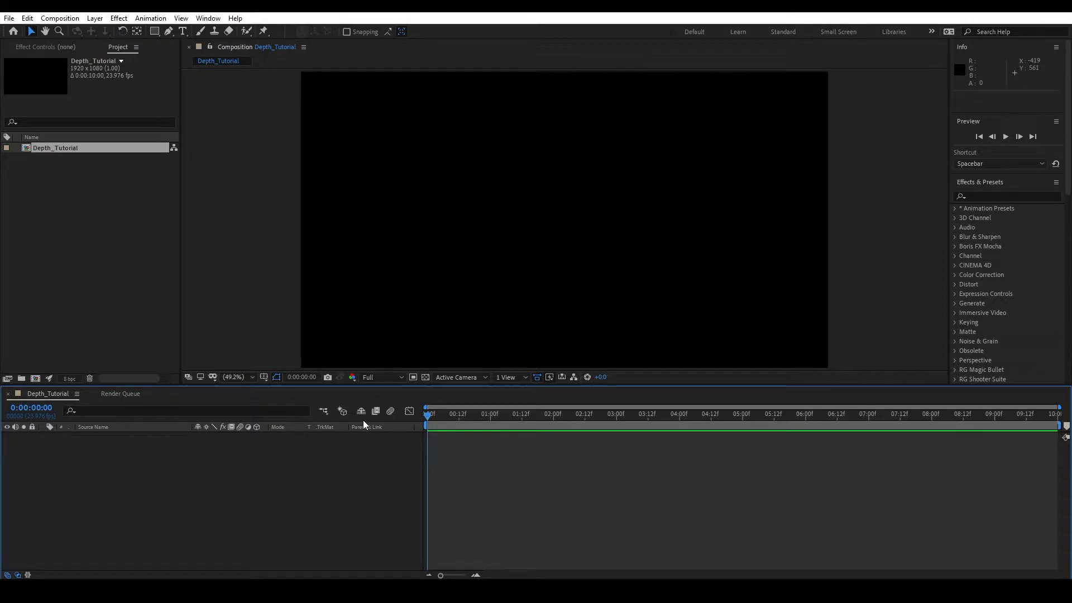
pyautogui.moveTo(417, 482)
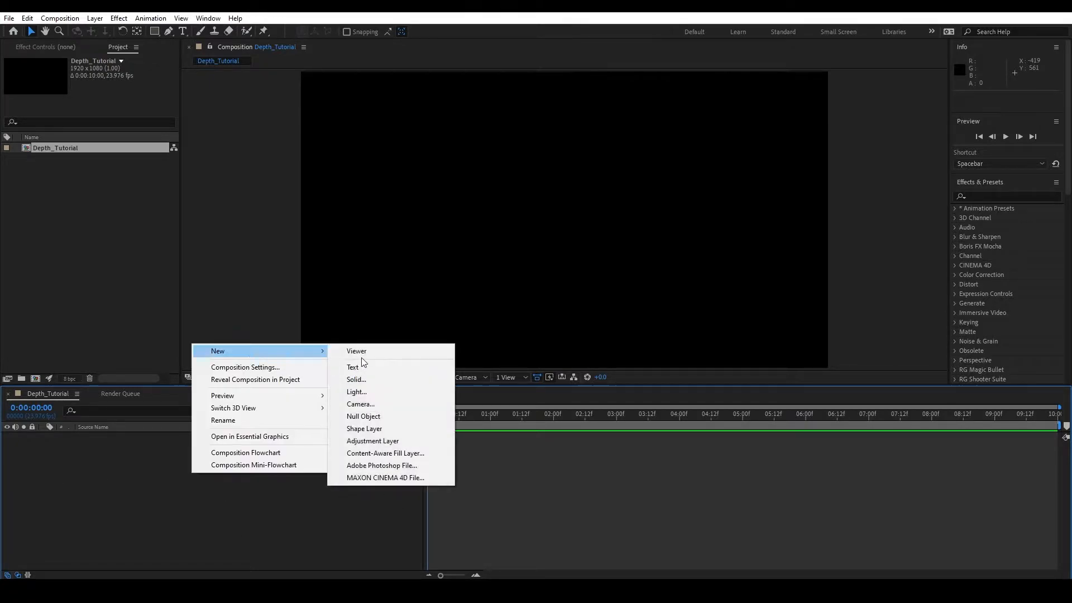
# Add a white text layer reading TEXT and centre it with the Align panel
pyautogui.click(353, 367)
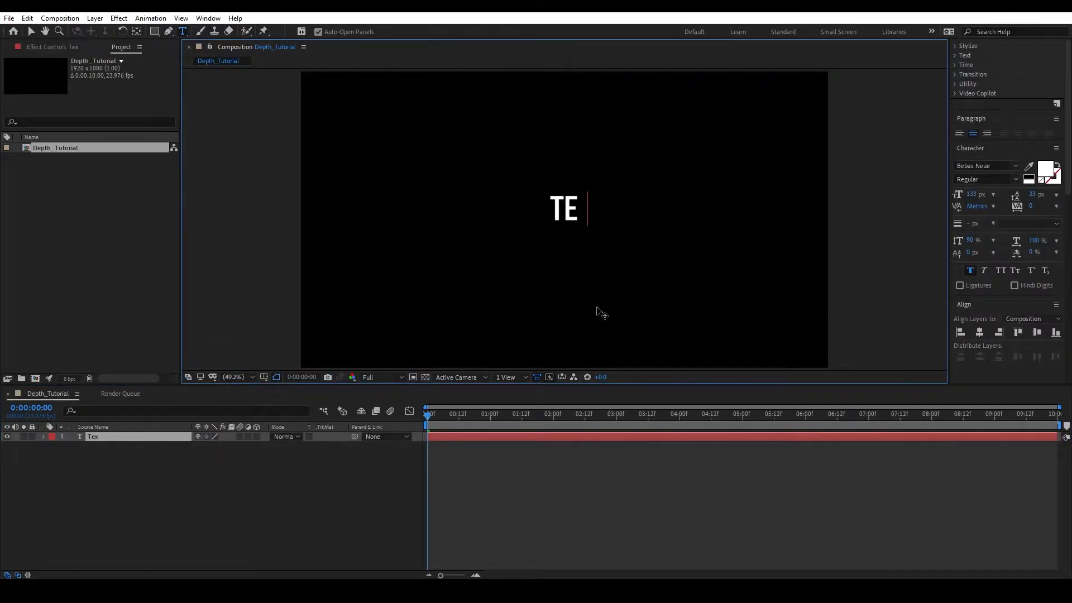
pyautogui.write('XT')
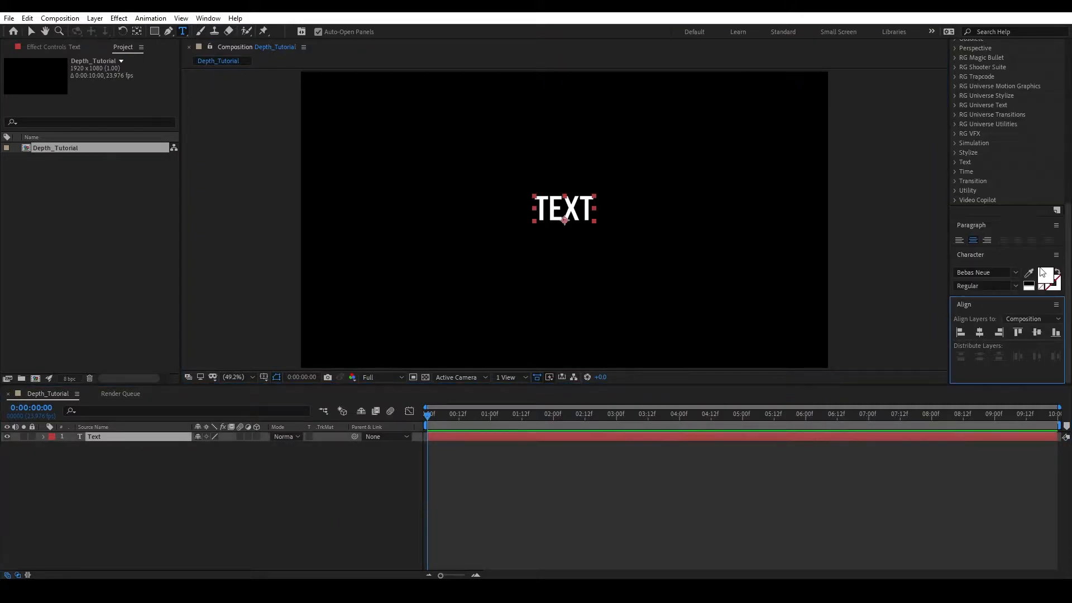
pyautogui.click(170, 522)
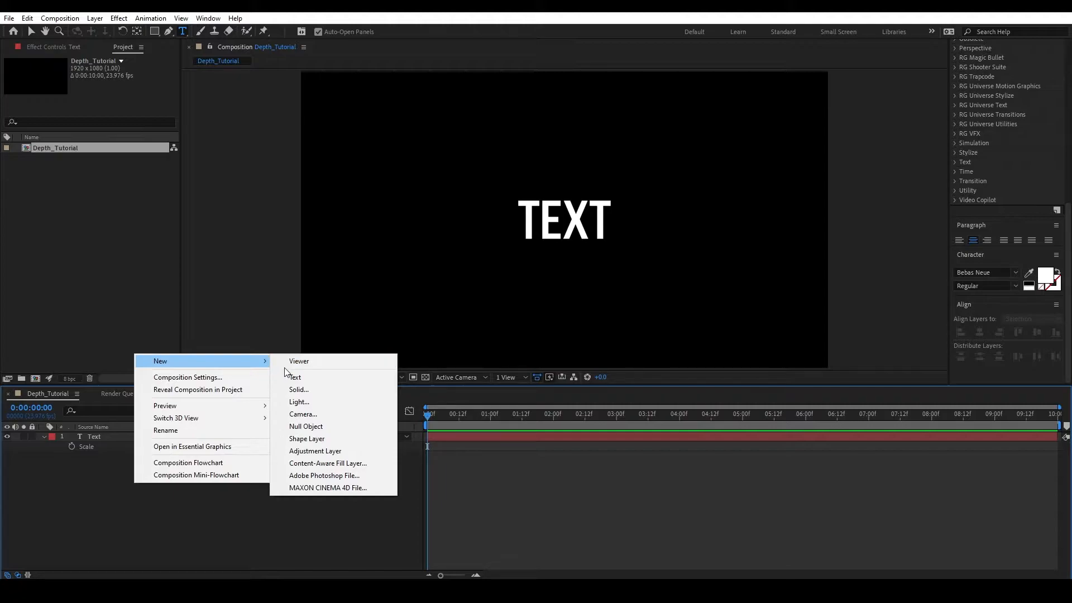
pyautogui.moveTo(318, 390)
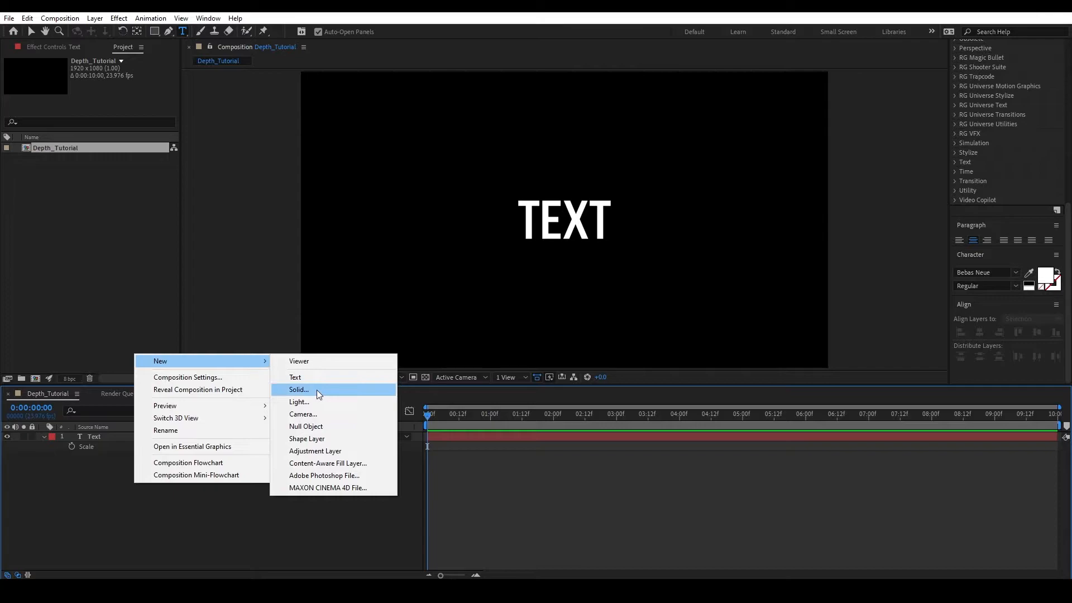
# Add a new solid layer named BG beneath the title for the gradient backdrop
pyautogui.click(299, 390)
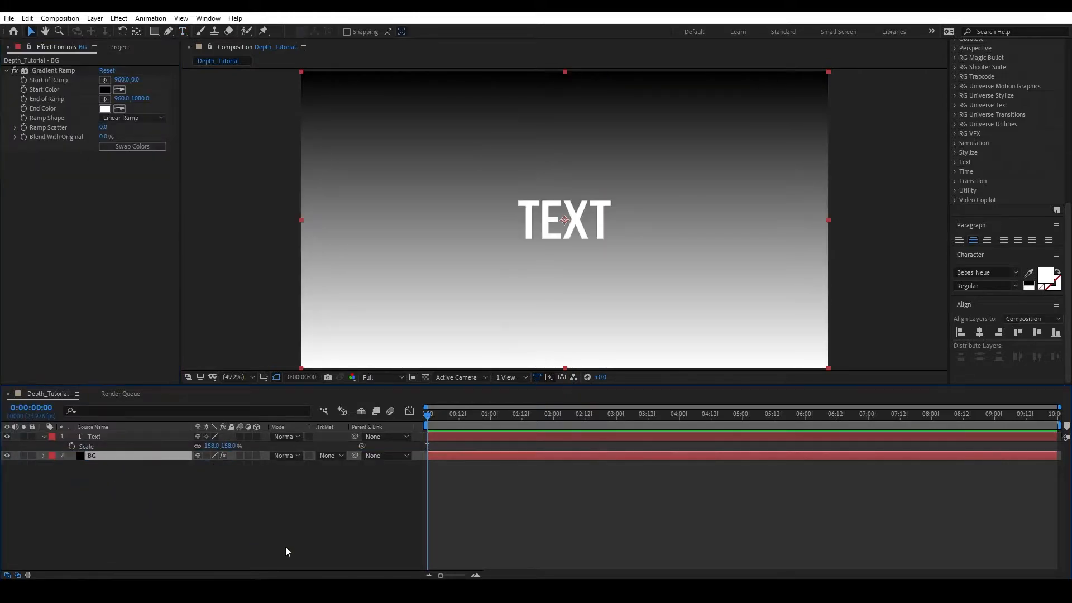
pyautogui.moveTo(590, 168)
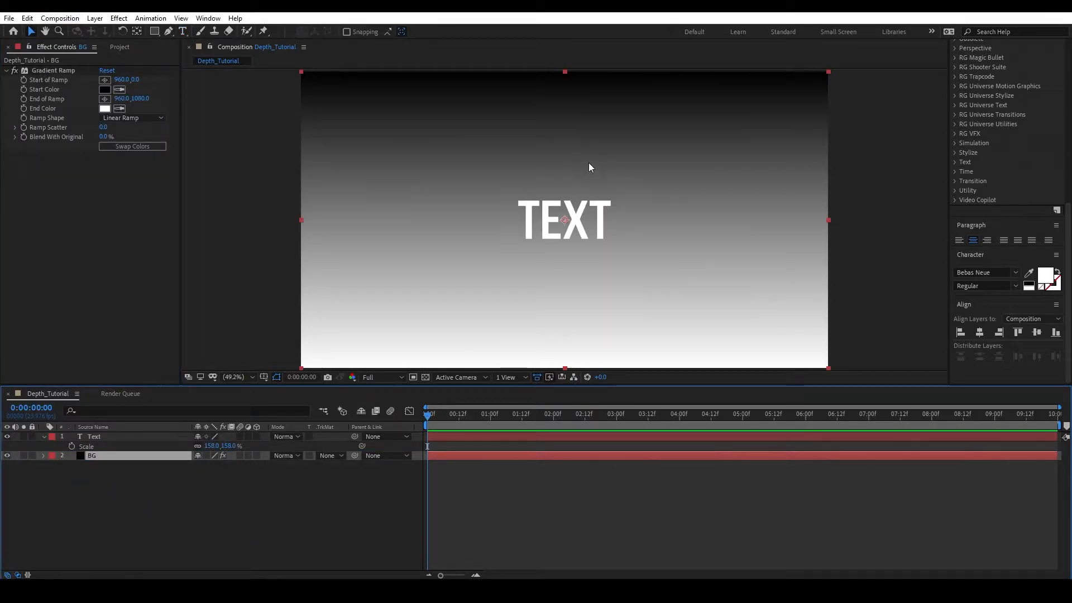
pyautogui.moveTo(410, 194)
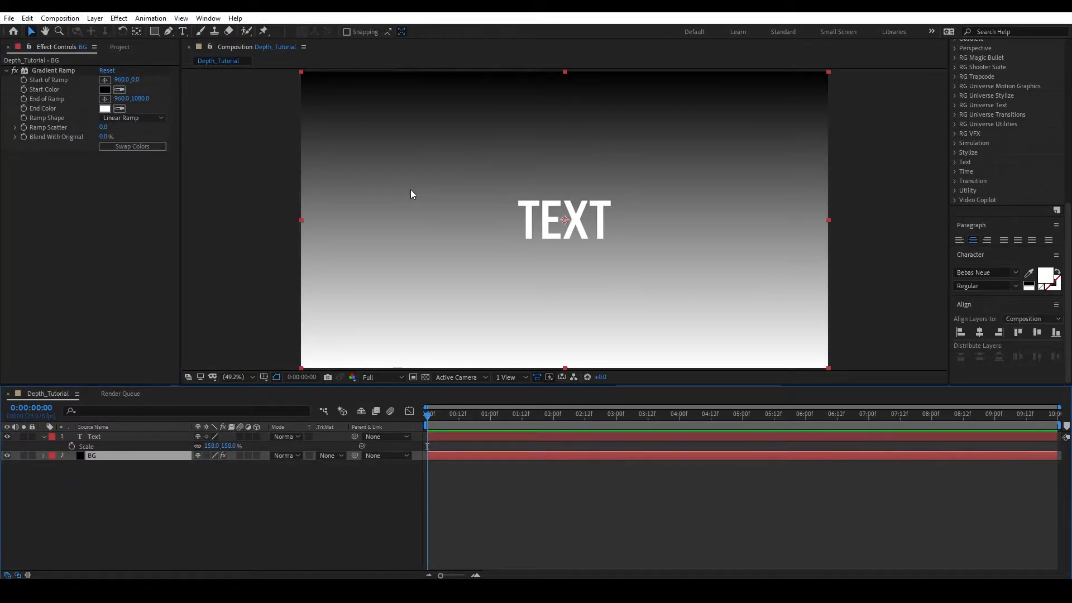
pyautogui.moveTo(421, 181)
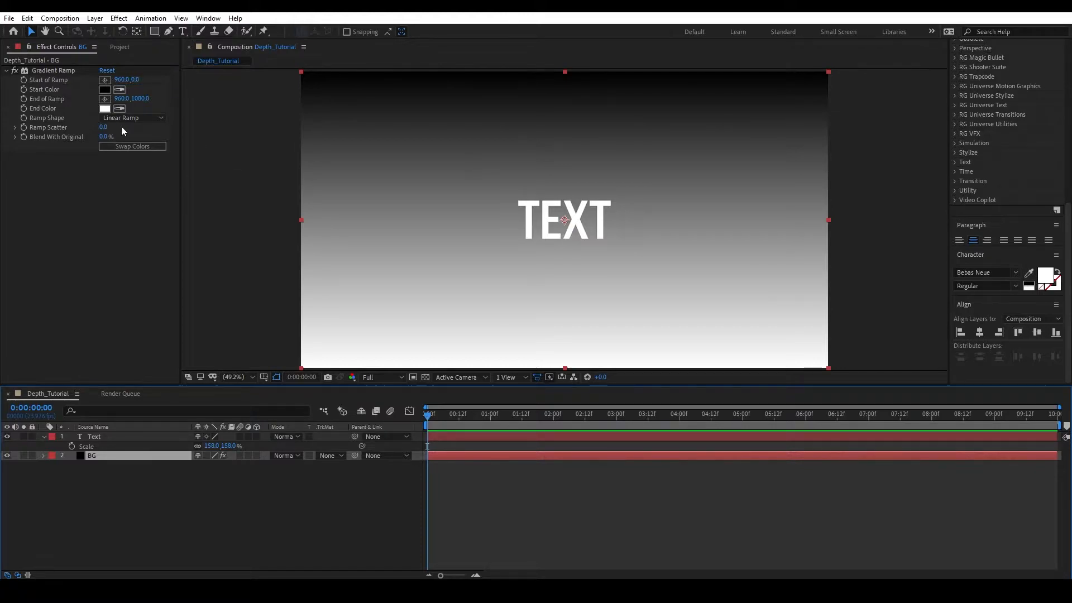
# Make the BG Gradient Ramp radial with a #2763C3 blue start colour blended at about 63%
pyautogui.click(132, 117)
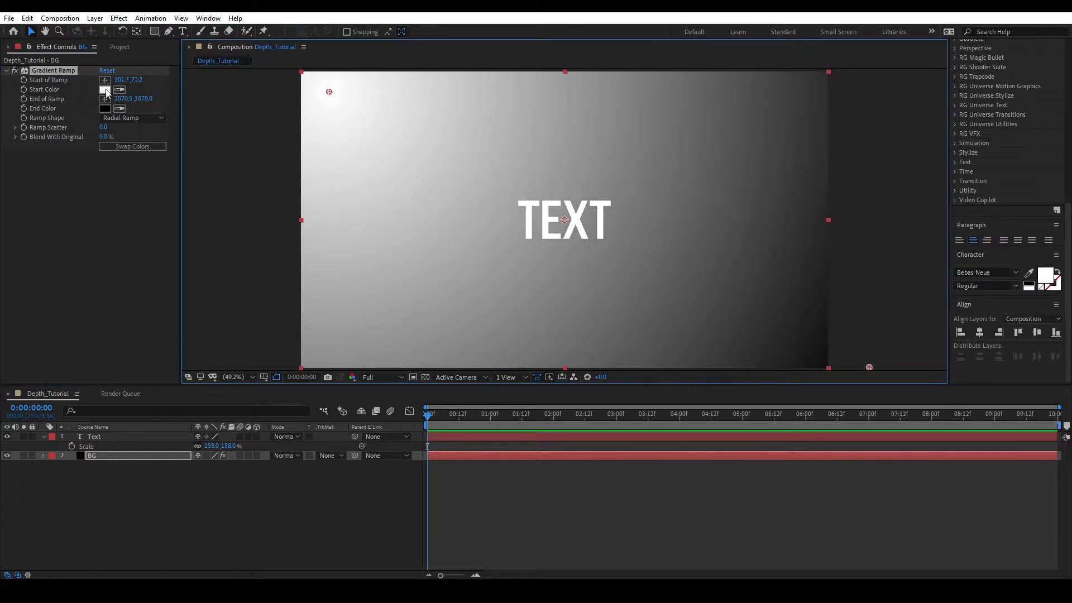
pyautogui.click(105, 89)
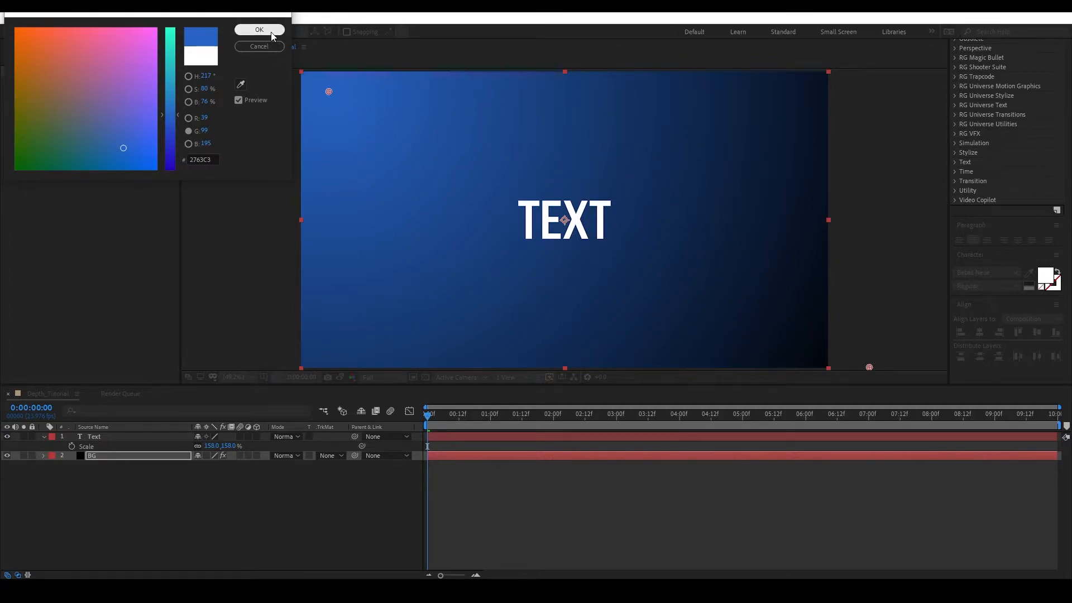
pyautogui.click(258, 29)
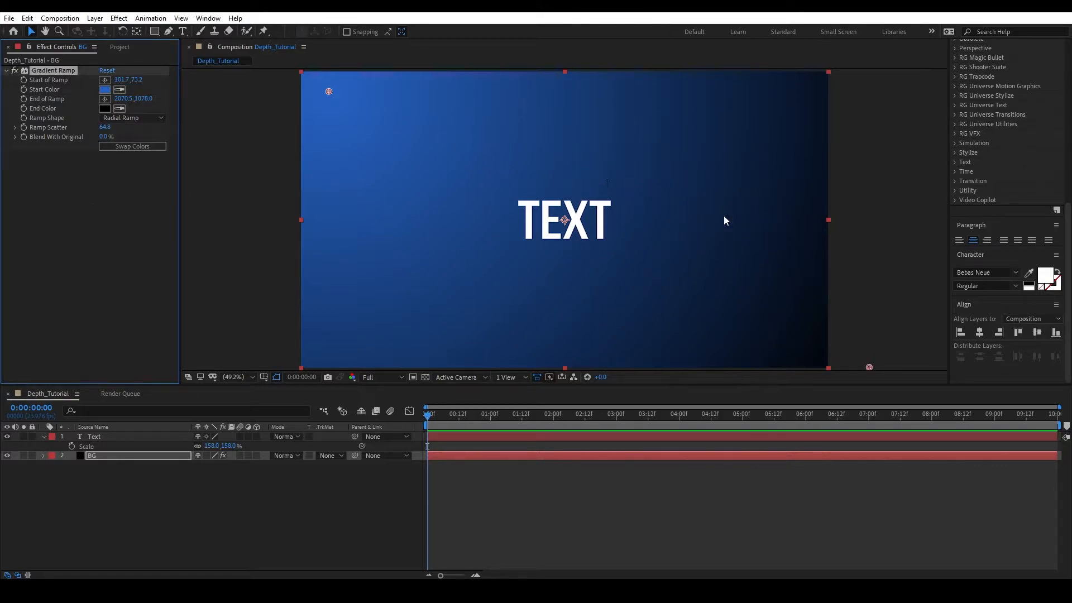
pyautogui.moveTo(106, 136); pyautogui.dragTo(126, 136)
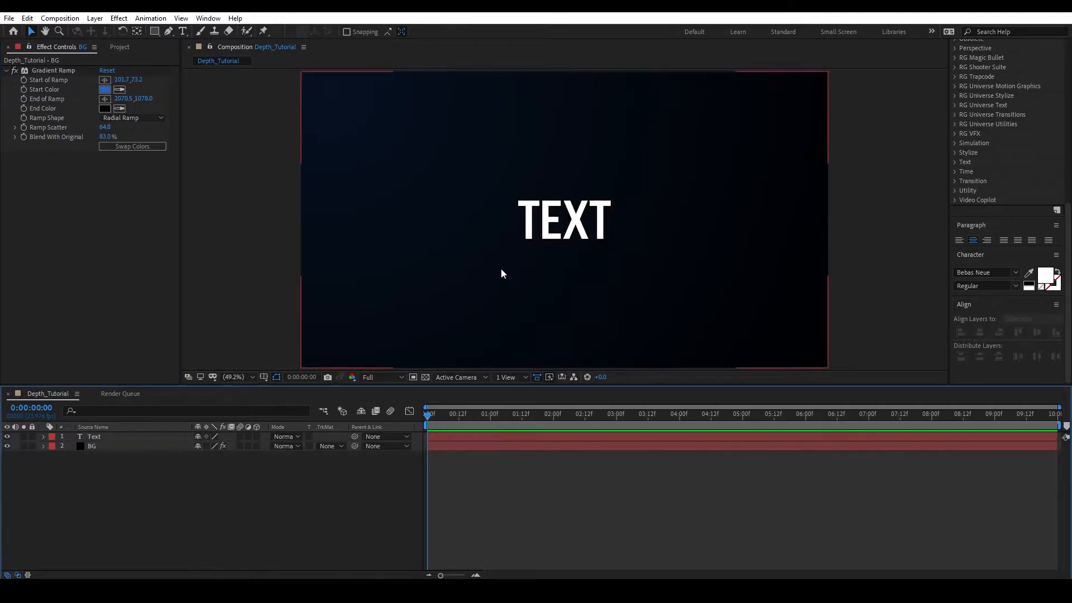
pyautogui.click(59, 18)
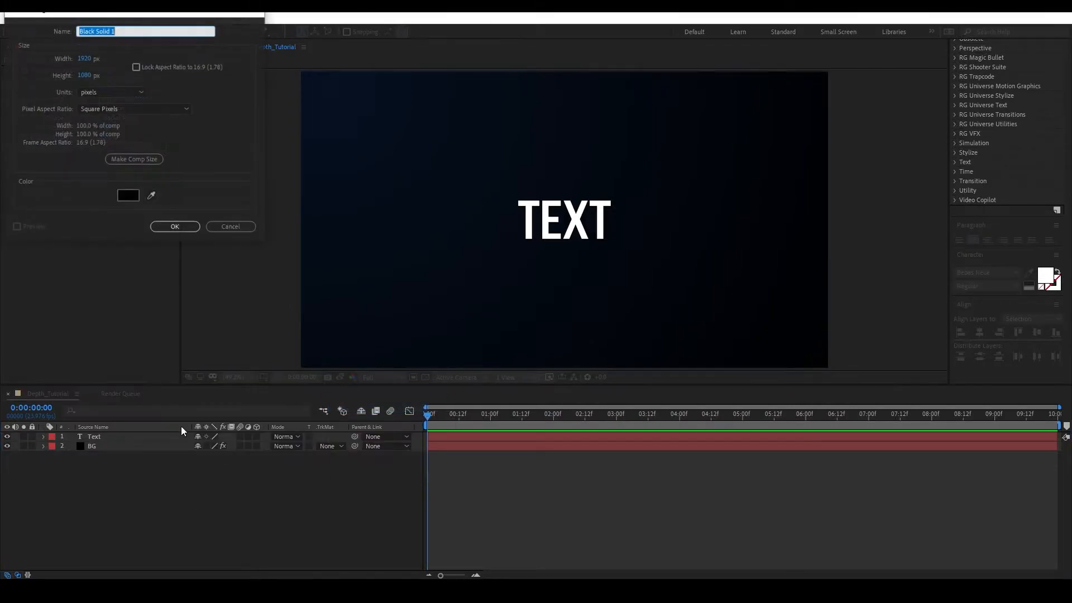
# Create the FG solid and copy BG's Gradient Ramp effect onto it
pyautogui.click(174, 227)
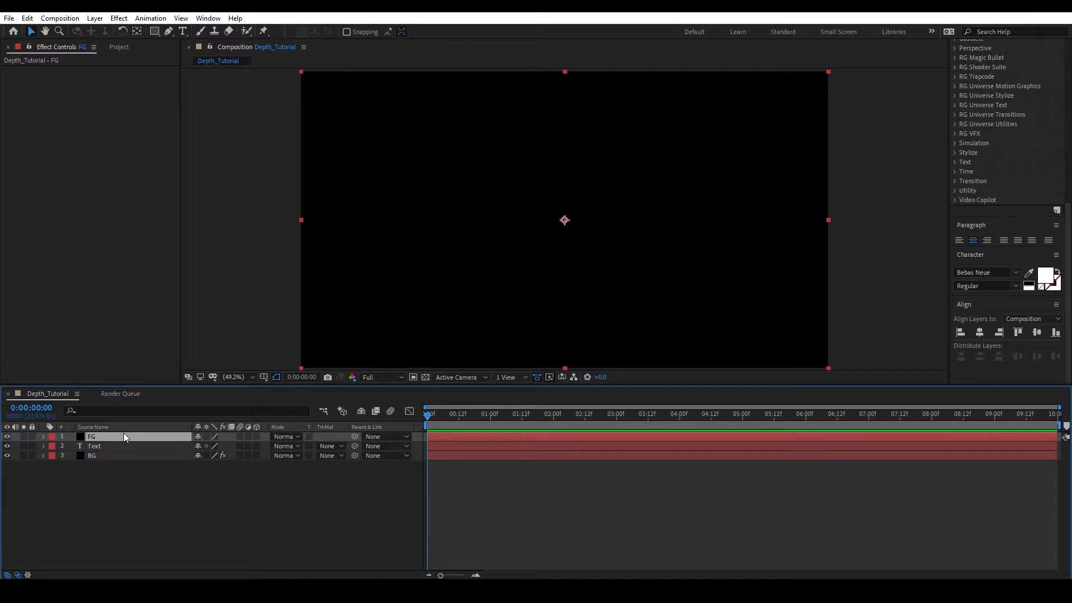
pyautogui.click(93, 456)
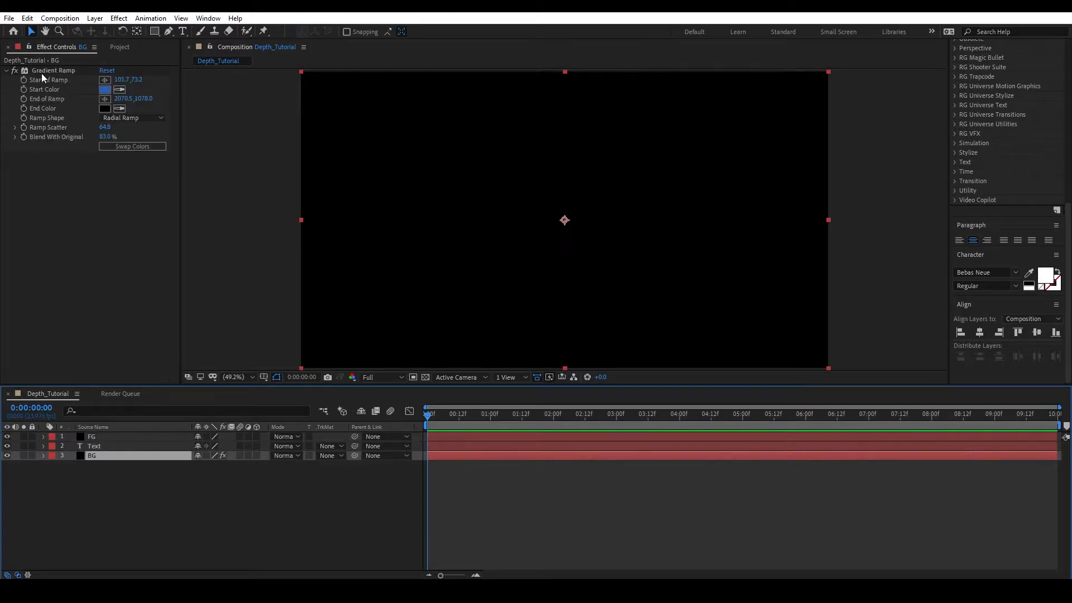
pyautogui.click(92, 436)
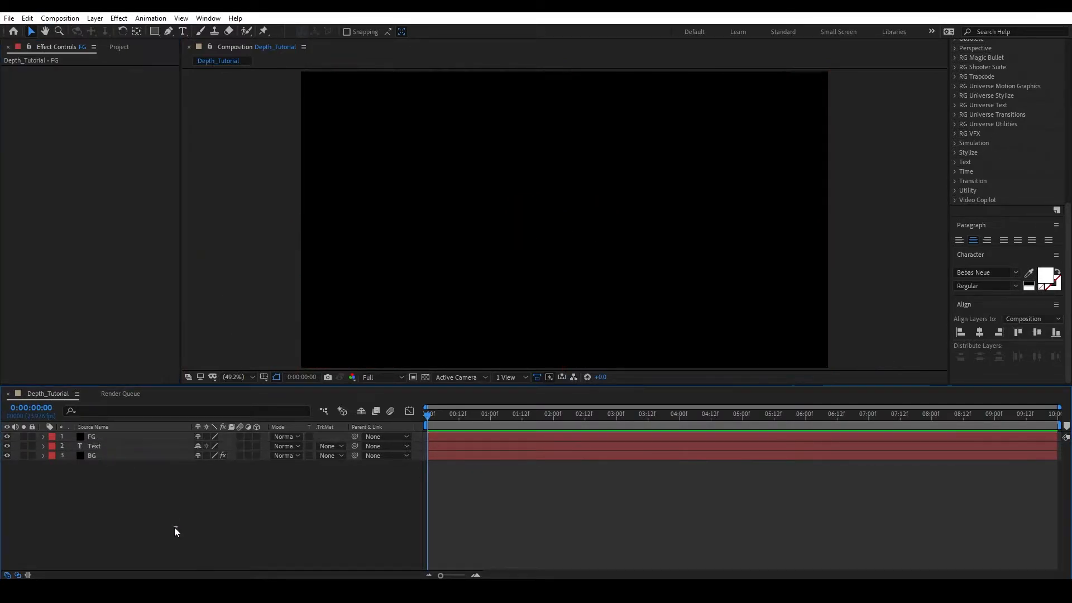
pyautogui.click(91, 437)
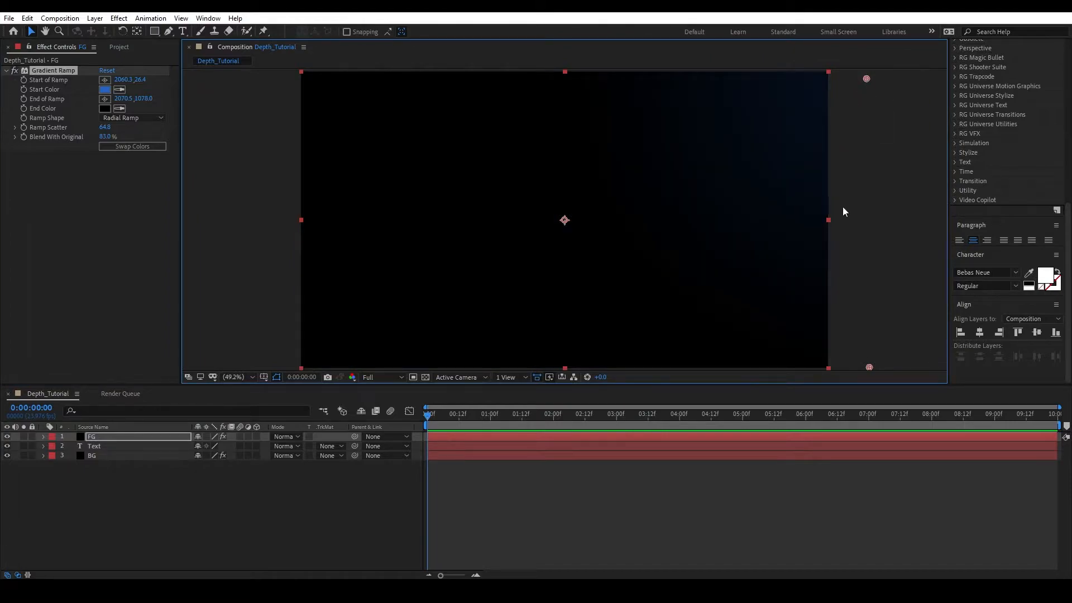
# Set the FG layer to Screen mode and lower its Gradient Ramp Blend With Original to 79%
pyautogui.click(286, 436)
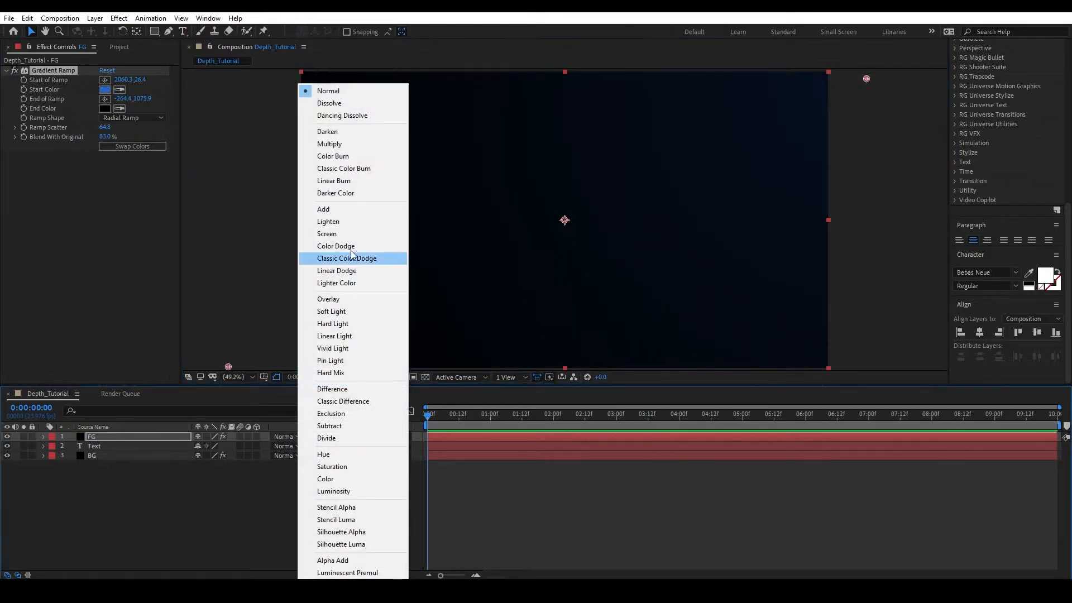
pyautogui.click(326, 233)
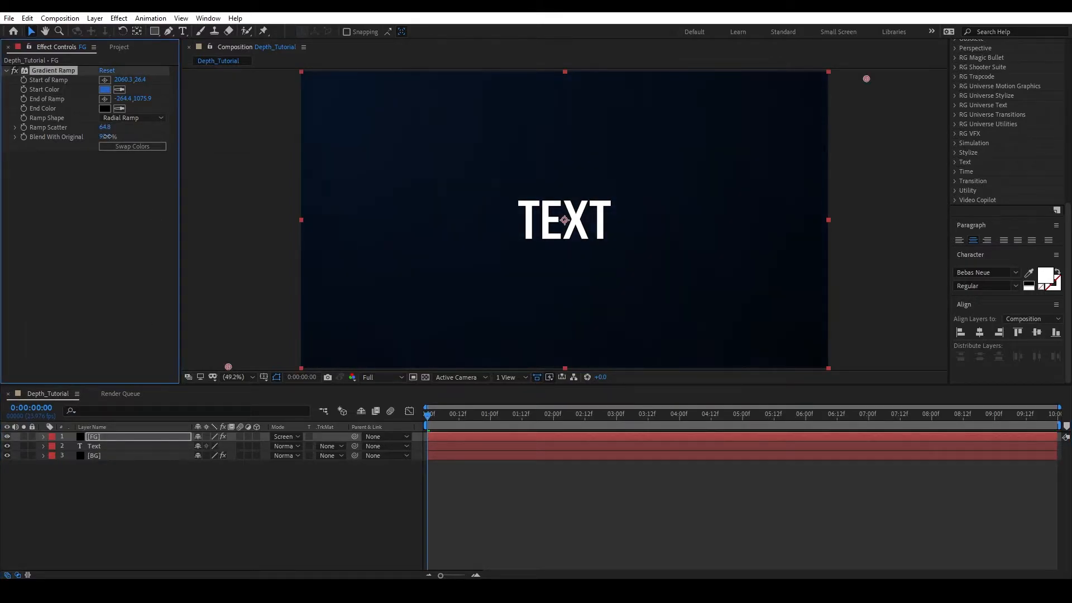
pyautogui.click(105, 89)
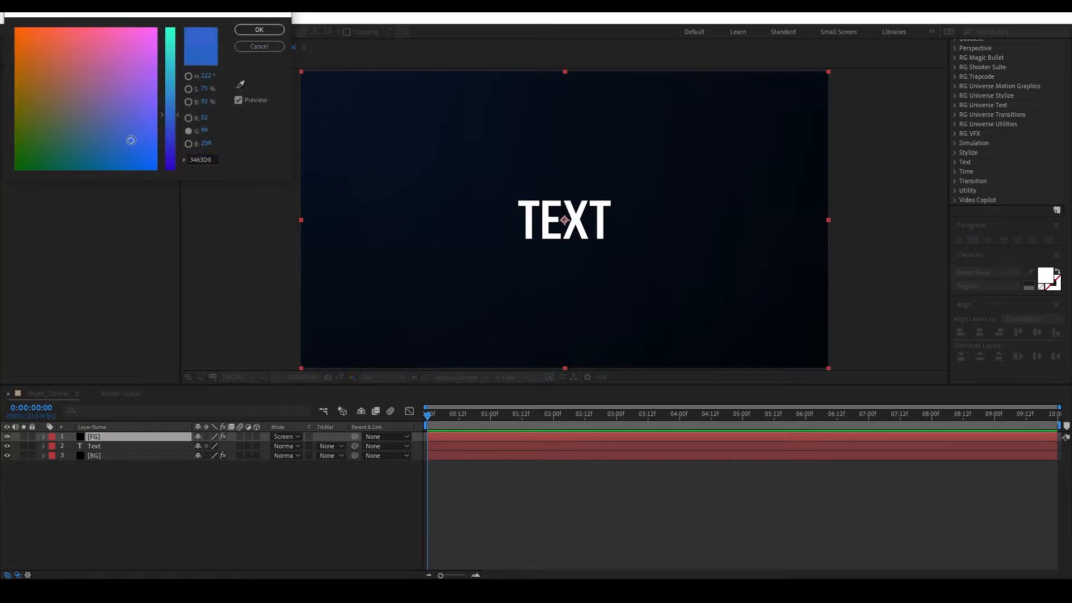
pyautogui.click(259, 29)
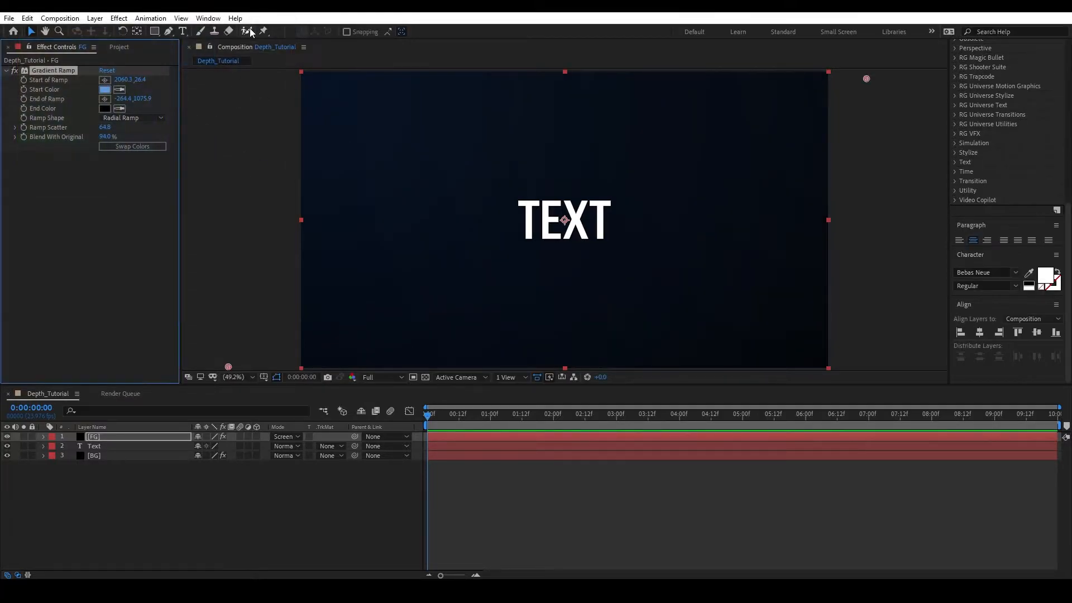
pyautogui.moveTo(108, 136); pyautogui.dragTo(97, 136)
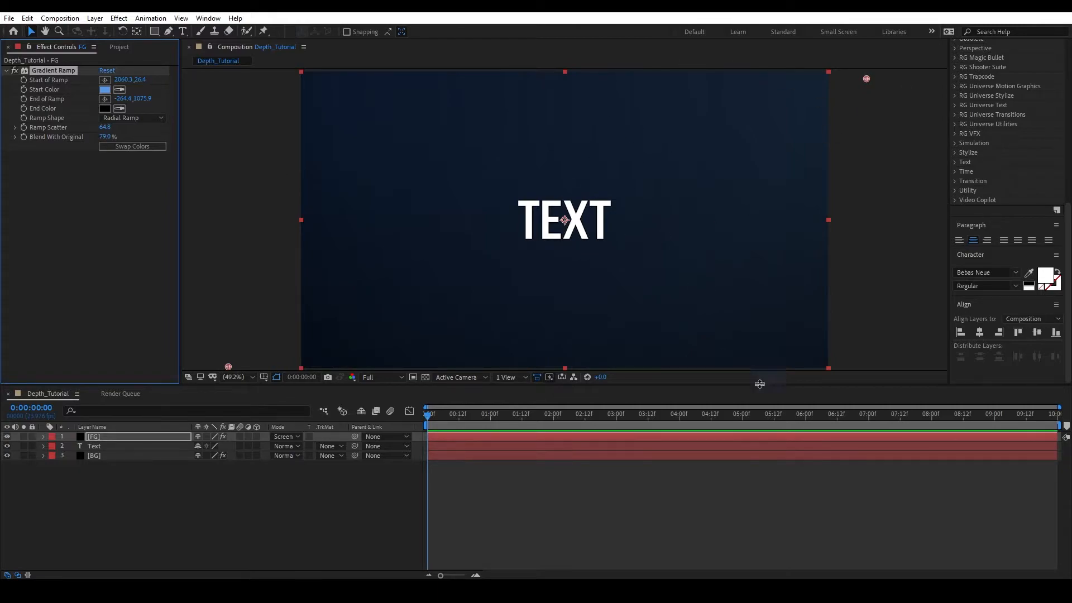
pyautogui.moveTo(755, 83)
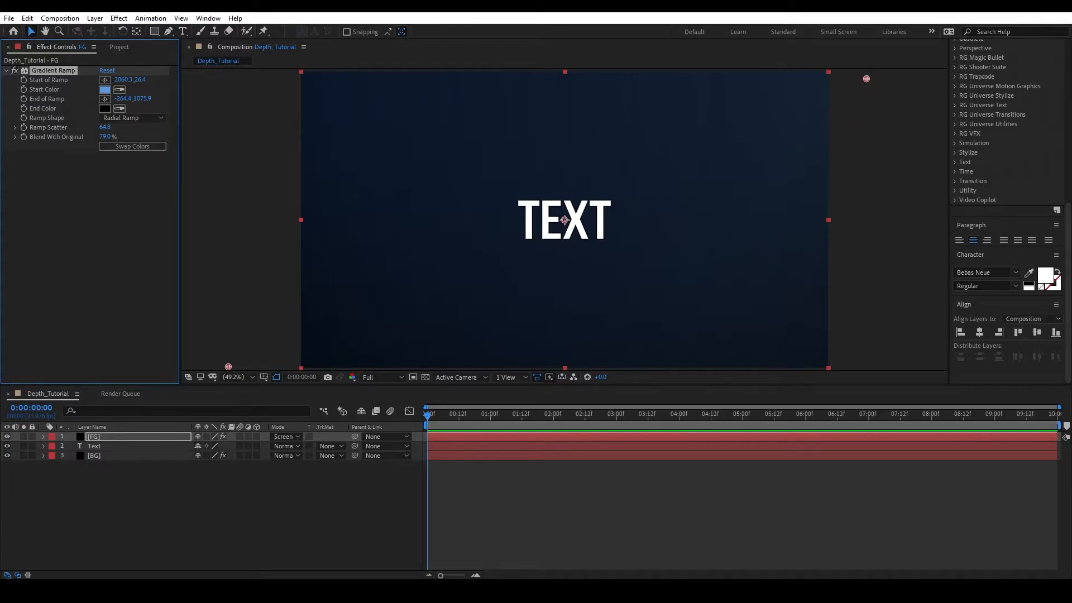
pyautogui.click(130, 497)
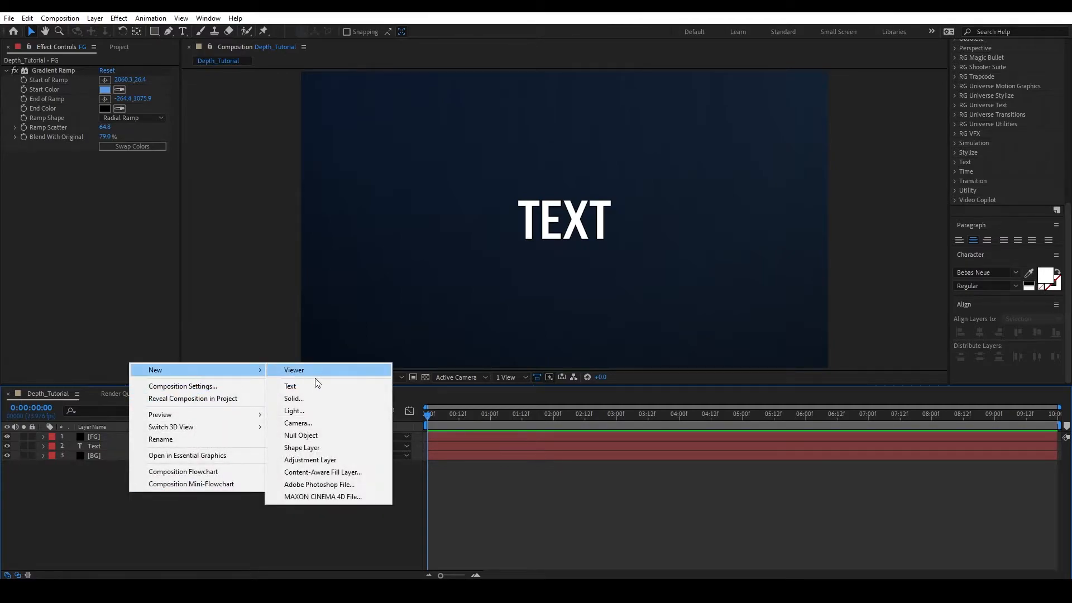
# Add a shape layer with a red-filled ellipse and mute it with Hue/Saturation, lowering saturation and lightness
pyautogui.click(302, 446)
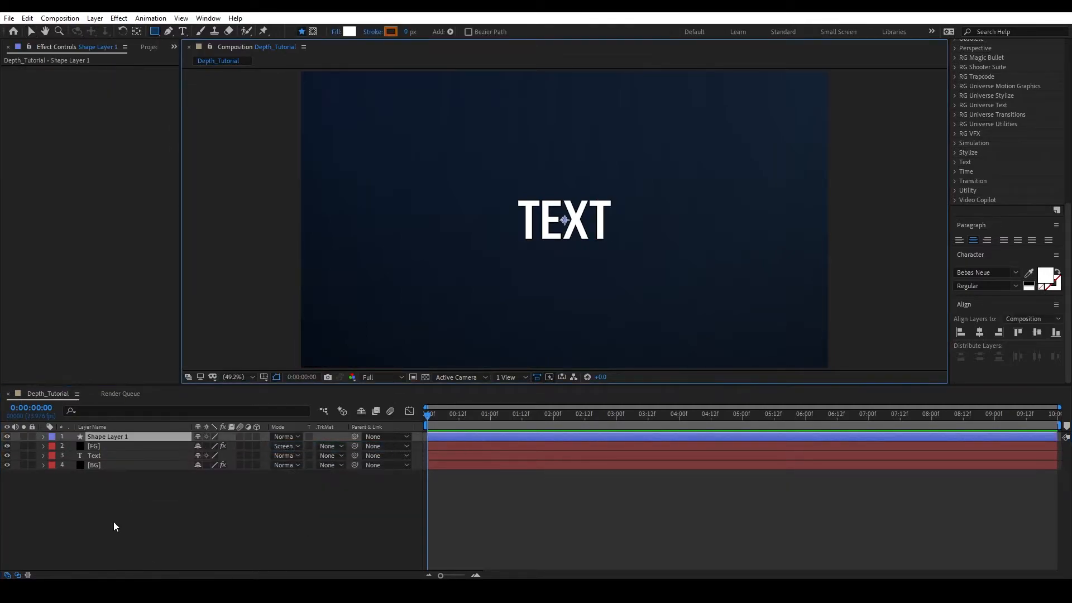
pyautogui.click(43, 437)
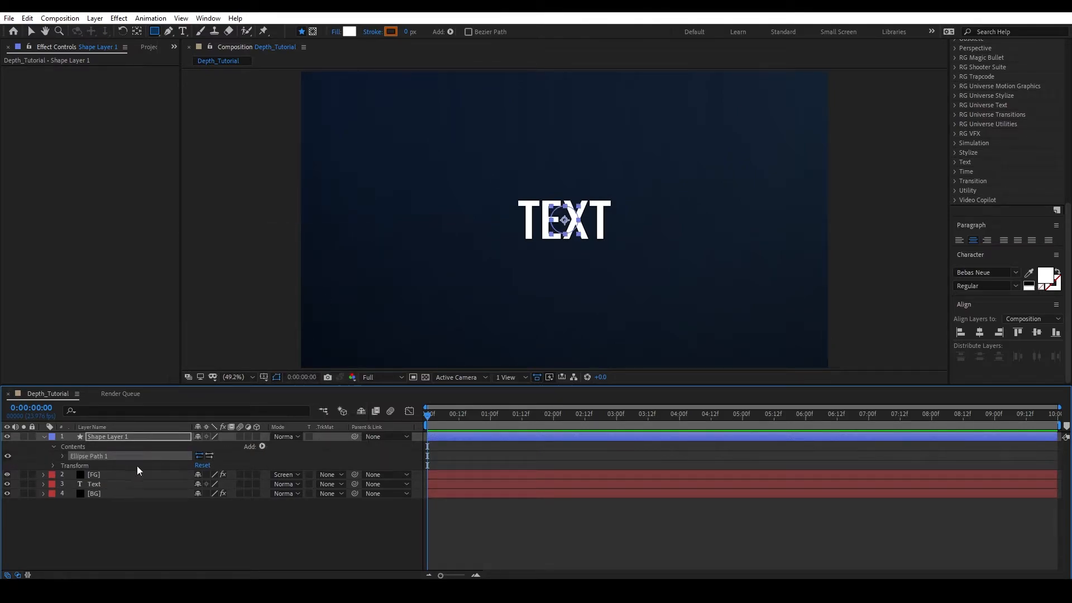
pyautogui.click(261, 446)
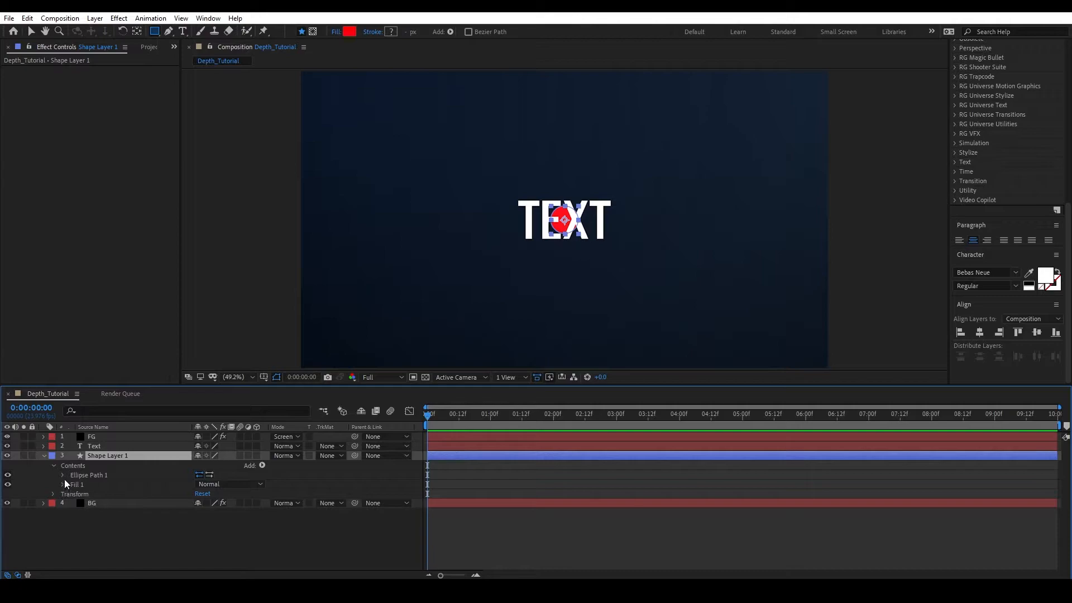
pyautogui.click(63, 476)
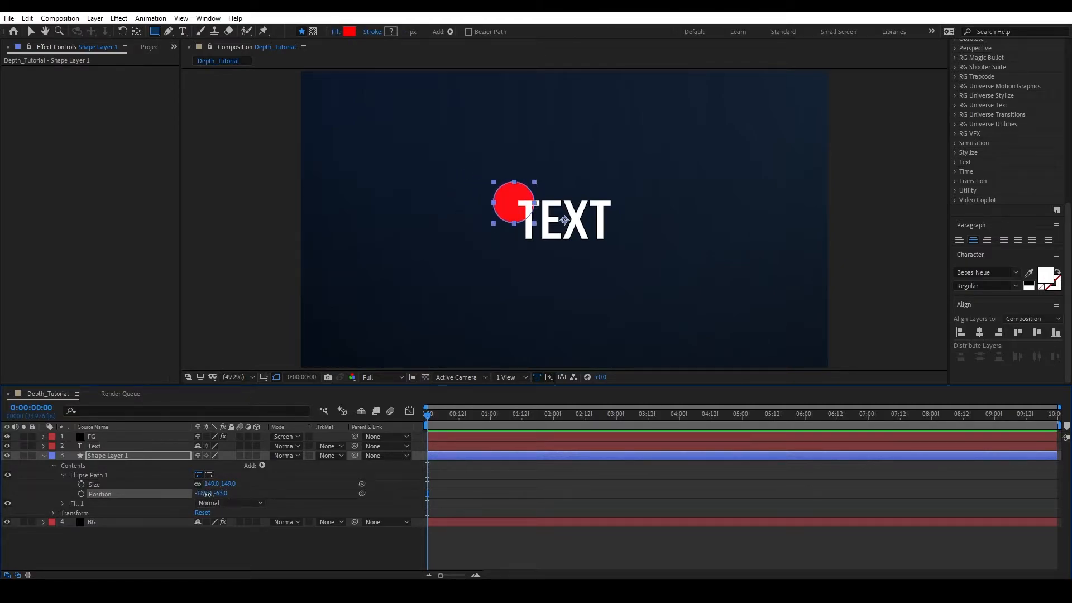
pyautogui.click(205, 492)
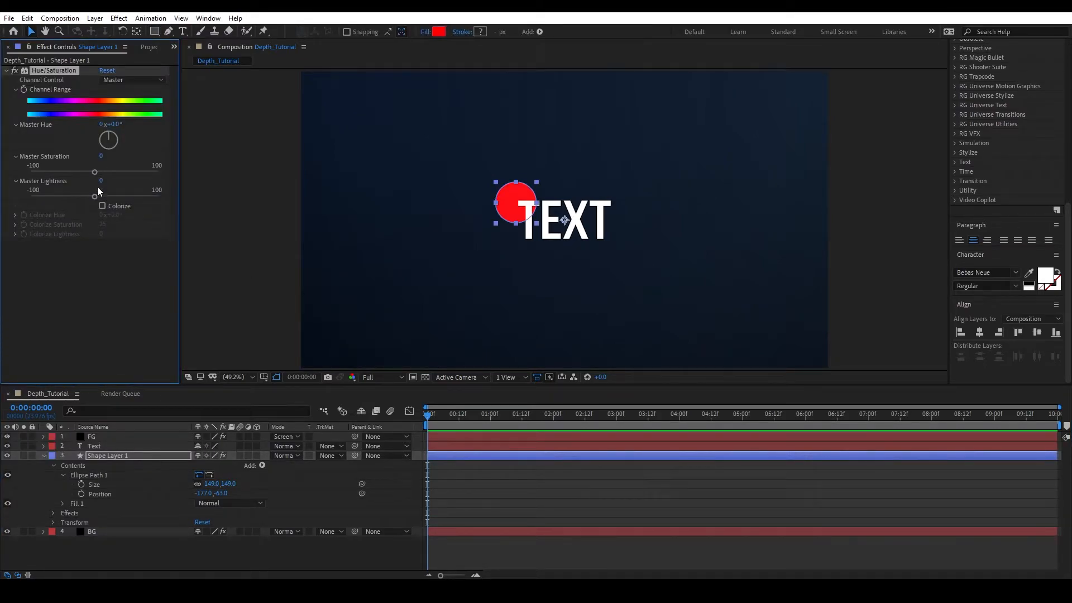
pyautogui.moveTo(94, 171); pyautogui.dragTo(77, 172)
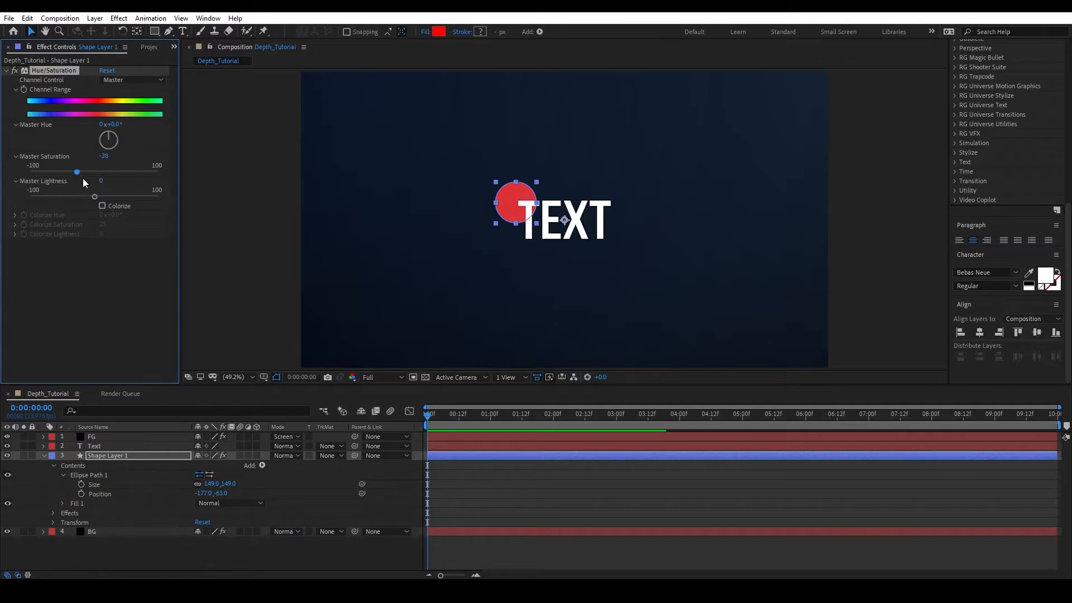
pyautogui.moveTo(94, 196); pyautogui.dragTo(77, 196)
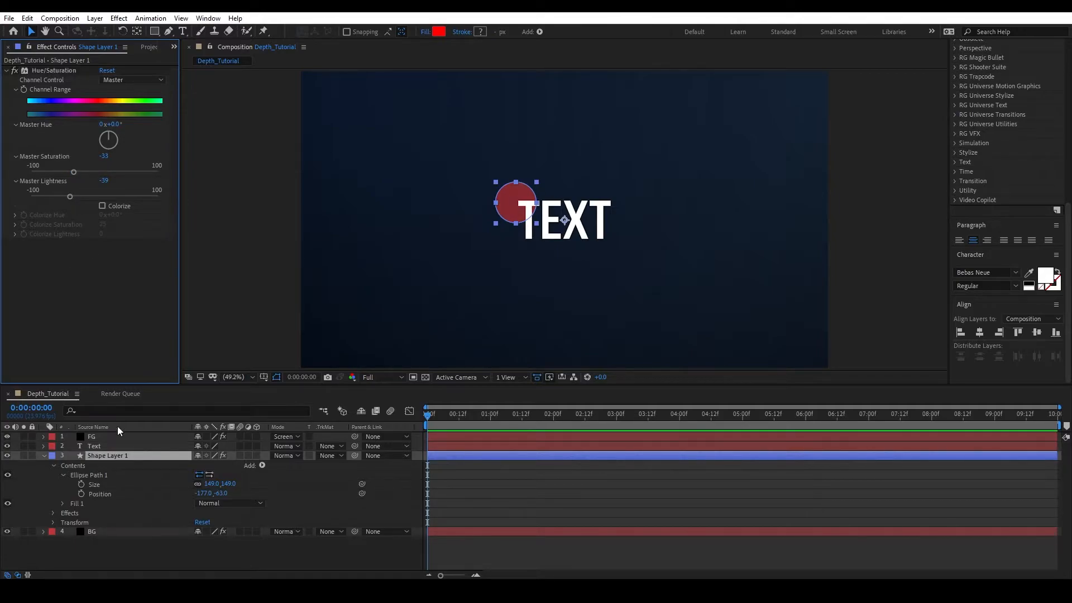
# Apply Camera Lens Blur to the circle, enlarge its size, and duplicate the blurred circle layer
pyautogui.write('camera')
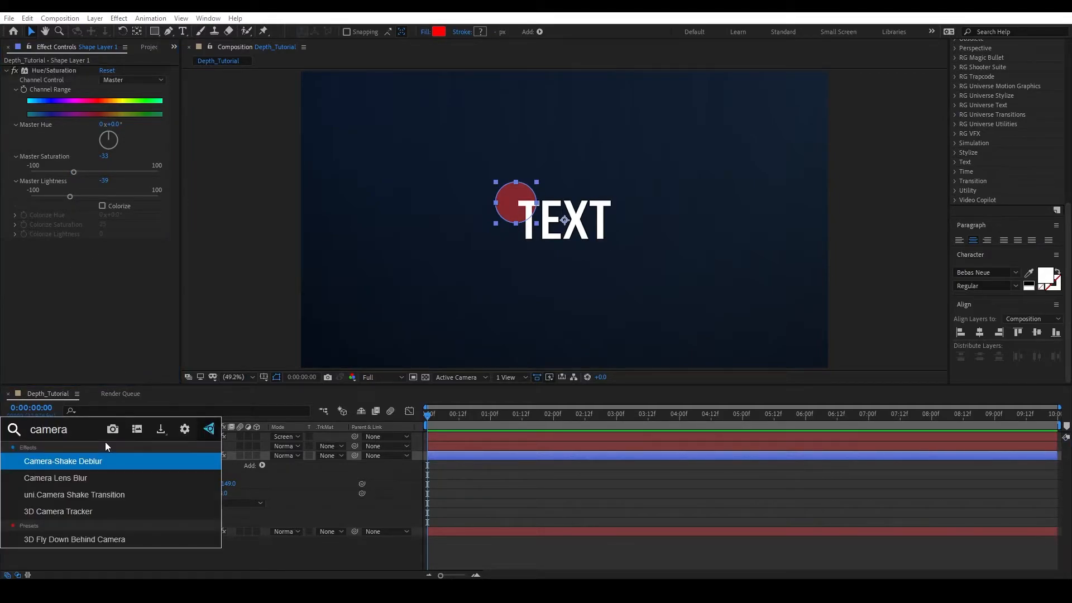
pyautogui.doubleClick(56, 477)
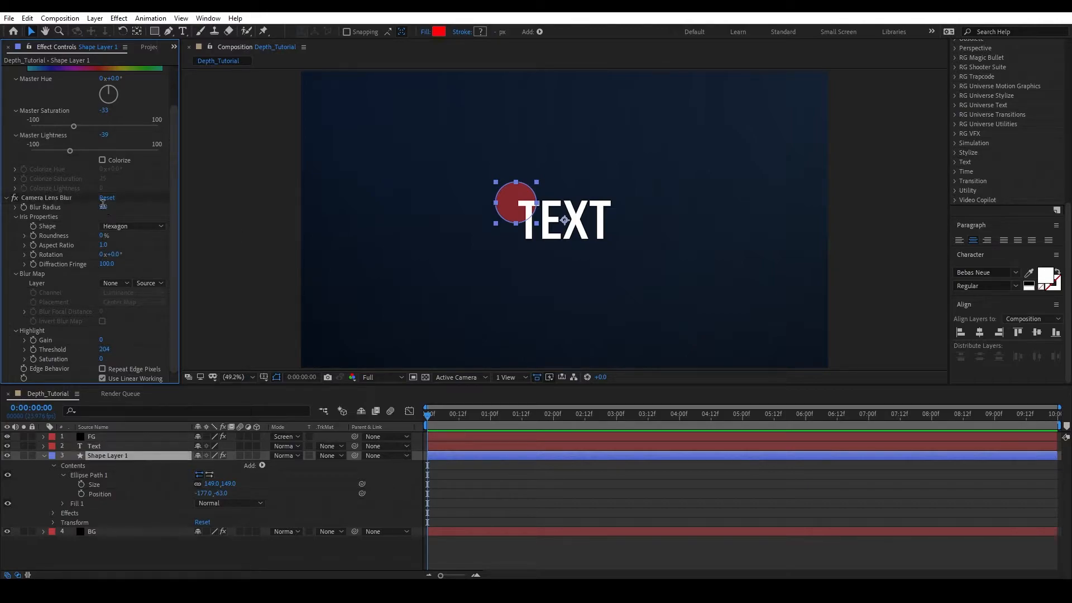
pyautogui.click(105, 208)
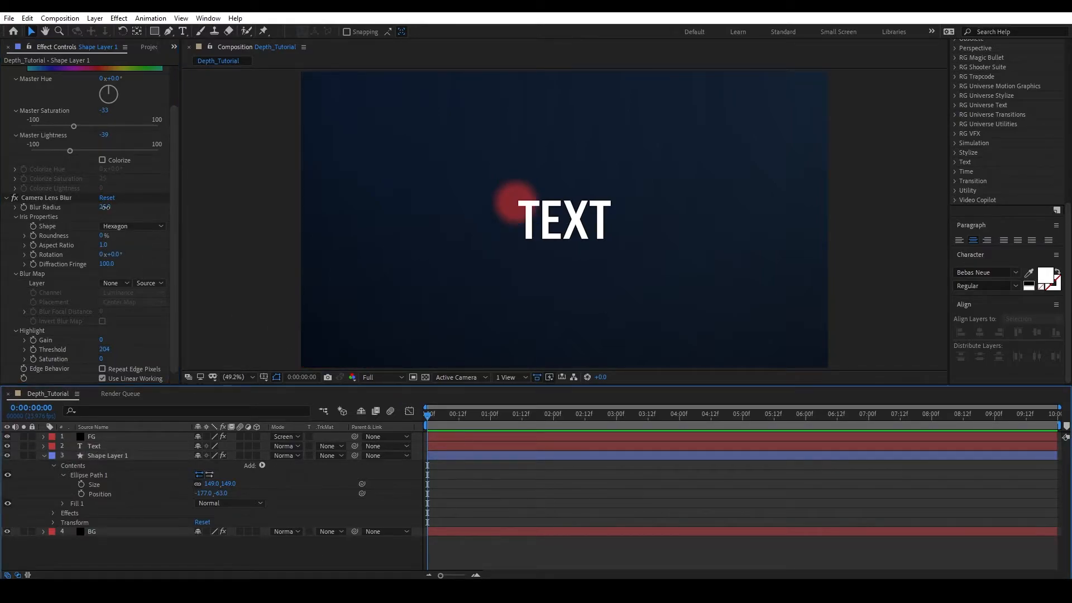
pyautogui.click(107, 455)
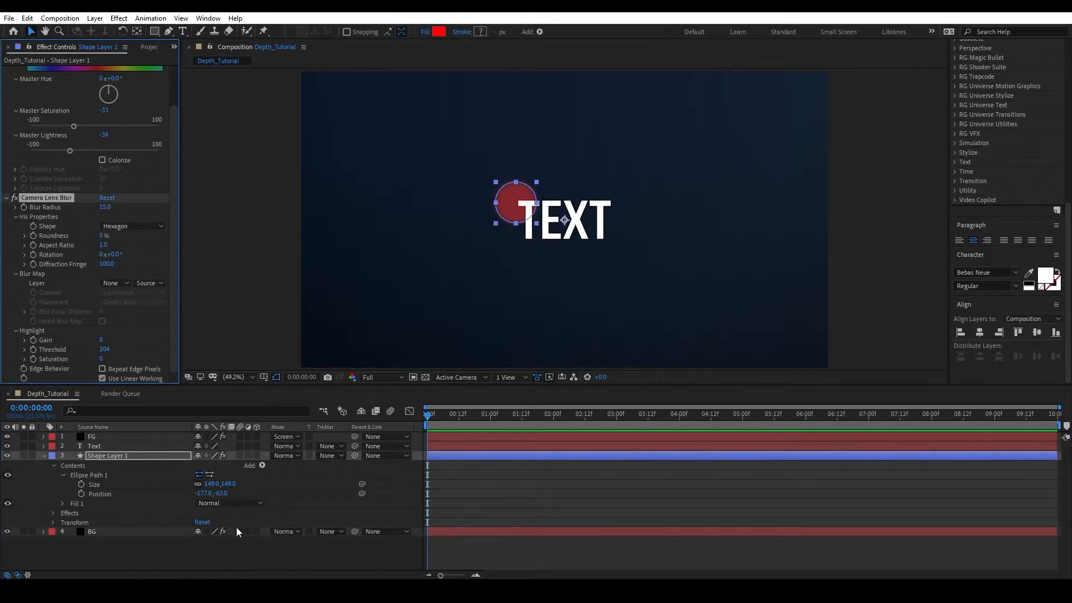
pyautogui.doubleClick(105, 207)
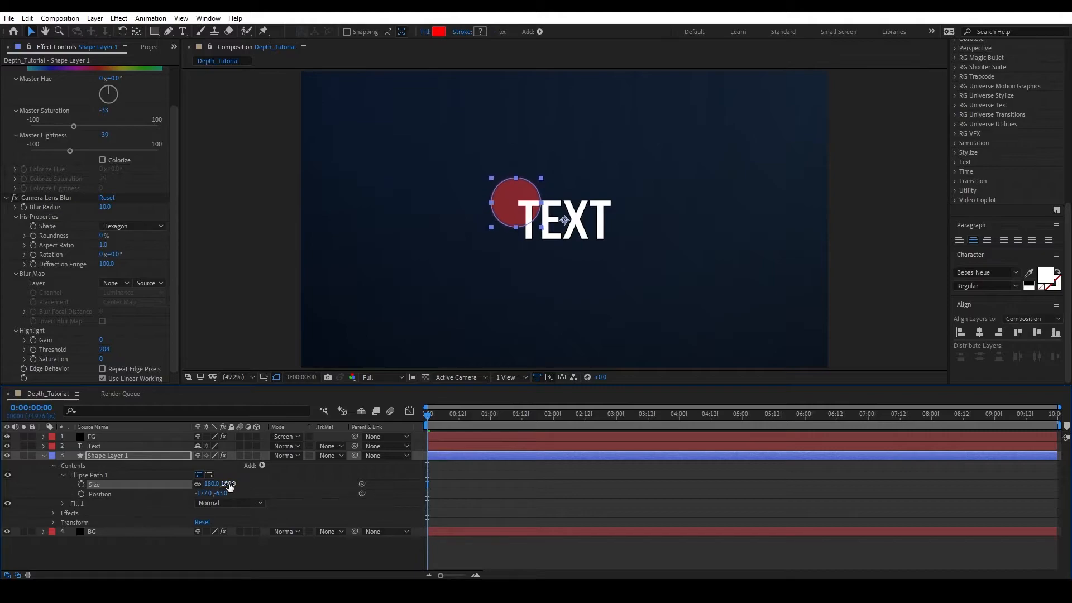
pyautogui.click(617, 174)
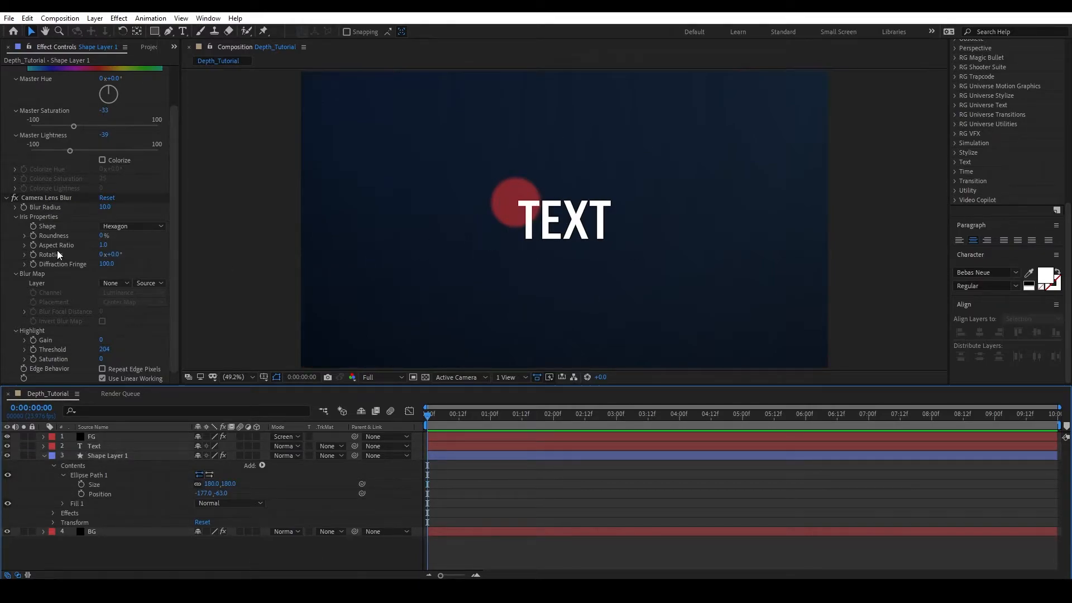
pyautogui.click(107, 456)
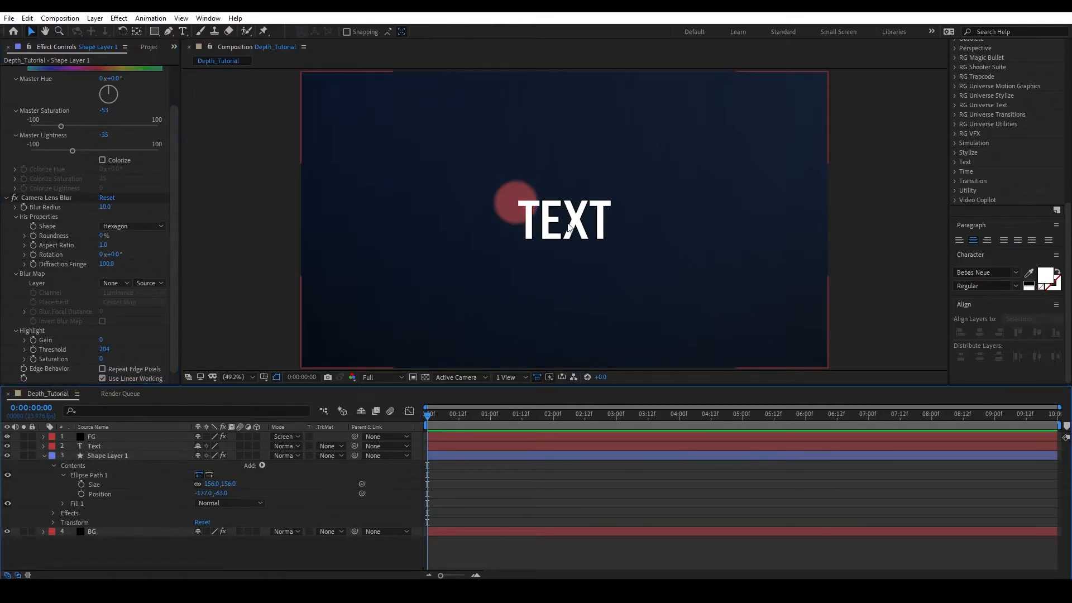
pyautogui.click(107, 455)
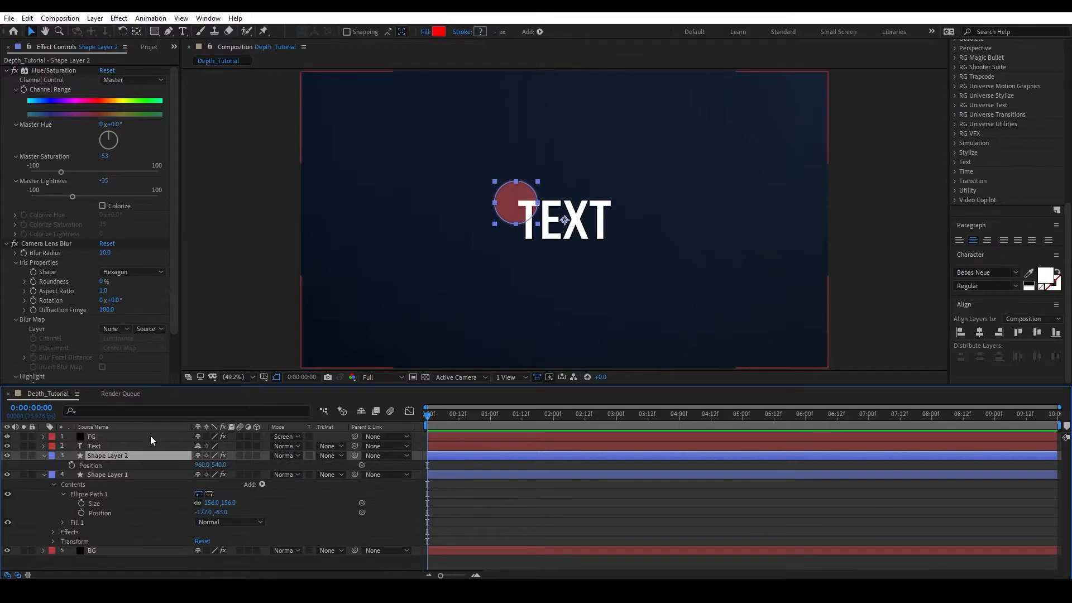
# Enlarge the duplicated circle into a huge, darker shape at bottom-right, then collapse the layer properties
pyautogui.click(54, 474)
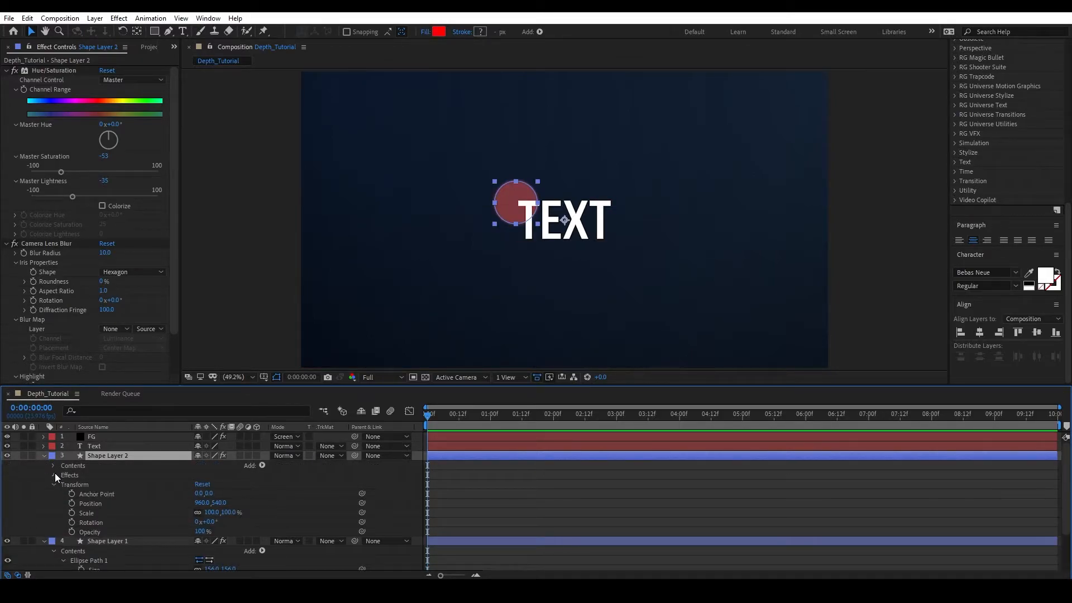
pyautogui.click(52, 466)
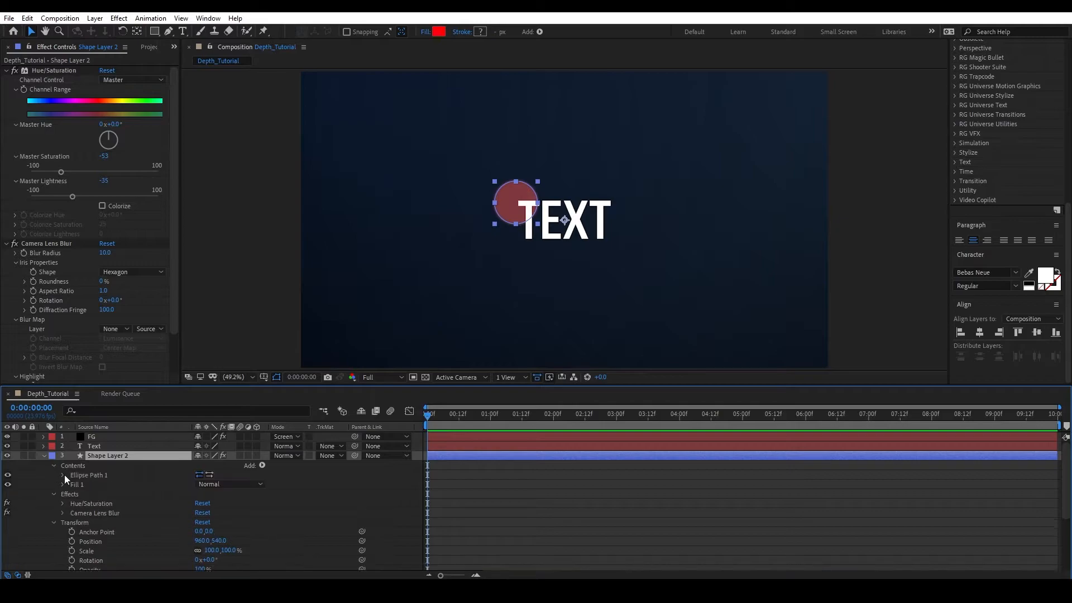
pyautogui.click(63, 476)
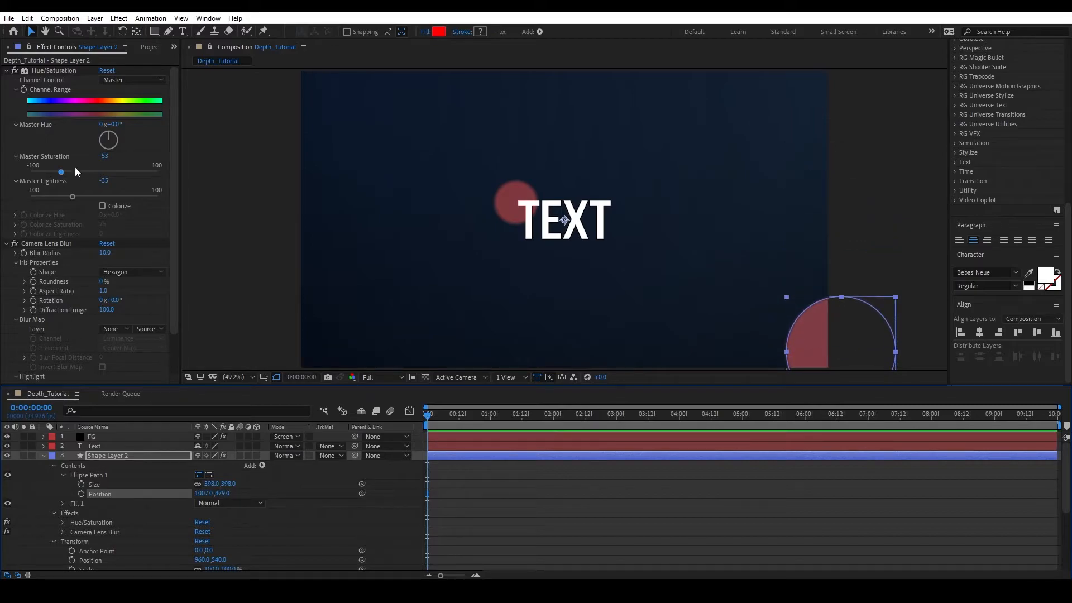
pyautogui.moveTo(61, 172); pyautogui.dragTo(74, 172)
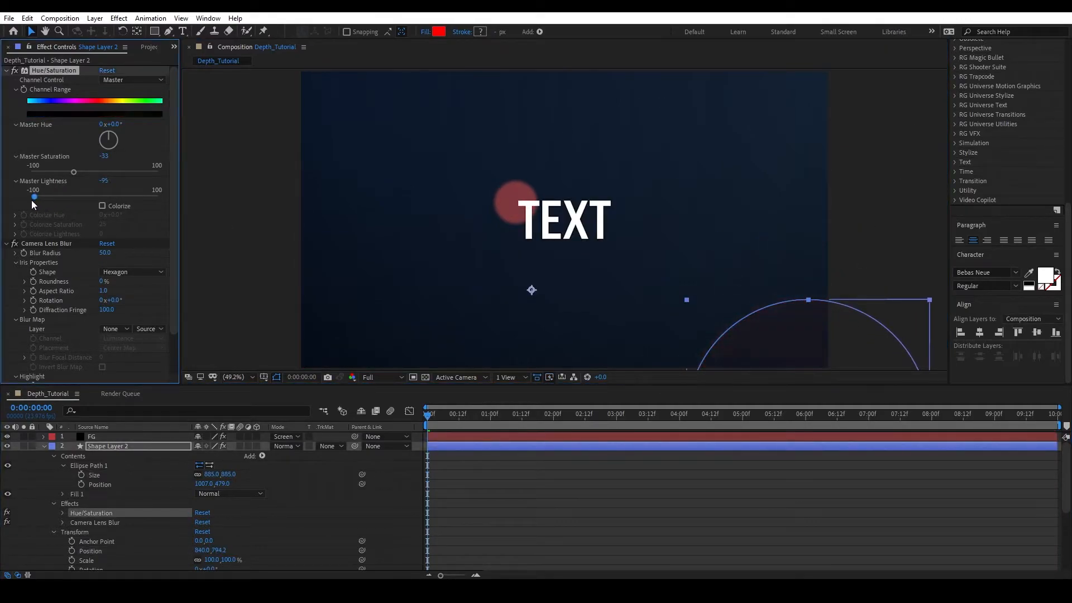
pyautogui.moveTo(33, 196); pyautogui.dragTo(45, 197)
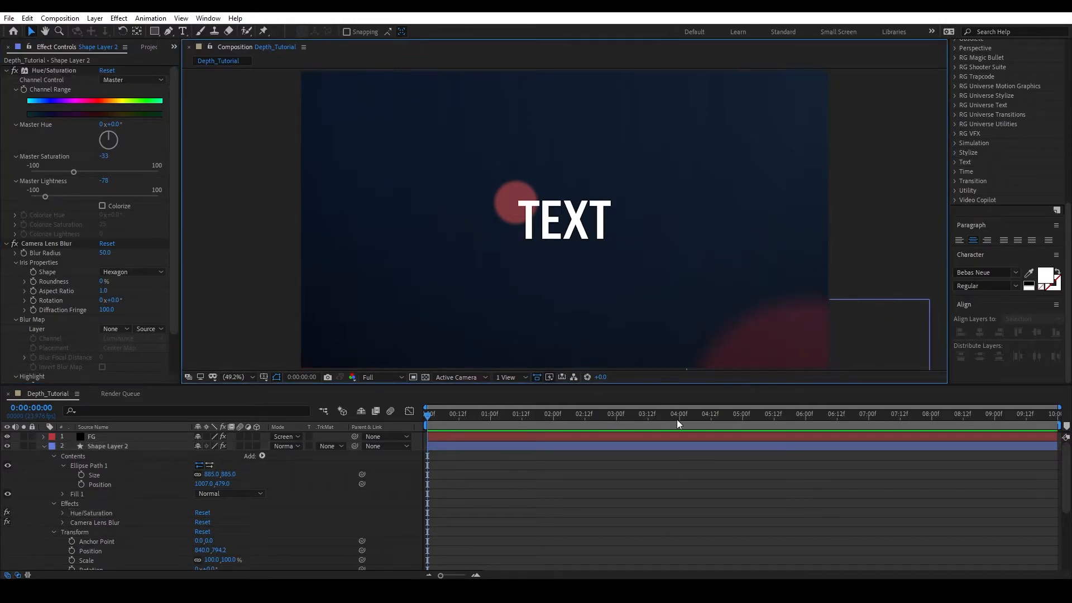
pyautogui.click(44, 446)
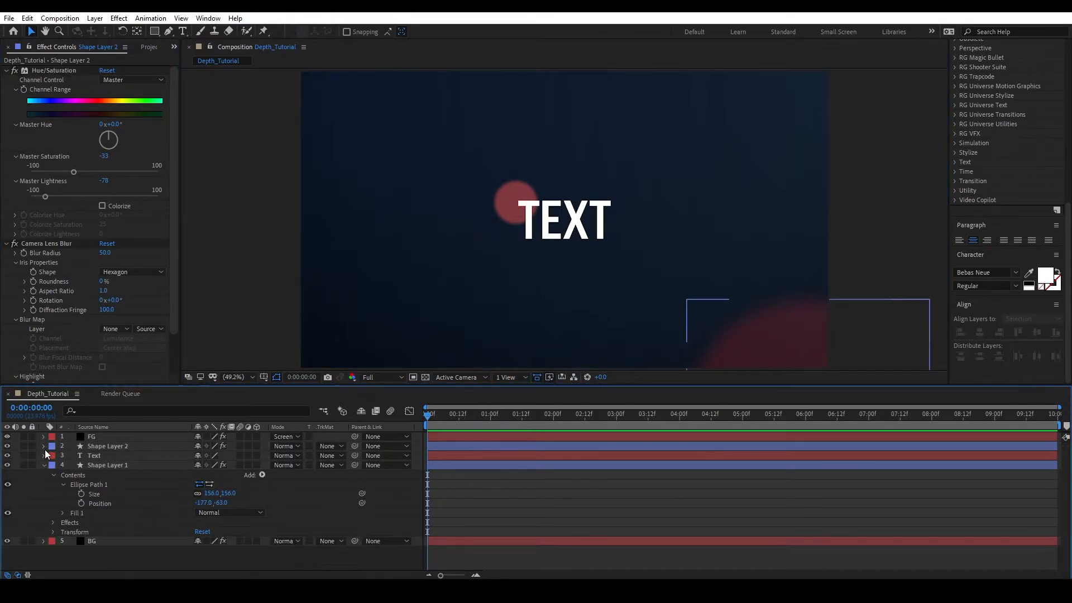
pyautogui.click(43, 464)
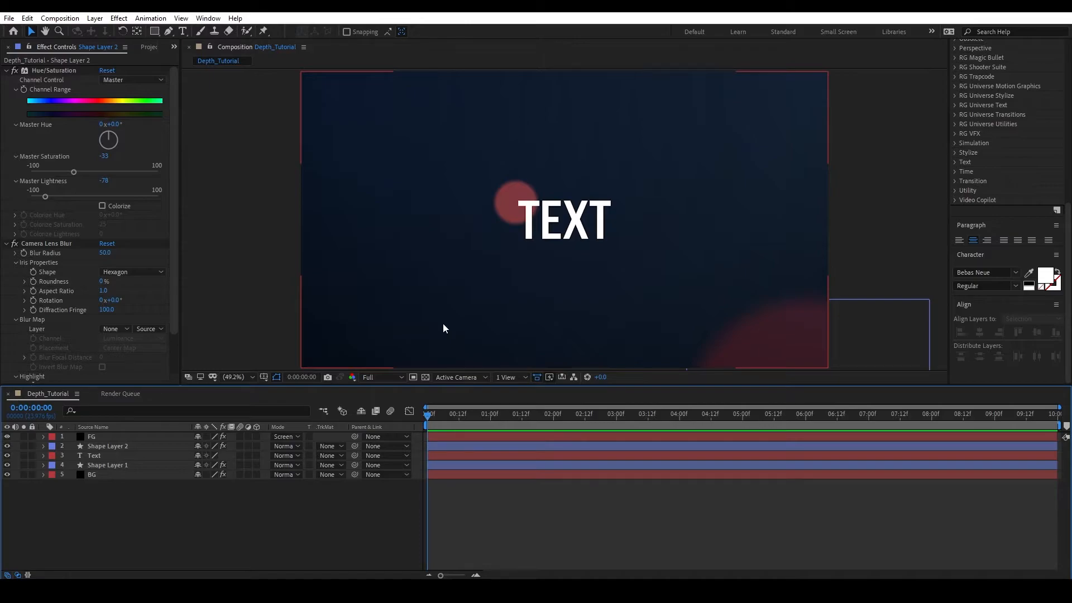
pyautogui.moveTo(670, 275)
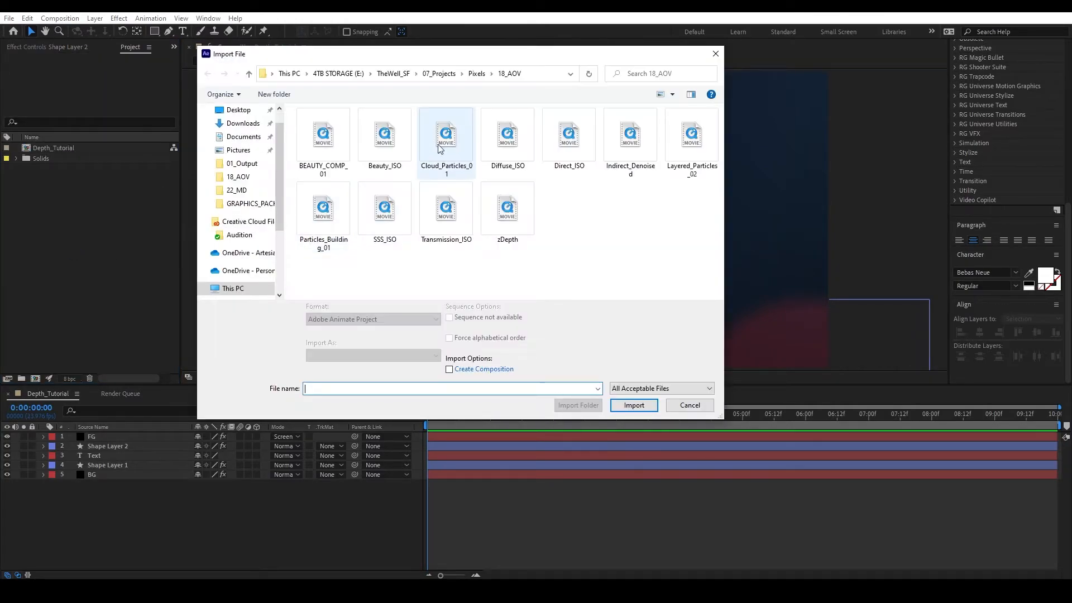
# Import all Particles_01–15 clips from Resources/Dynamic_Assets/Particles_HD into the project
pyautogui.click(337, 73)
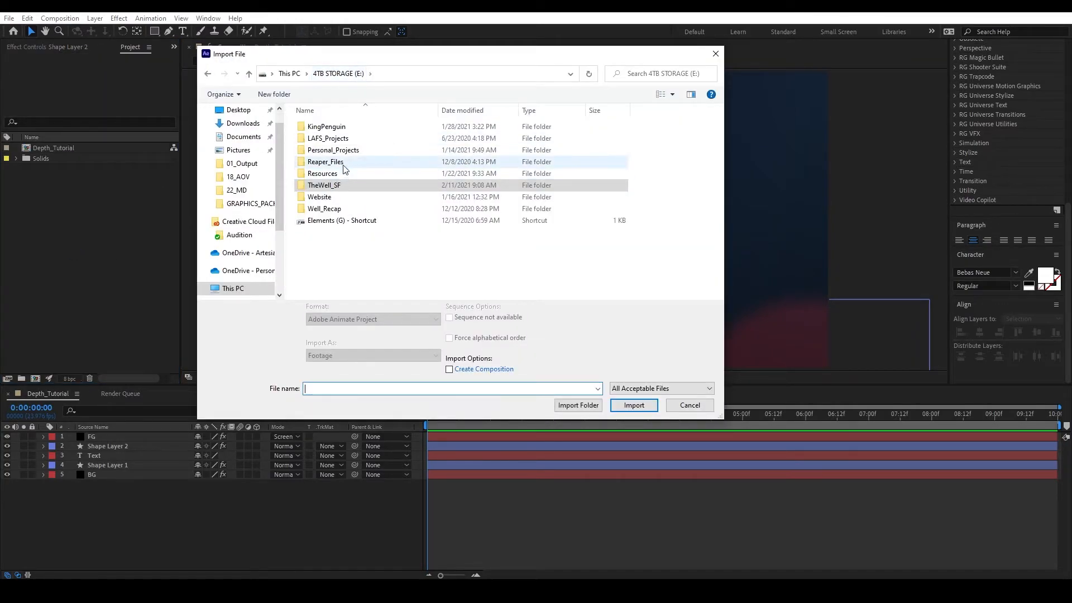
pyautogui.doubleClick(322, 173)
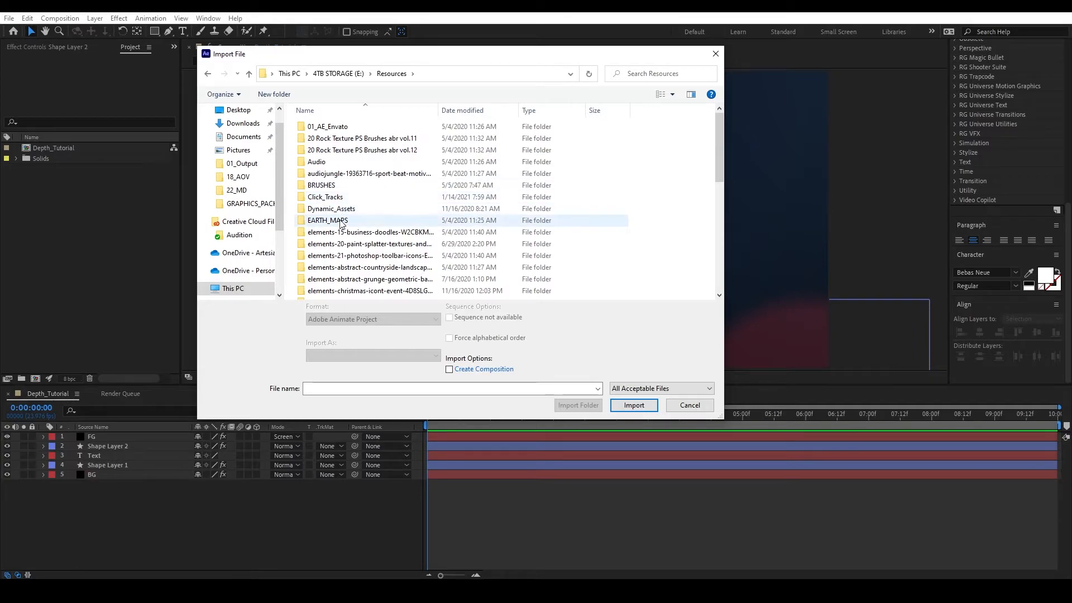
pyautogui.doubleClick(331, 209)
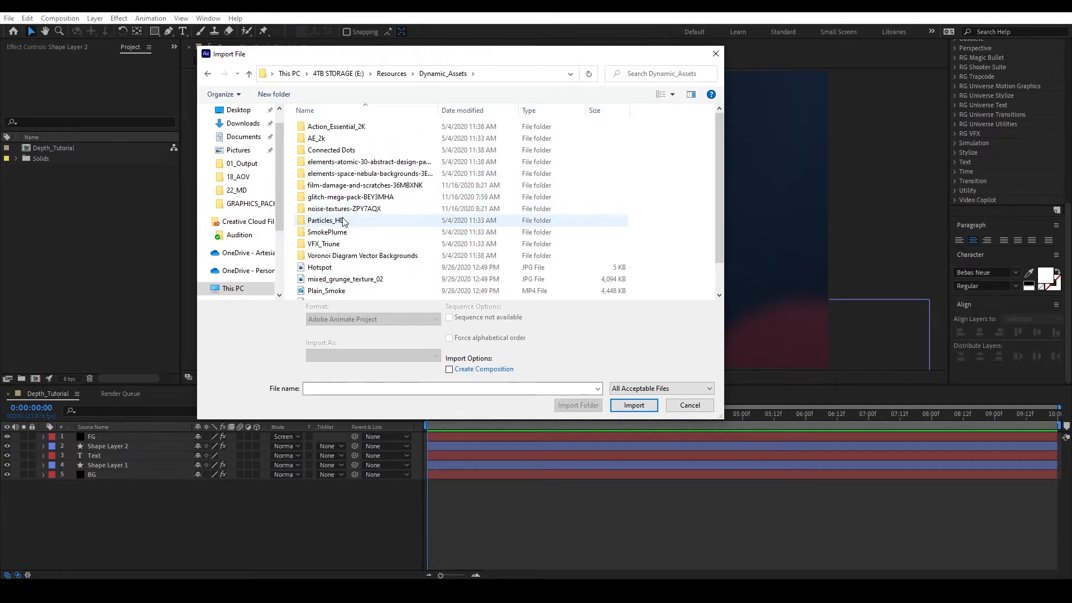
pyautogui.doubleClick(327, 220)
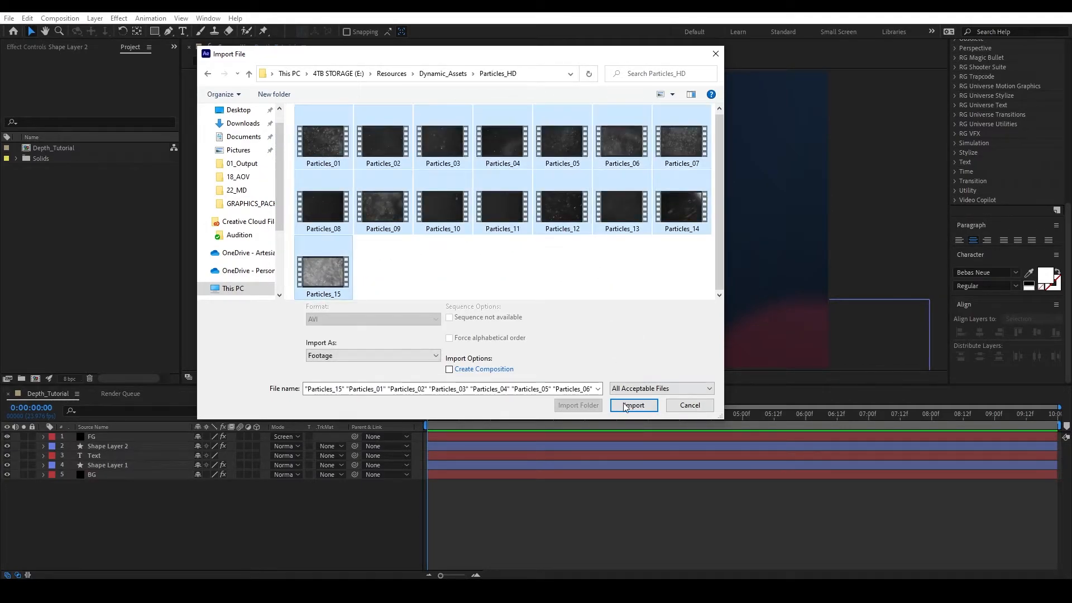
pyautogui.click(633, 405)
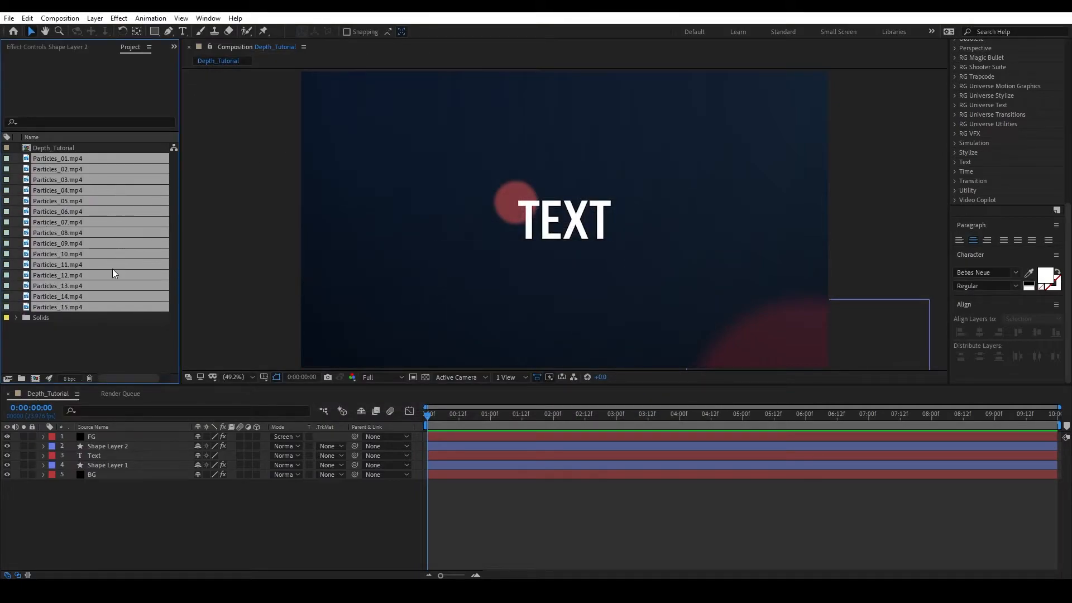
# Place Particles_14.mp4 atop the layers, set it to Screen mode, and scrub the timeline to check it
pyautogui.click(57, 296)
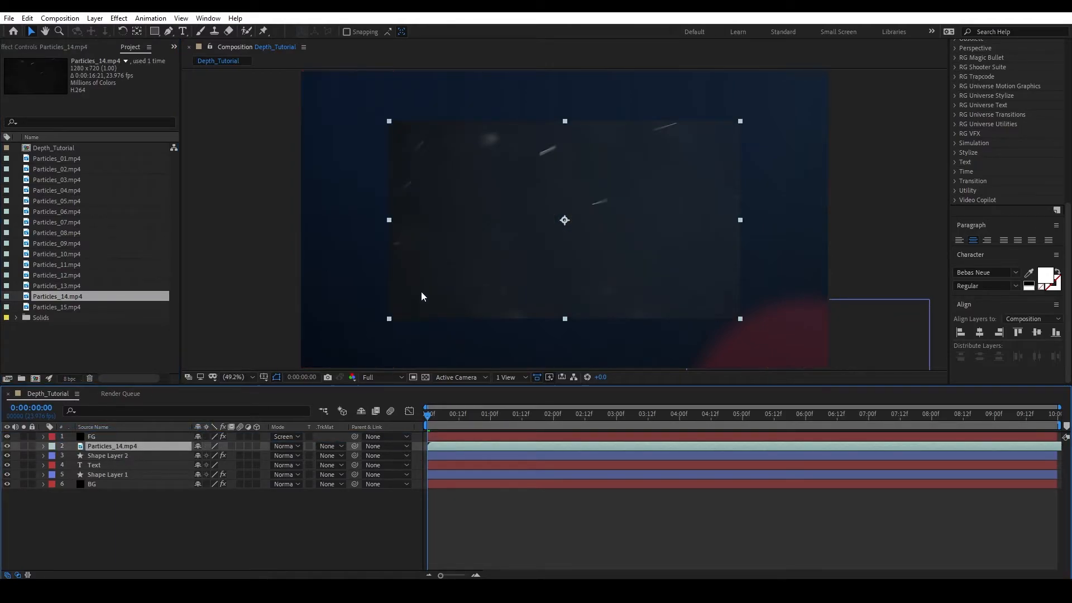
pyautogui.moveTo(632, 175)
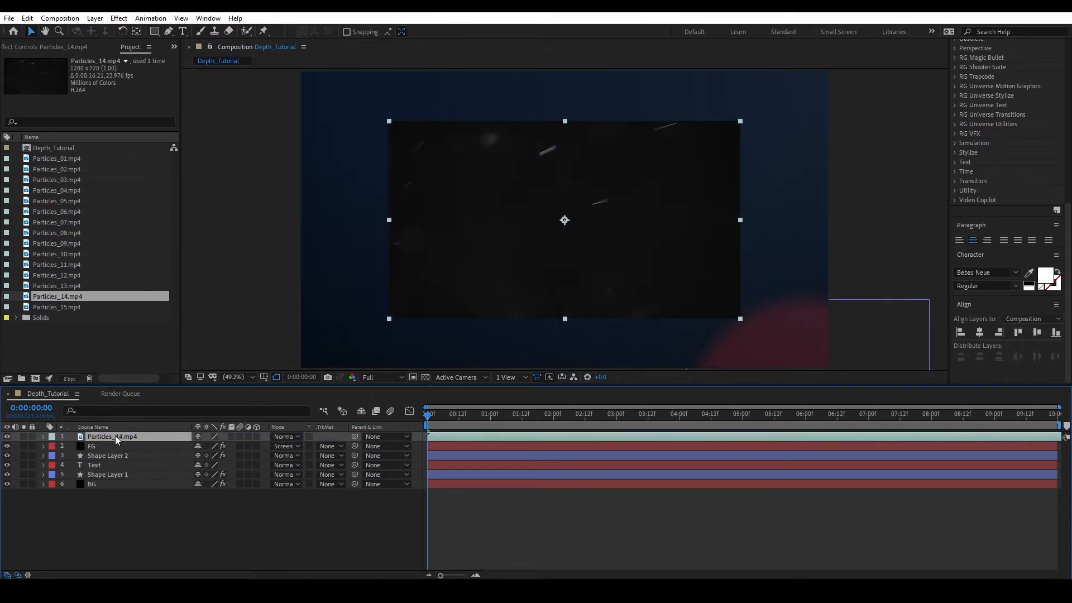
pyautogui.moveTo(682, 148)
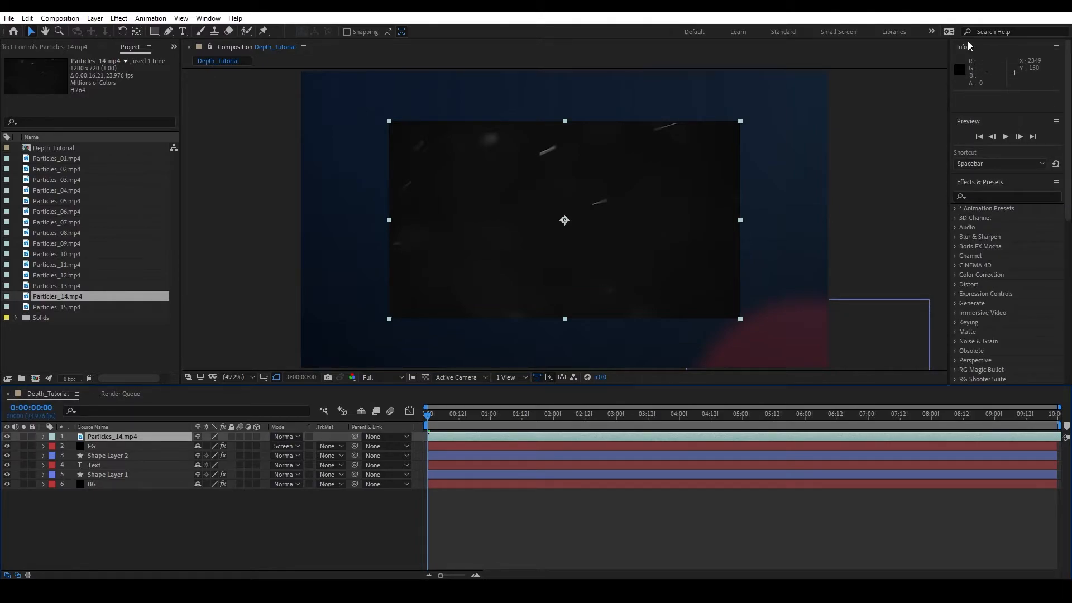
pyautogui.moveTo(670, 242)
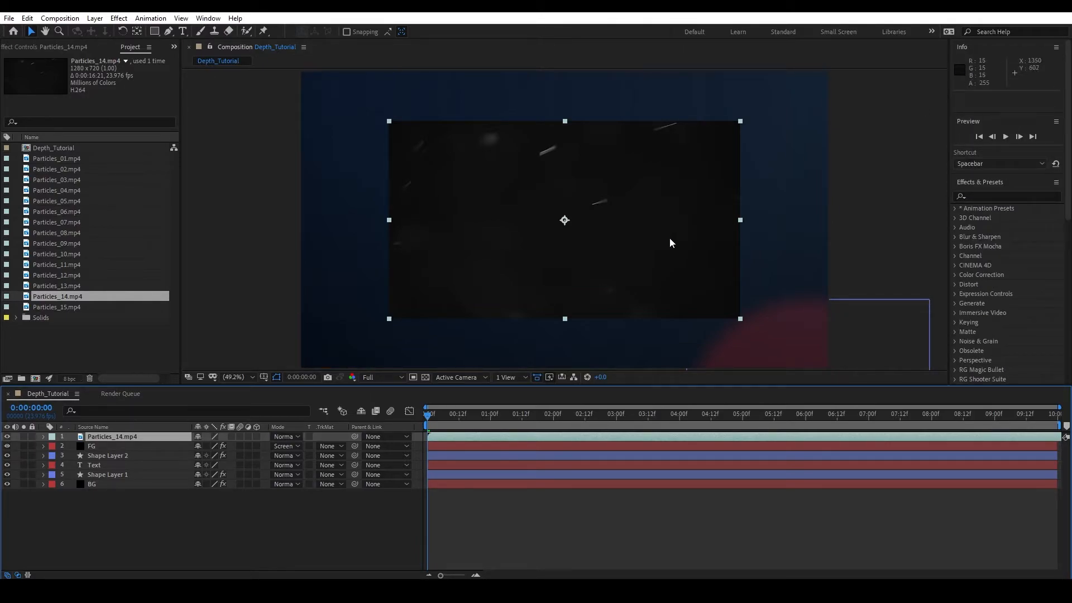
pyautogui.moveTo(567, 268)
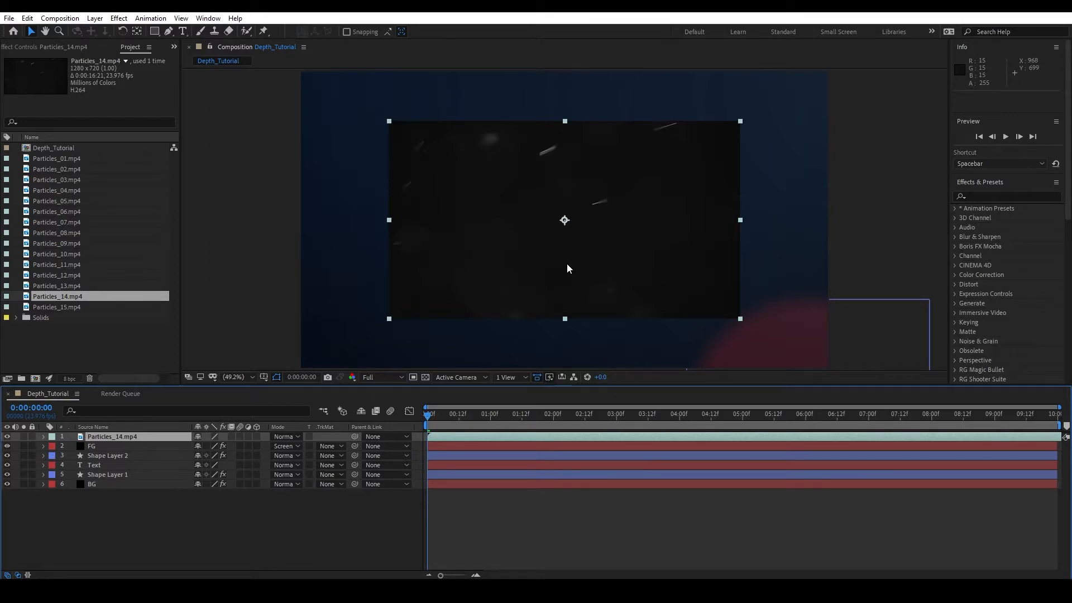
pyautogui.moveTo(660, 248)
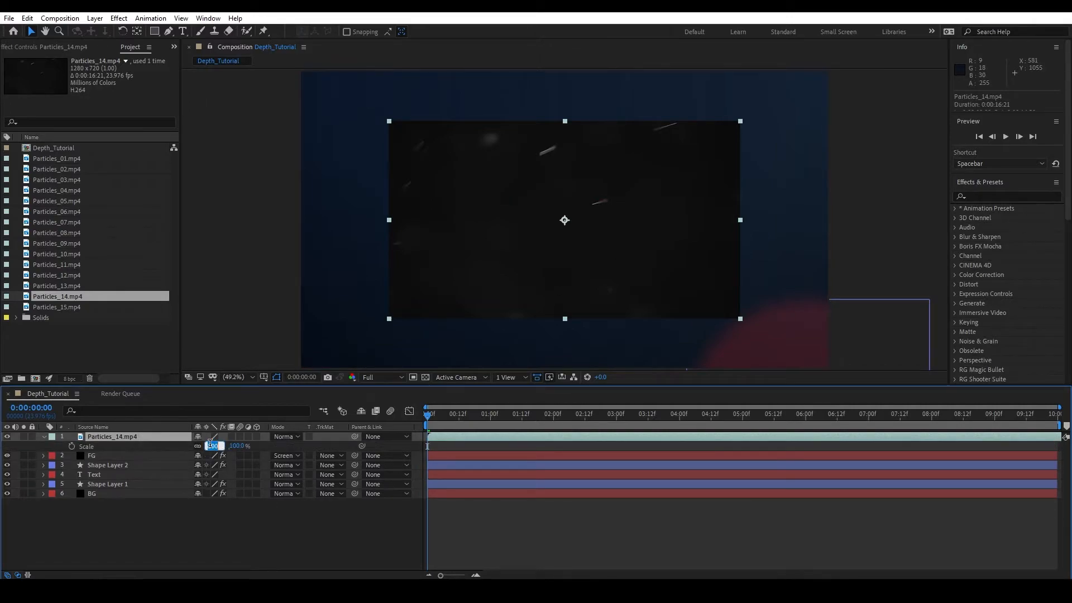
pyautogui.click(286, 436)
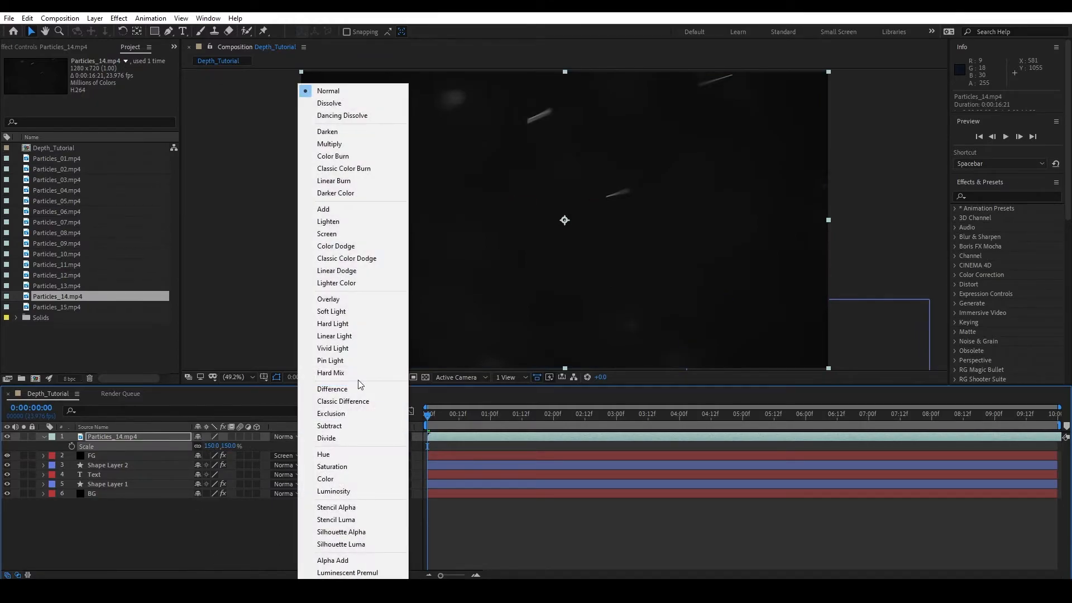
pyautogui.click(326, 233)
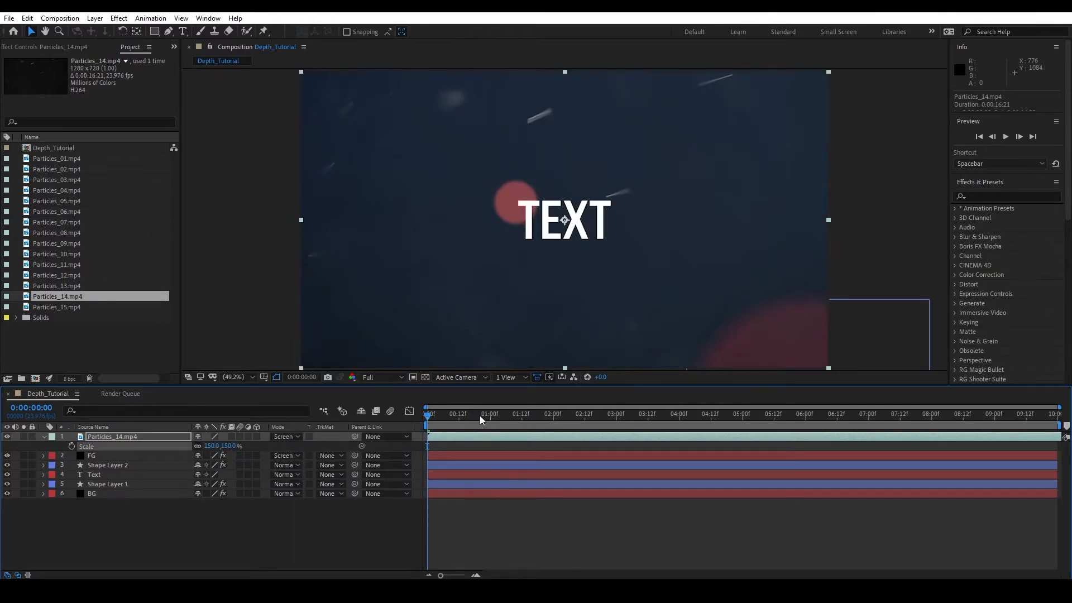
pyautogui.click(474, 413)
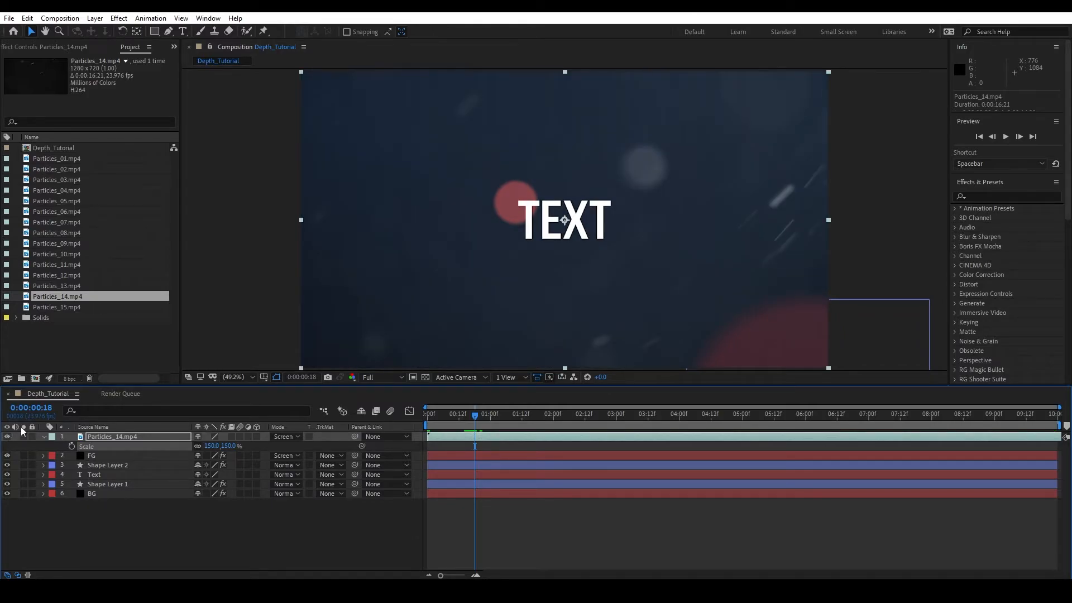
pyautogui.moveTo(22, 437)
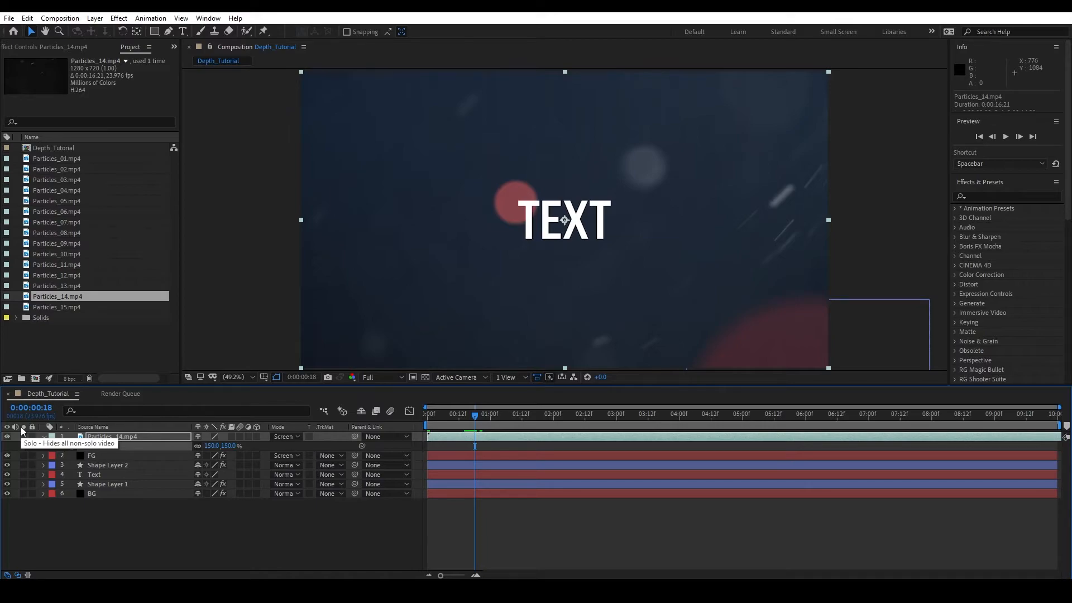
pyautogui.click(42, 437)
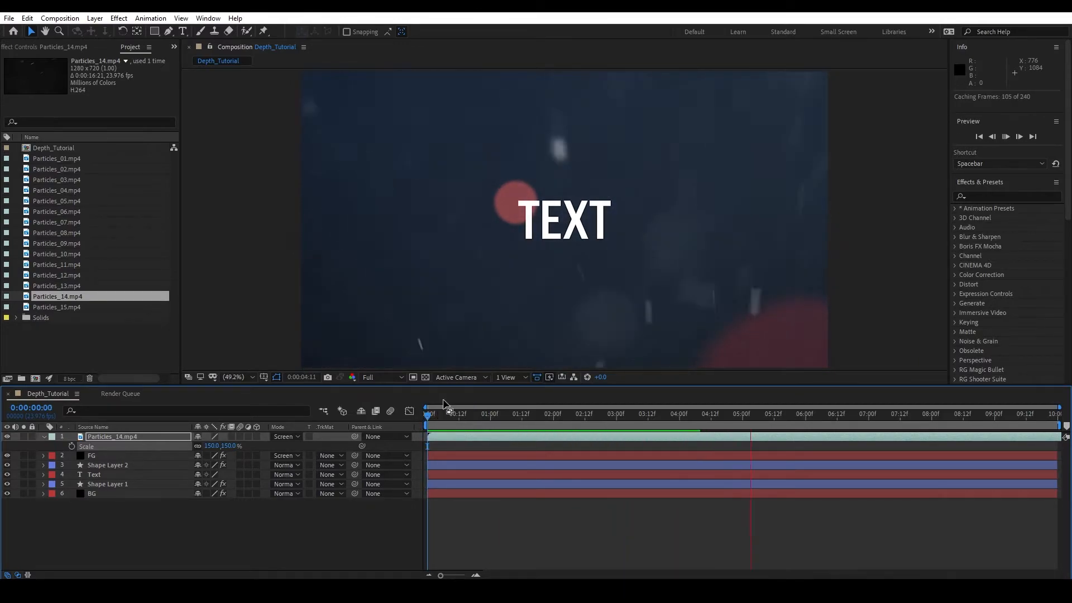
pyautogui.press('space')
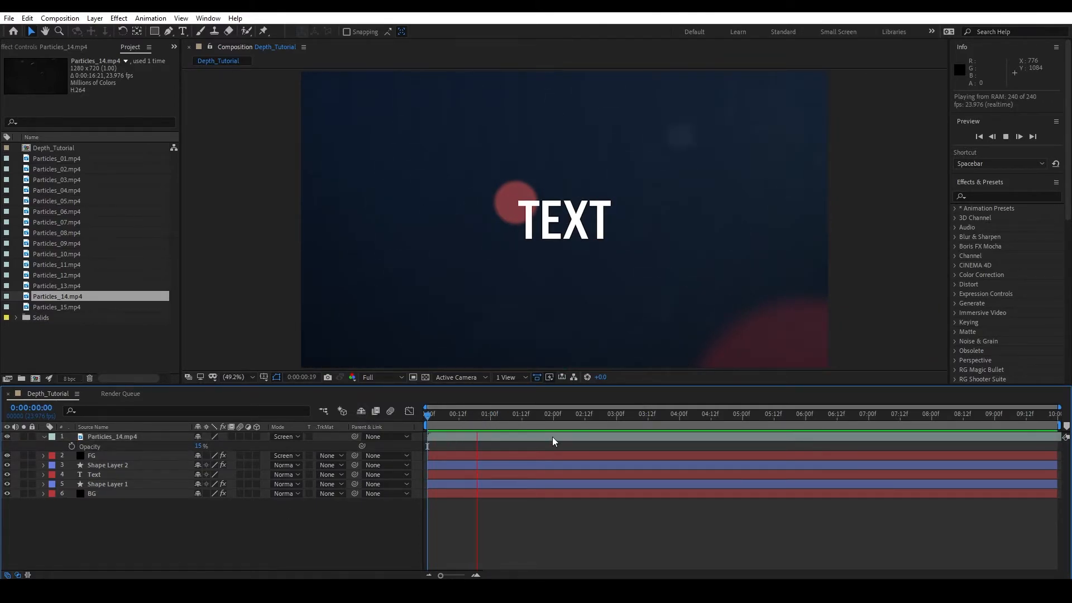
pyautogui.click(605, 413)
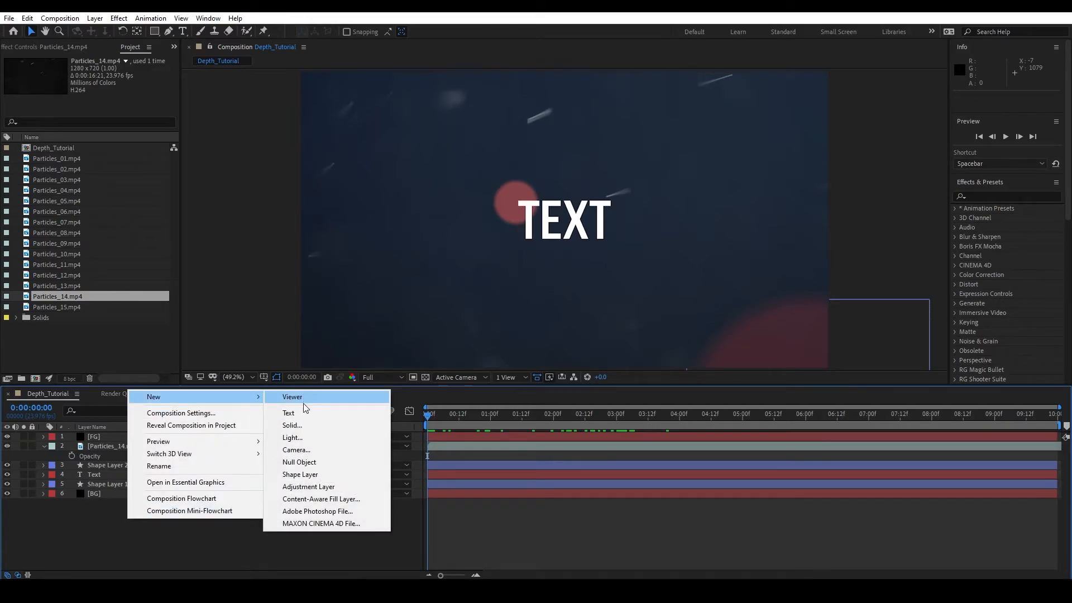
pyautogui.moveTo(313, 474)
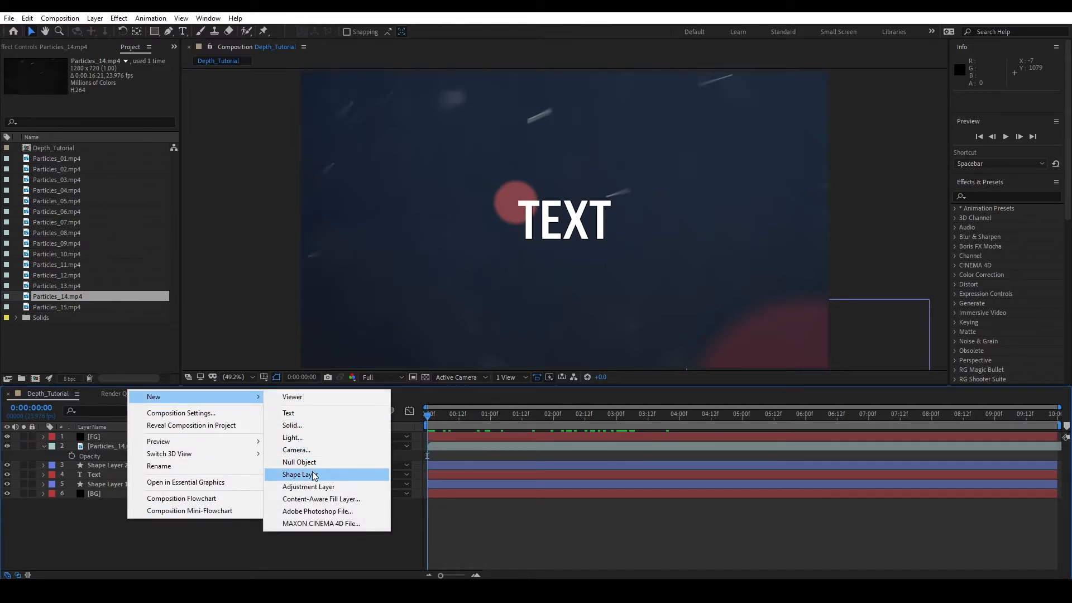
# Create a black Vignette solid on top with a full-frame elliptical mask
pyautogui.click(291, 424)
pyautogui.write('Vignette')
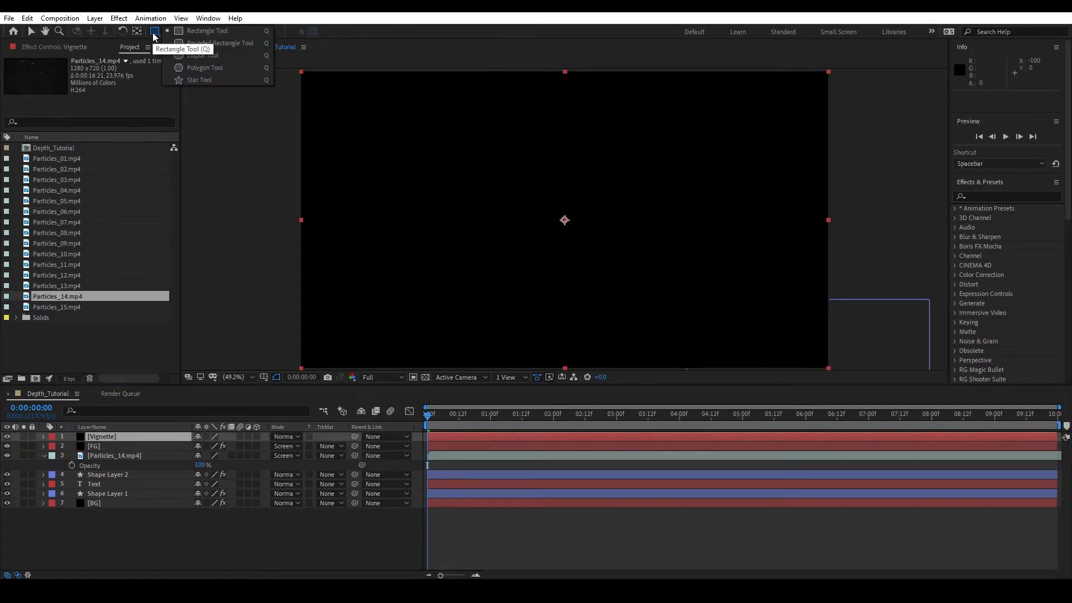
pyautogui.moveTo(217, 56)
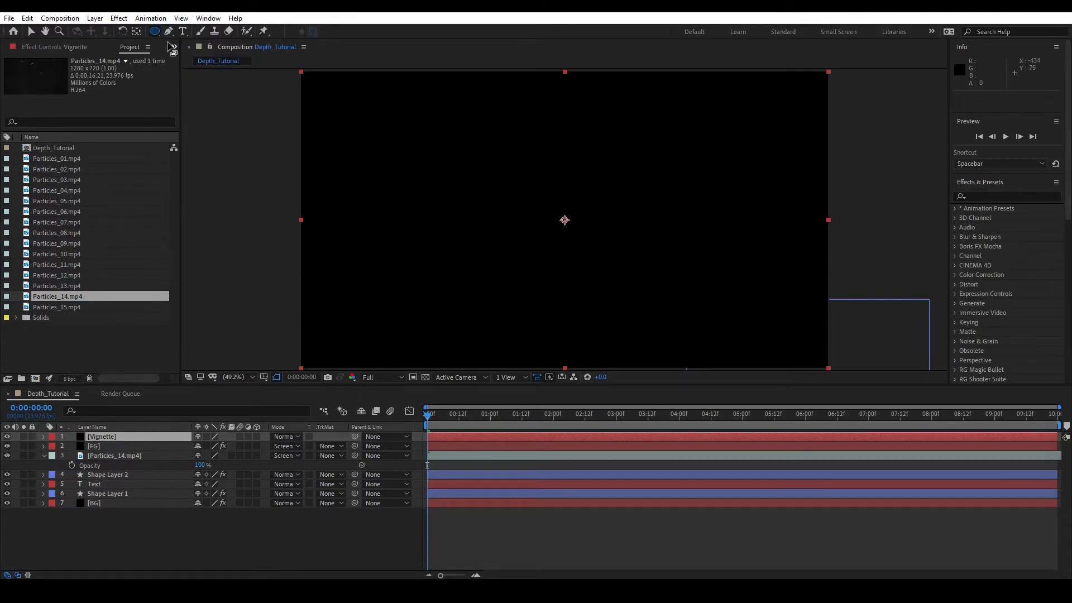
pyautogui.moveTo(156, 31)
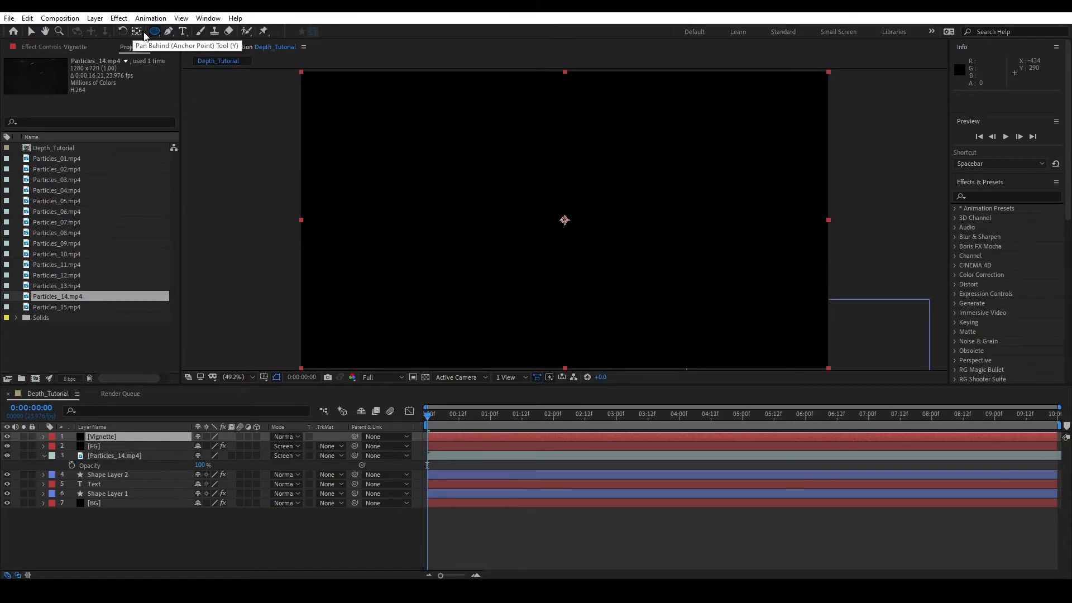
pyautogui.moveTo(154, 31)
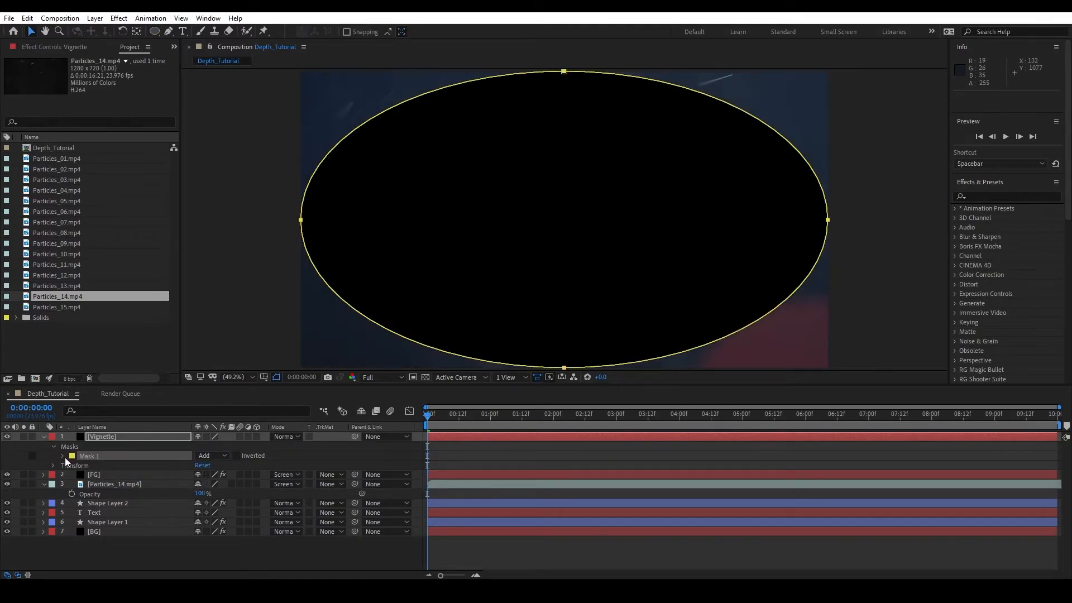
pyautogui.click(212, 456)
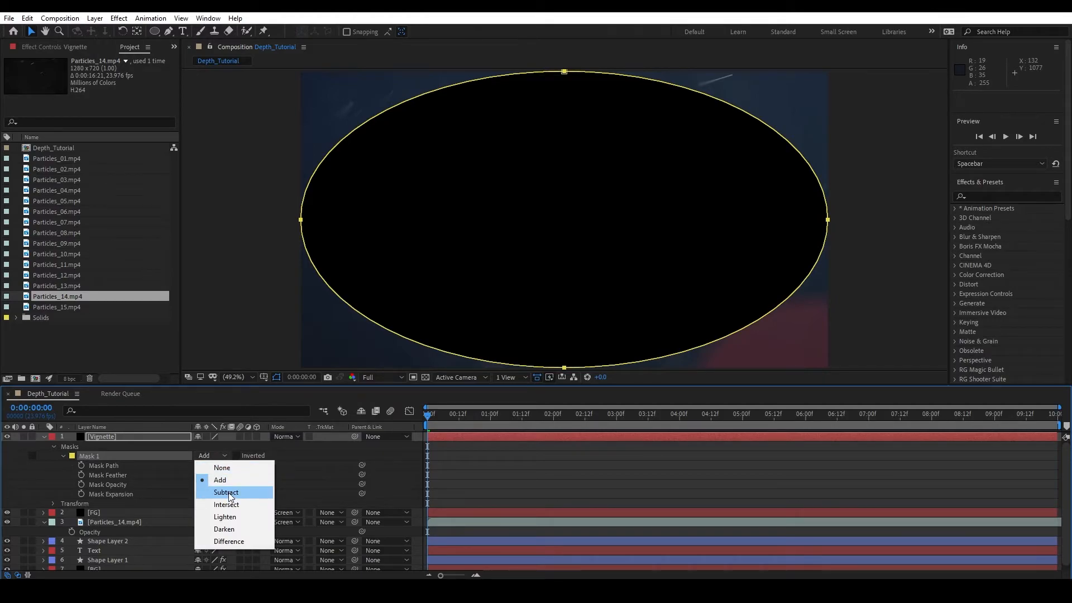
# Set Mask 1 to Subtract with 377 px feather, 153 px expansion and 30% layer opacity
pyautogui.click(226, 492)
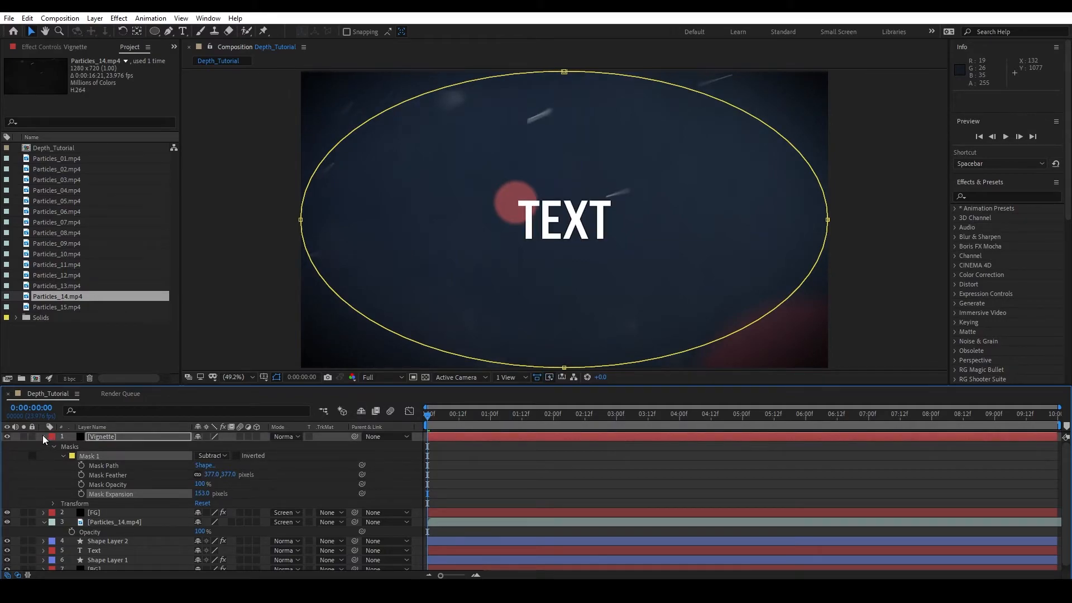
pyautogui.click(44, 440)
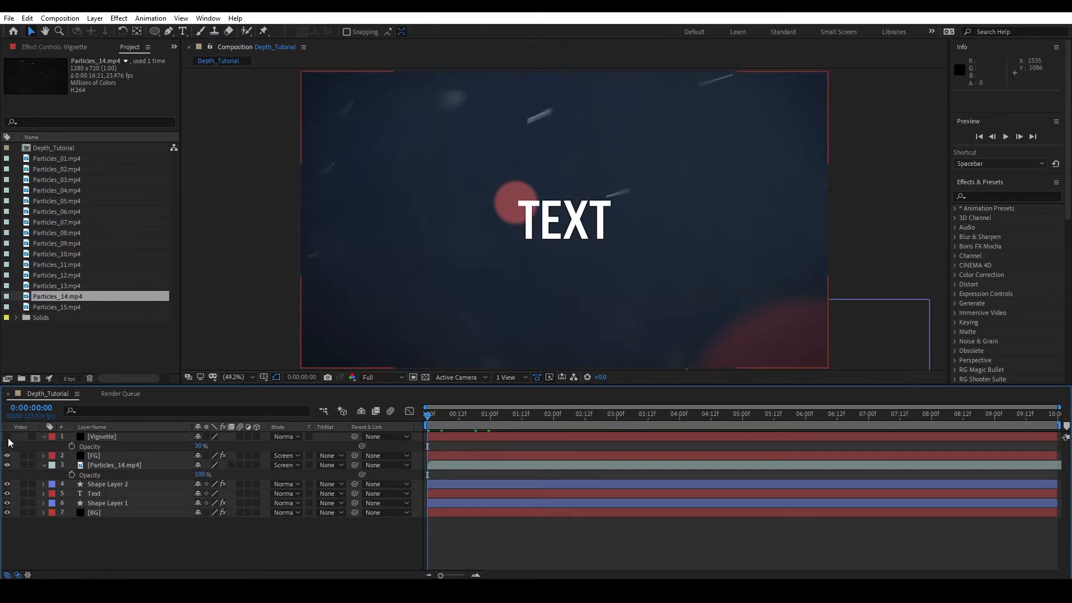
pyautogui.moveTo(33, 426)
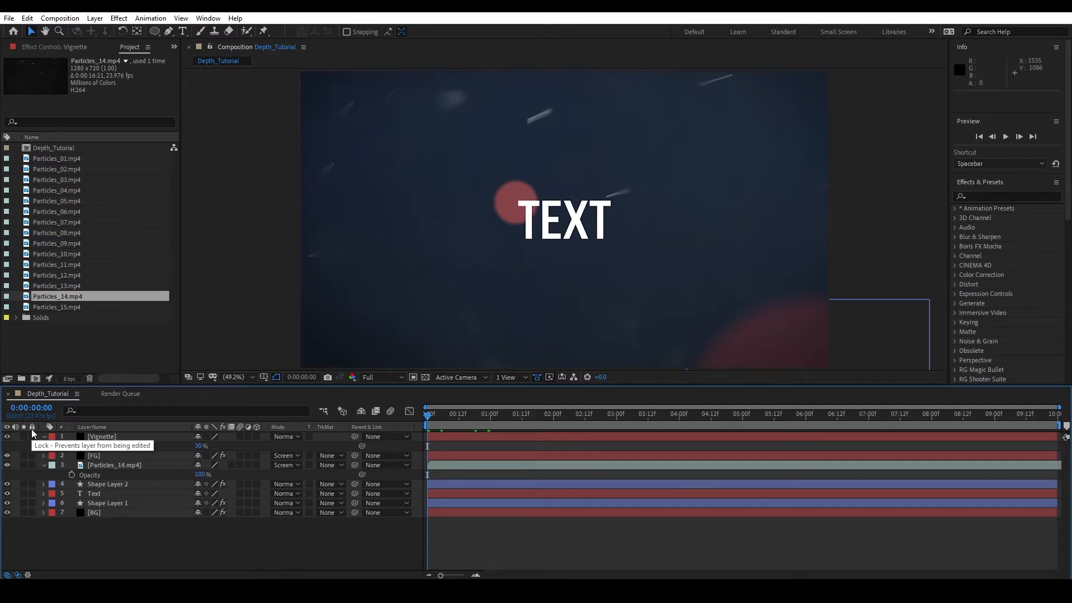
# Lock the Vignette layer, select the top Main_Comp copy and search 'tint' to apply Tint
pyautogui.click(43, 437)
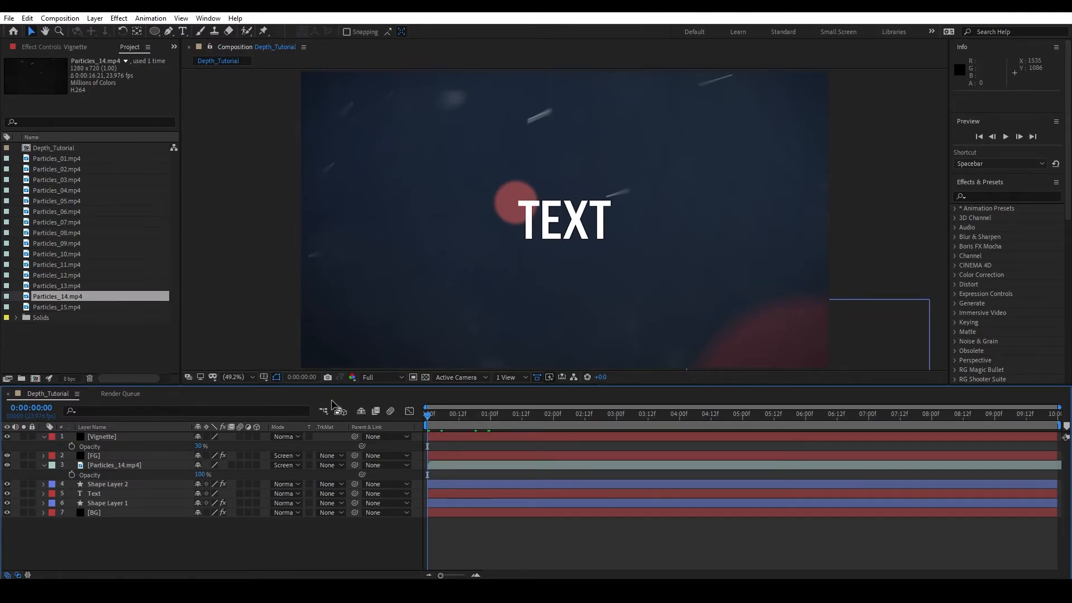
pyautogui.moveTo(391, 498)
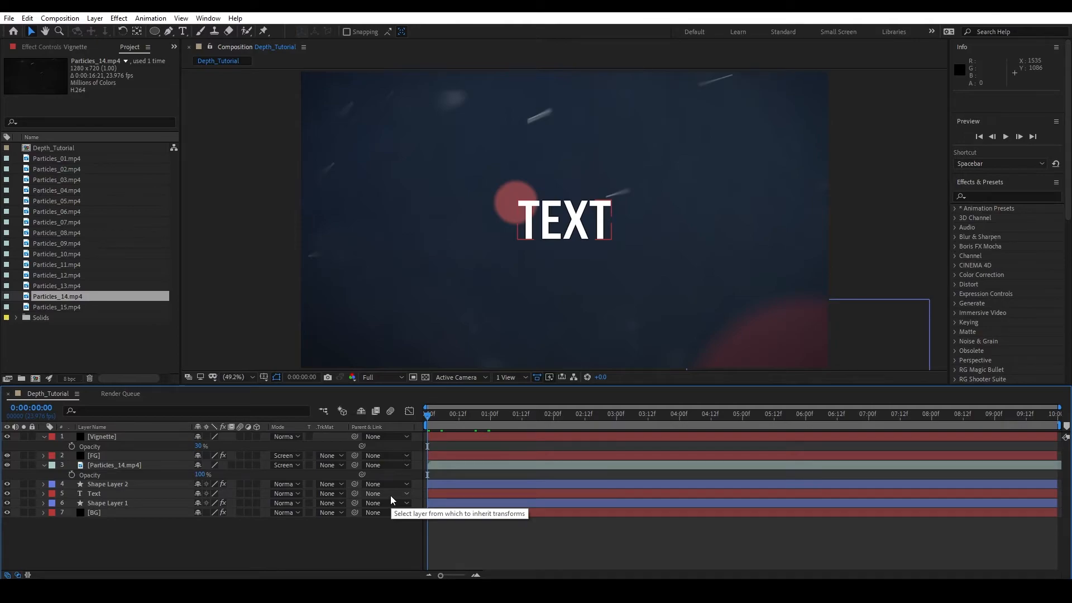
pyautogui.click(101, 437)
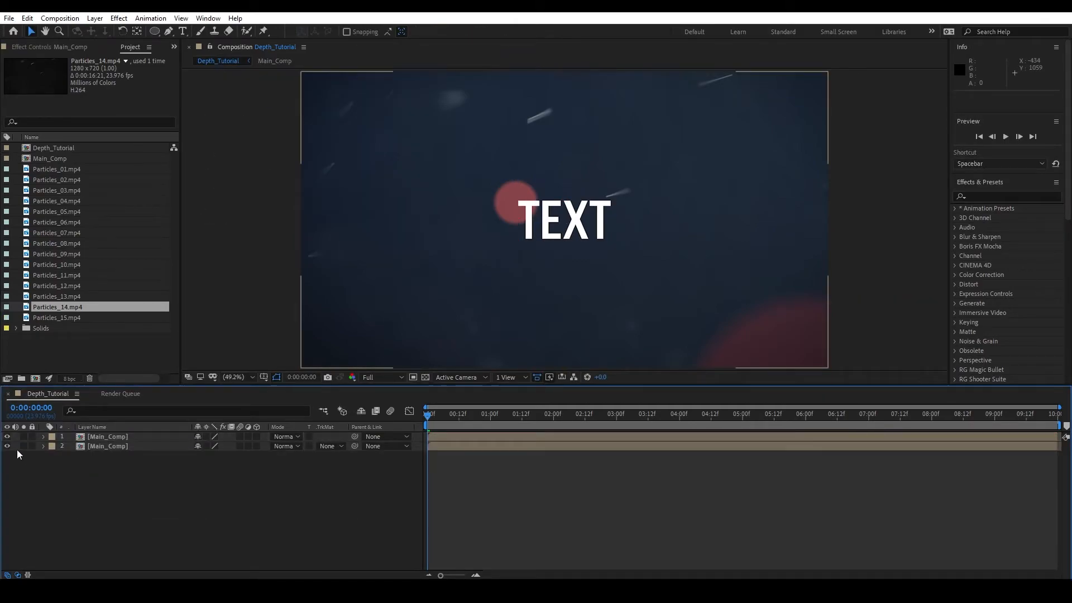
pyautogui.click(108, 436)
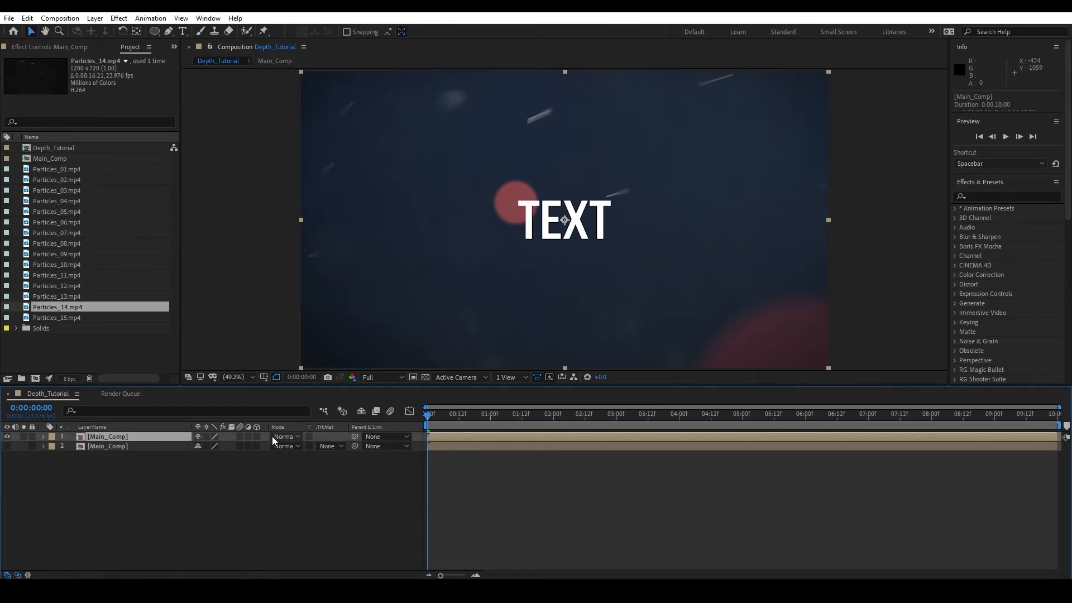
pyautogui.write('tin')
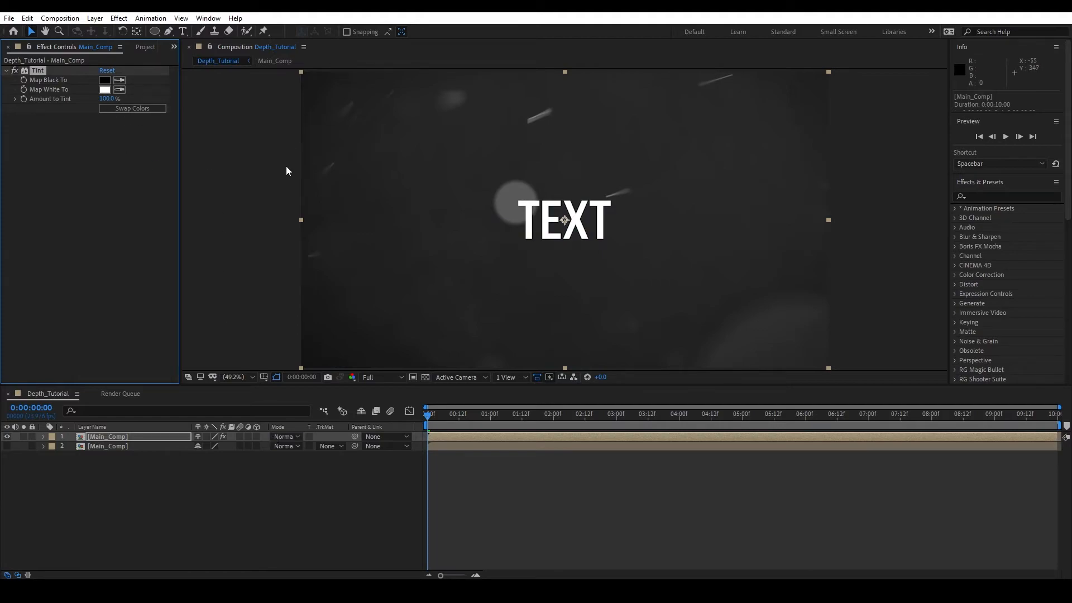
# Map White To magenta on the comp layer, duplicate it, and tint the copy green
pyautogui.click(105, 89)
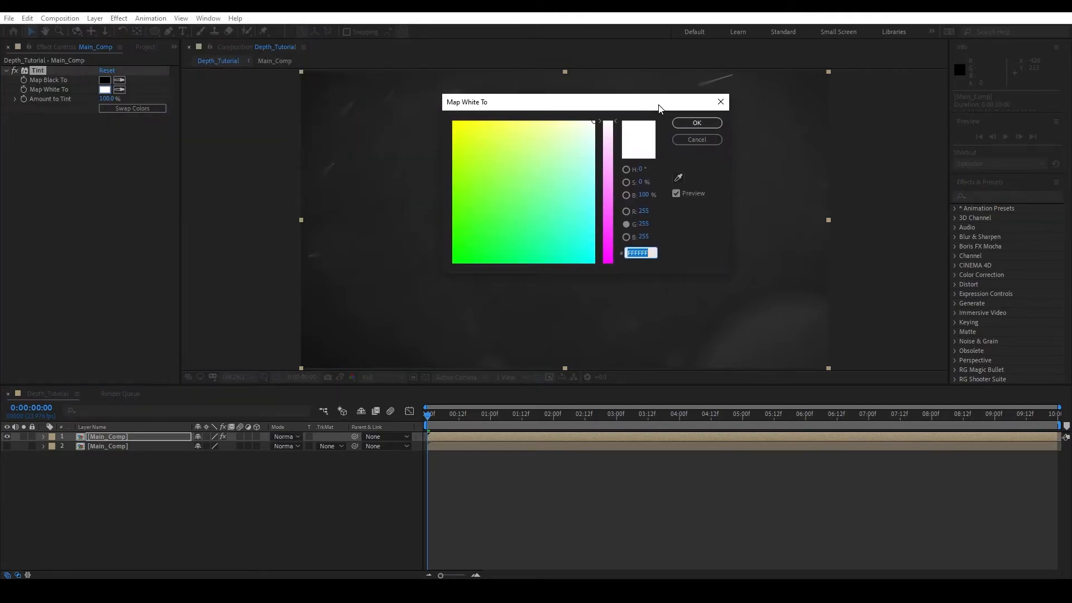
pyautogui.moveTo(643, 214)
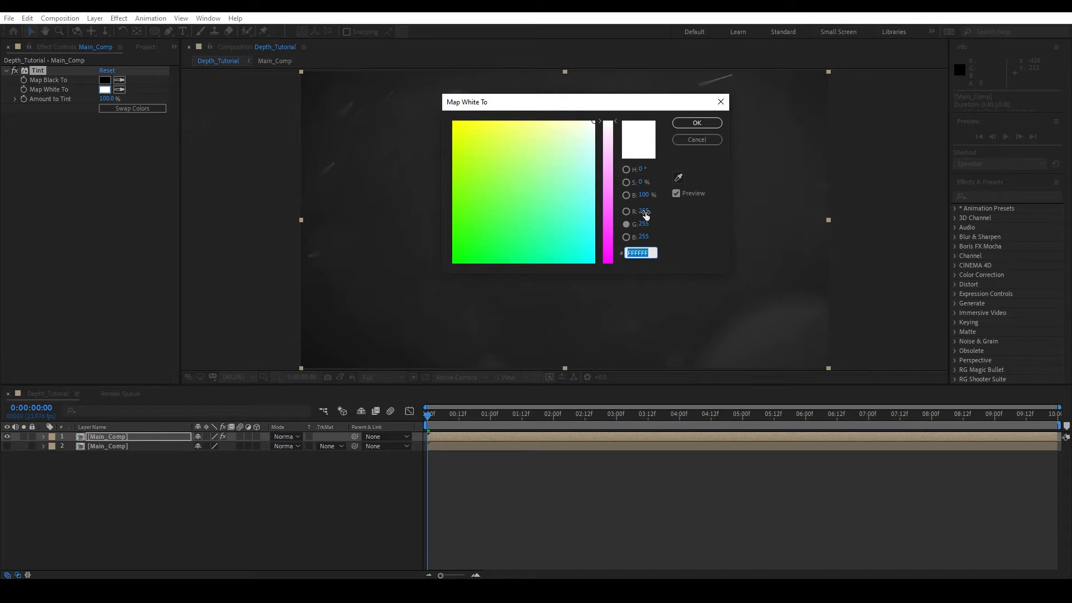
pyautogui.click(643, 223)
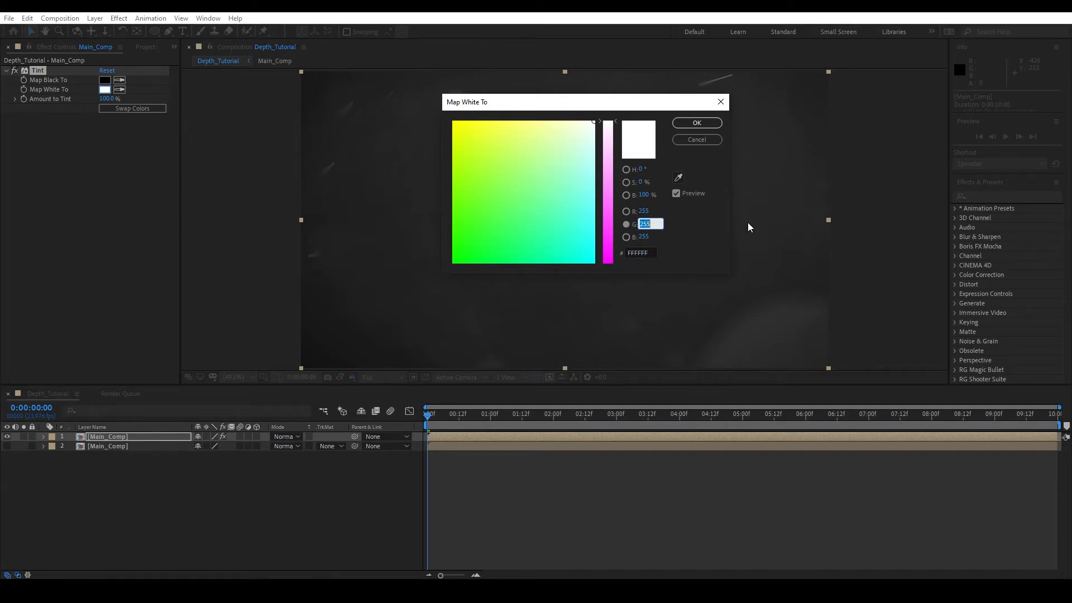
pyautogui.click(695, 122)
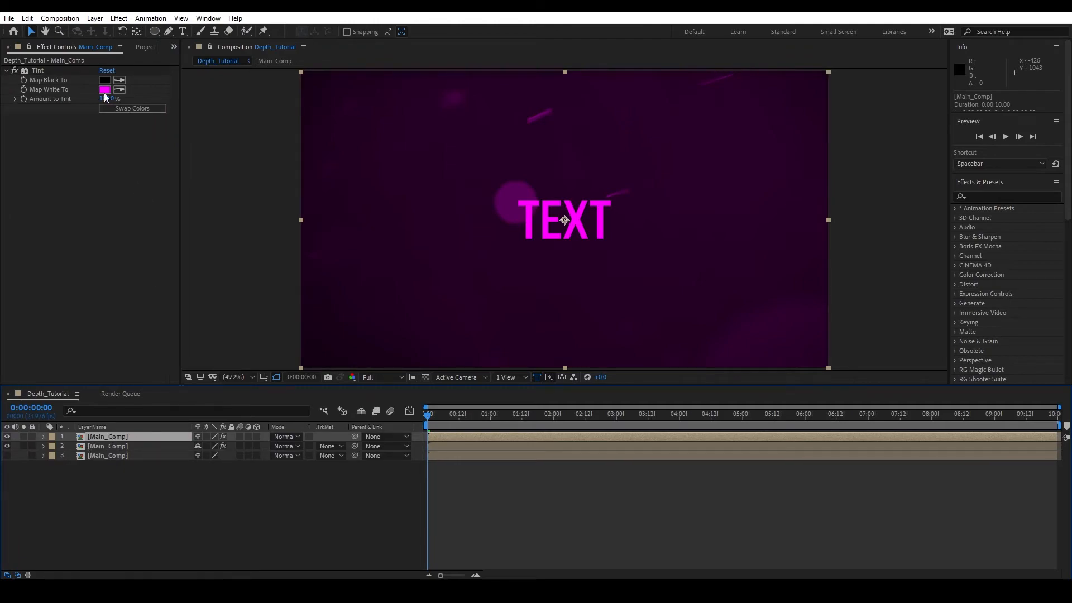
pyautogui.click(105, 89)
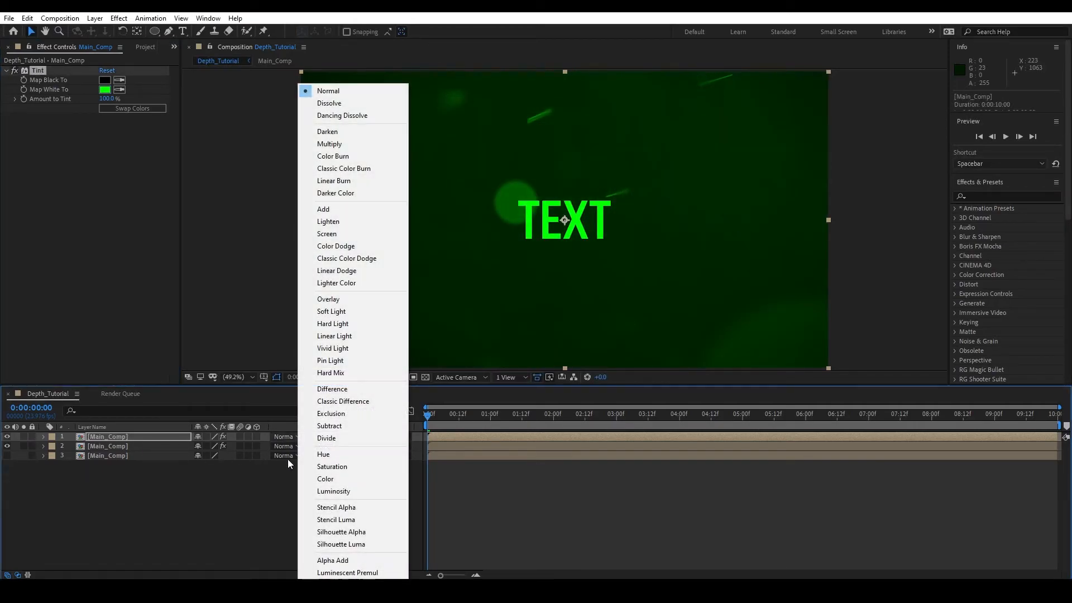
# Set the top copy to Screen blending and scale it to 100.5% for colour fringes
pyautogui.click(327, 234)
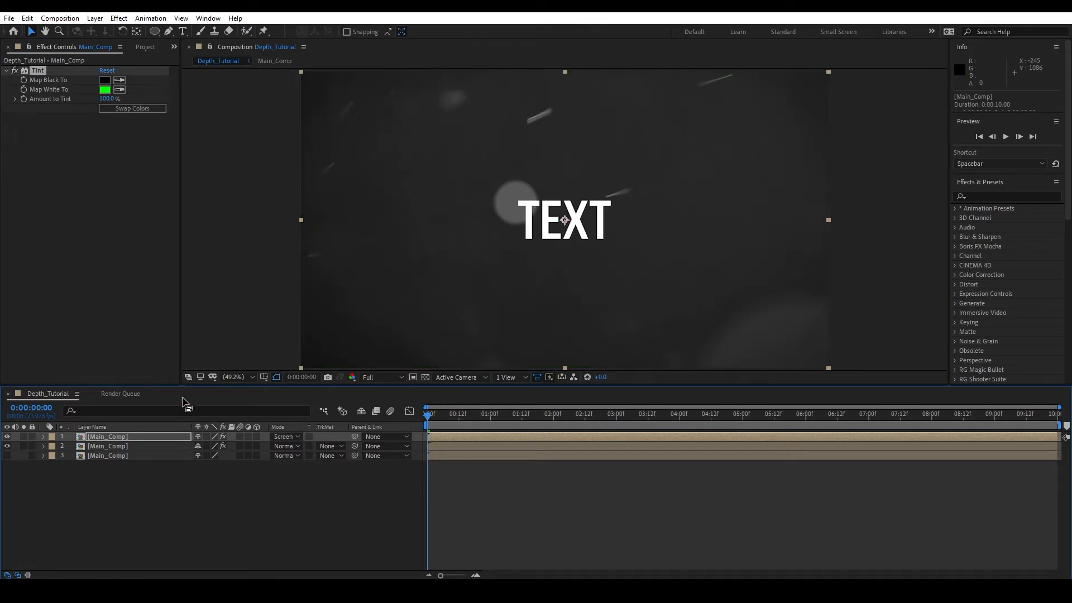
pyautogui.moveTo(416, 394)
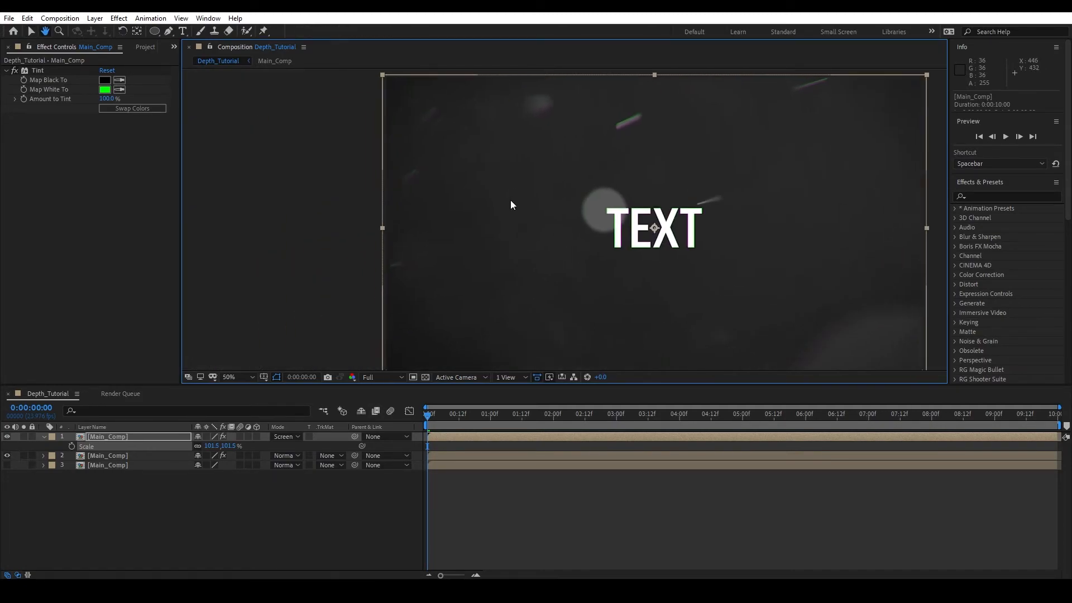
pyautogui.doubleClick(212, 445)
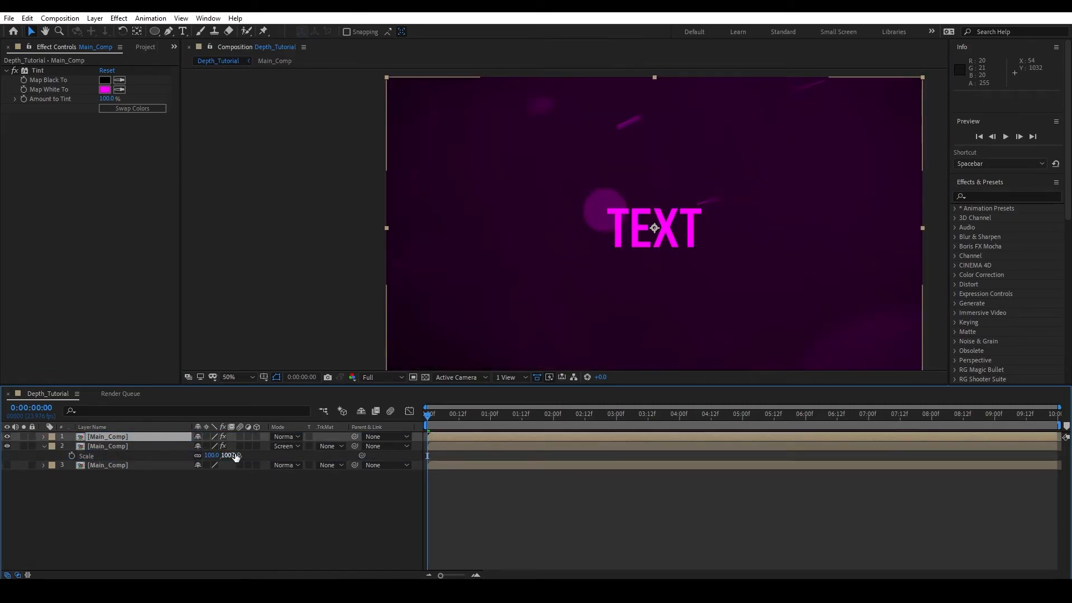
pyautogui.click(286, 436)
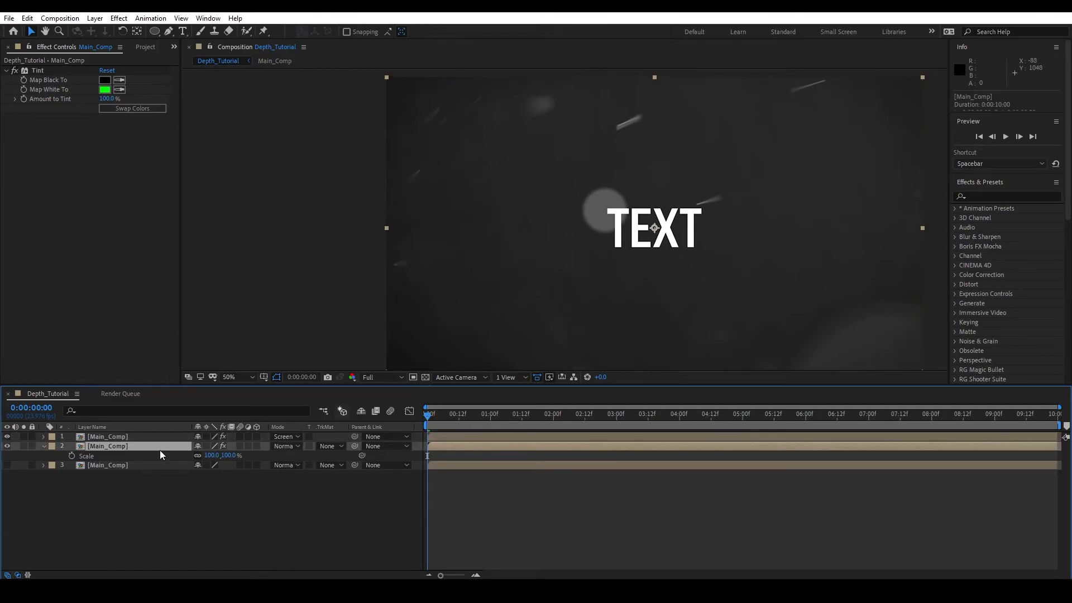
pyautogui.click(42, 437)
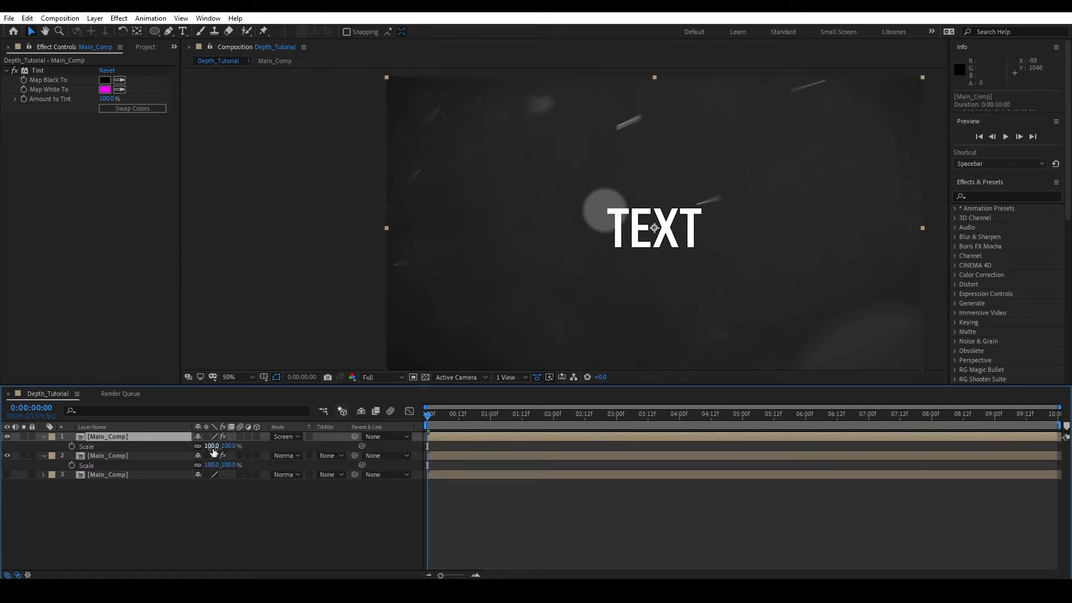
pyautogui.doubleClick(211, 446)
pyautogui.write('100.5')
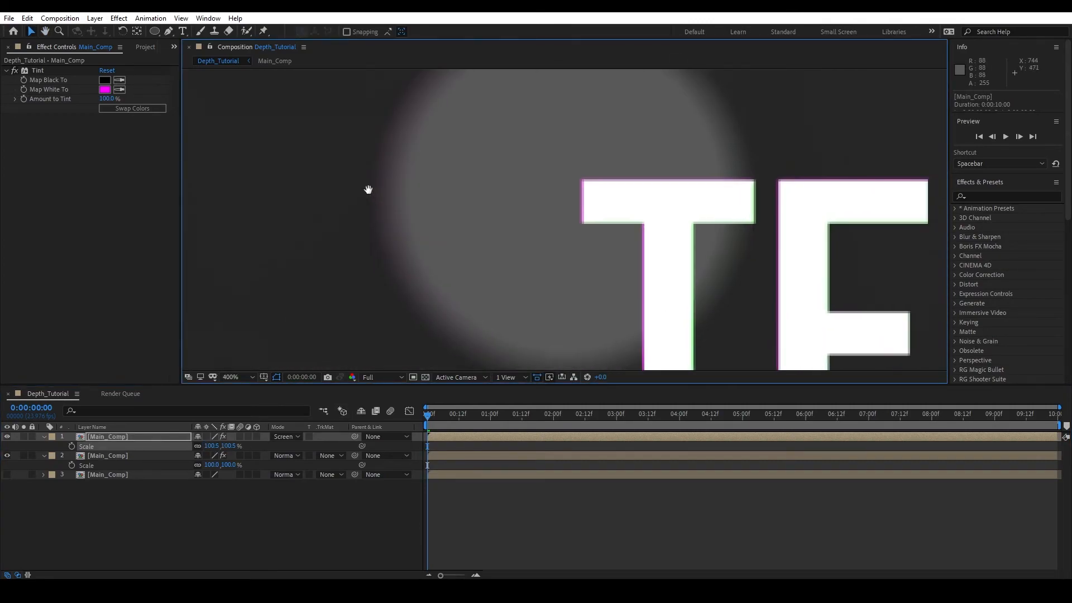
# Inspect the fringe zoomed in, screen-blend layer 2, return to 50% view and open Main_Comp
pyautogui.click(230, 376)
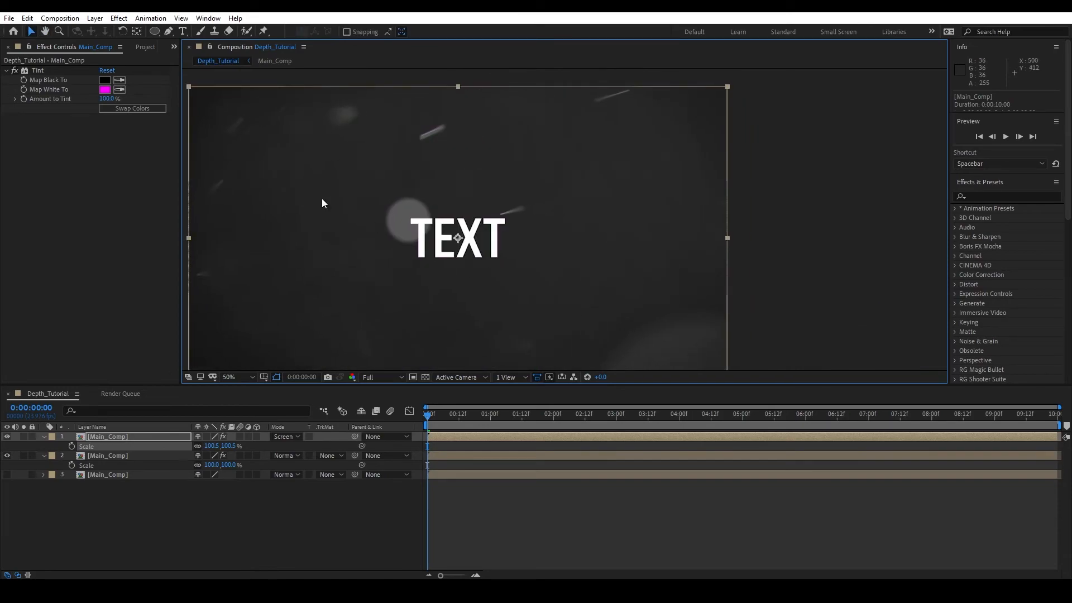
pyautogui.click(228, 376)
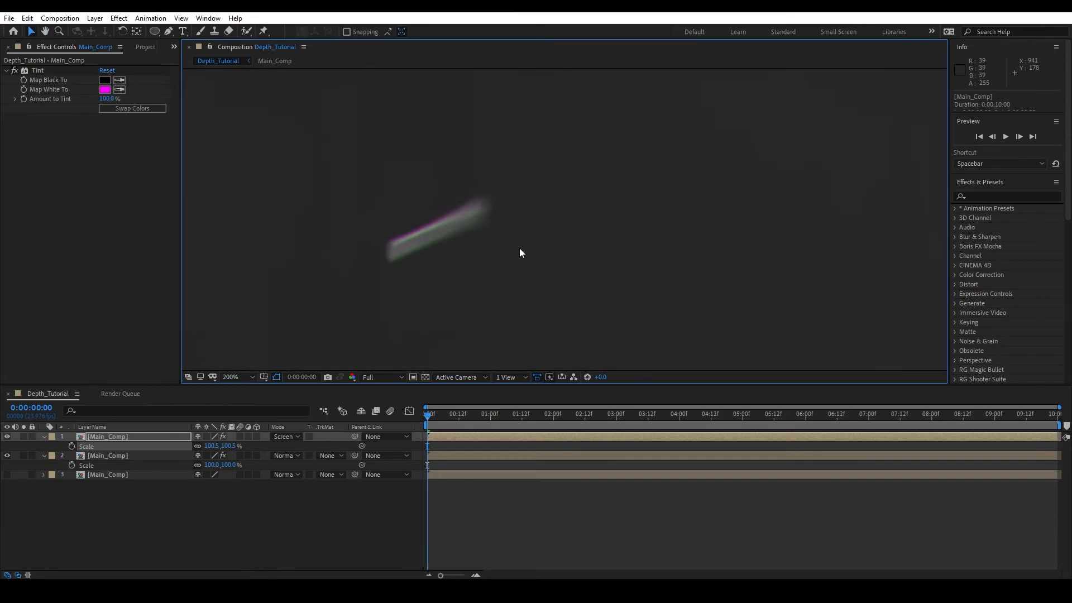
pyautogui.moveTo(260, 479)
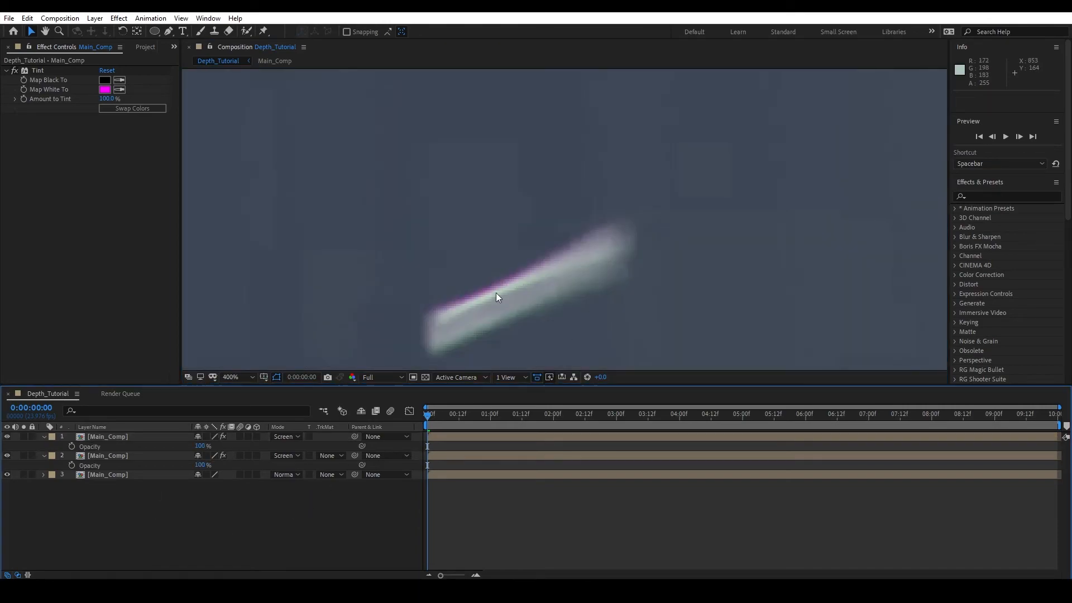
pyautogui.click(229, 376)
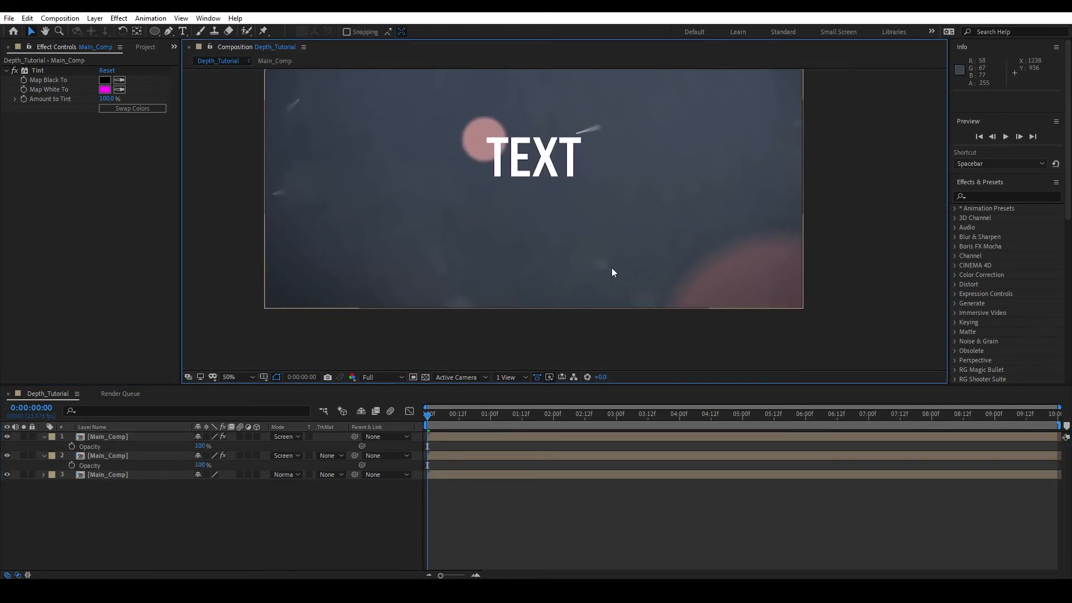
pyautogui.click(579, 413)
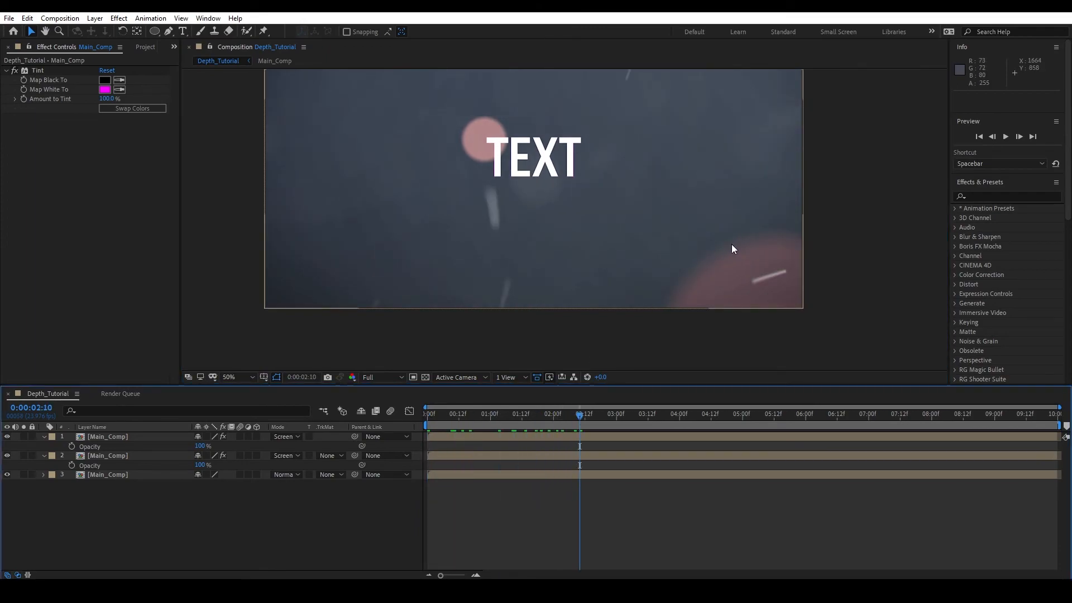
pyautogui.click(275, 60)
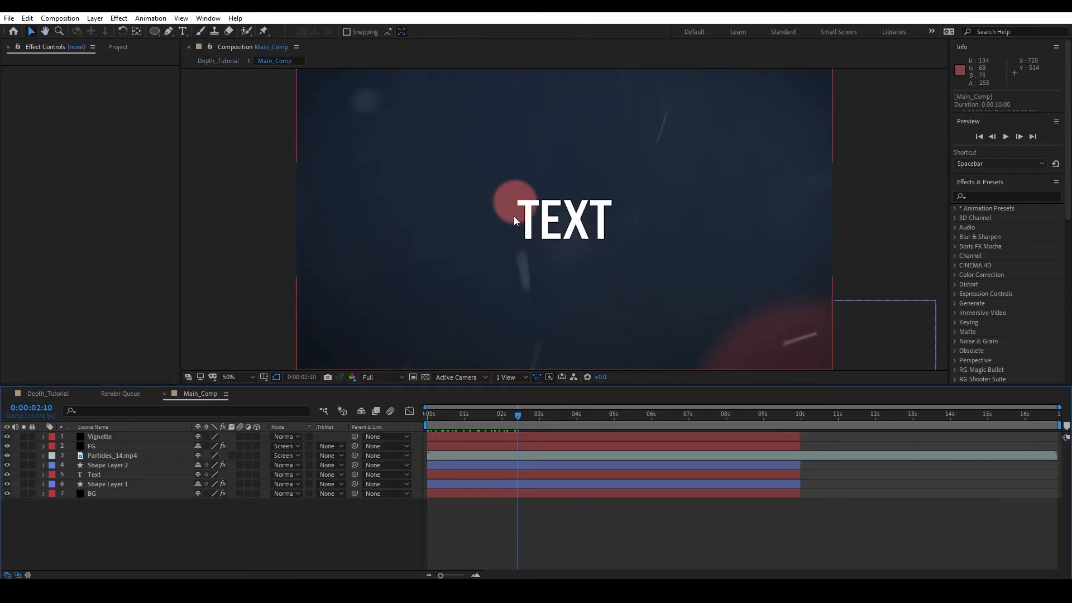
pyautogui.moveTo(463, 287)
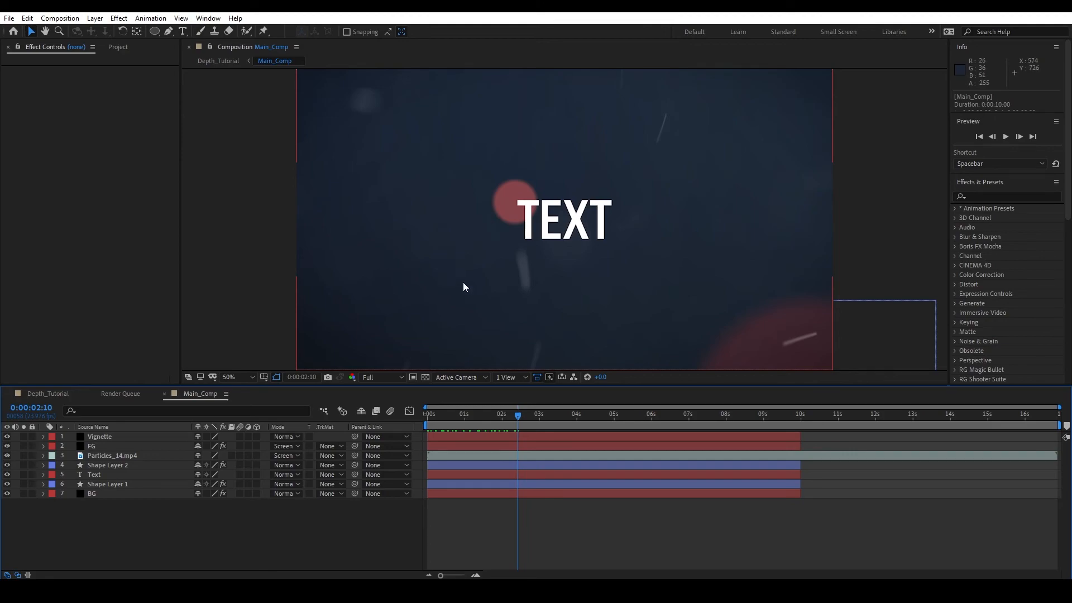
pyautogui.moveTo(92, 451)
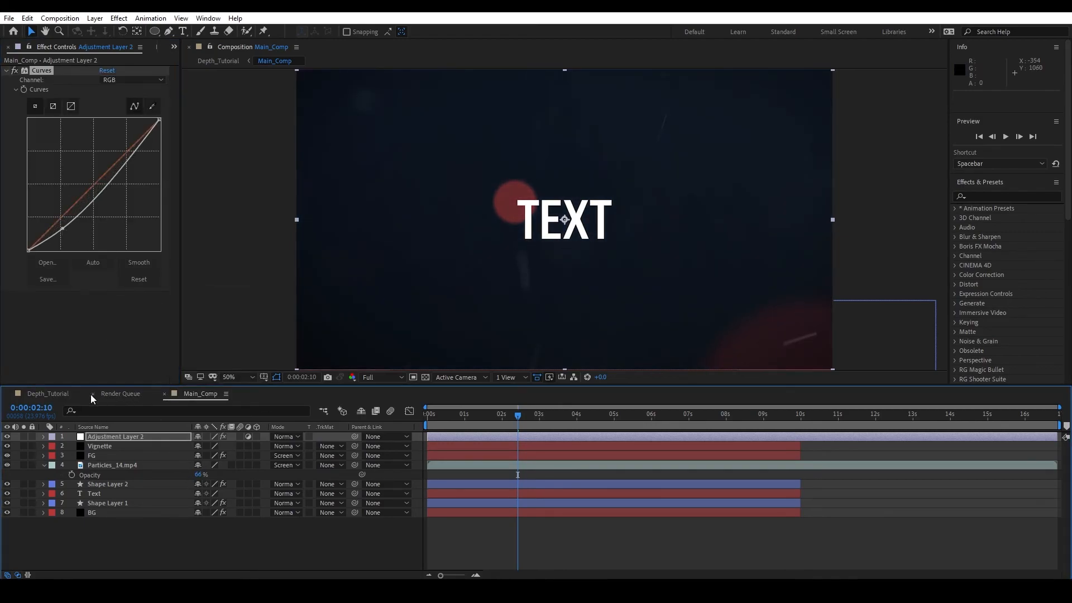
# Delete Main_Comp's Curves adjustment layer and add a new adjustment layer atop Depth_Tutorial
pyautogui.click(47, 393)
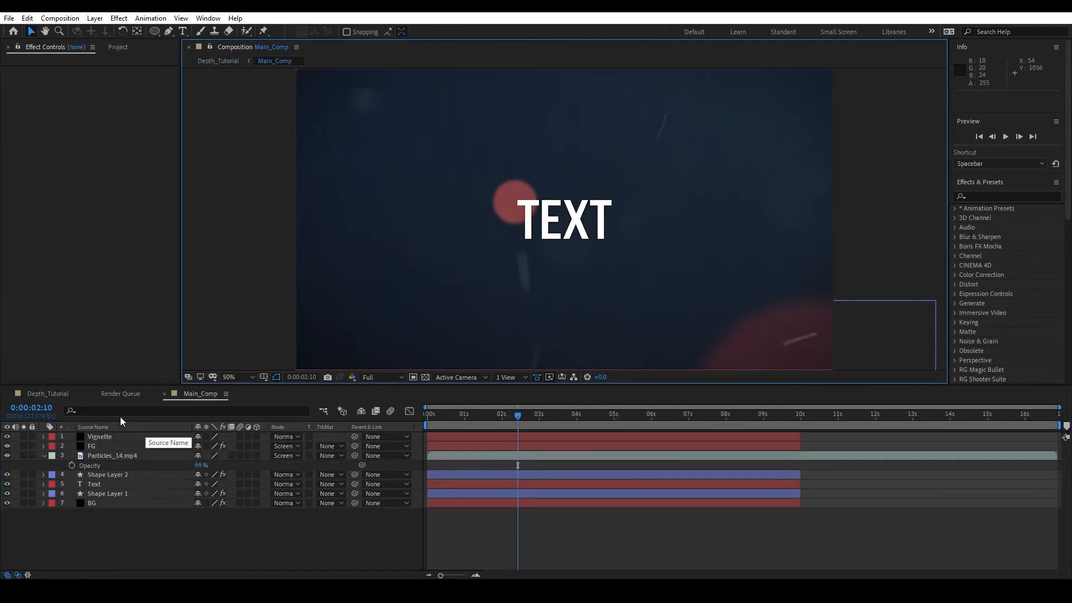
pyautogui.click(93, 18)
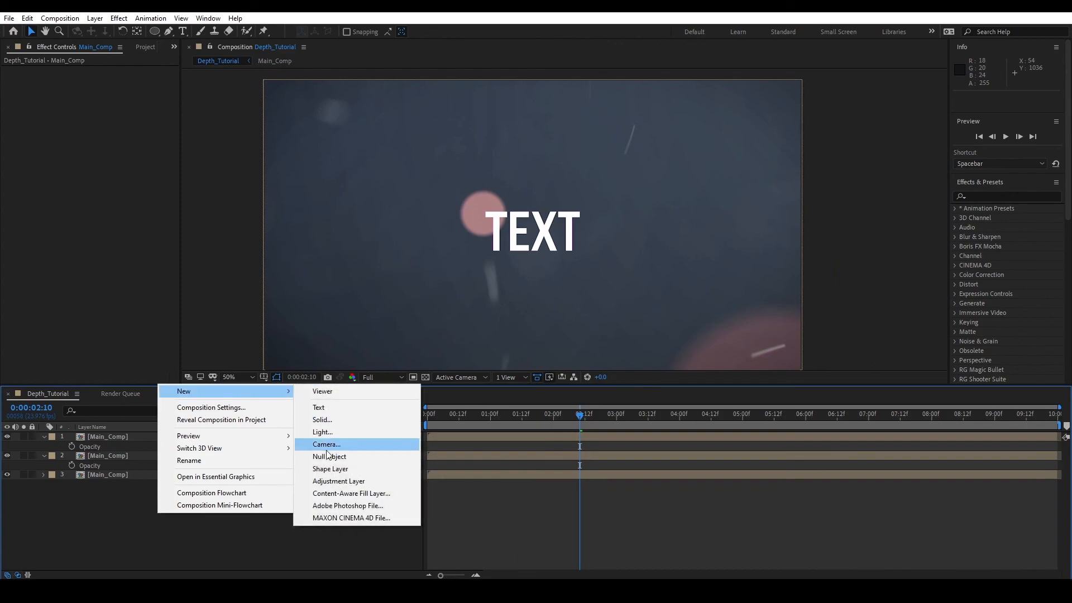
pyautogui.click(337, 480)
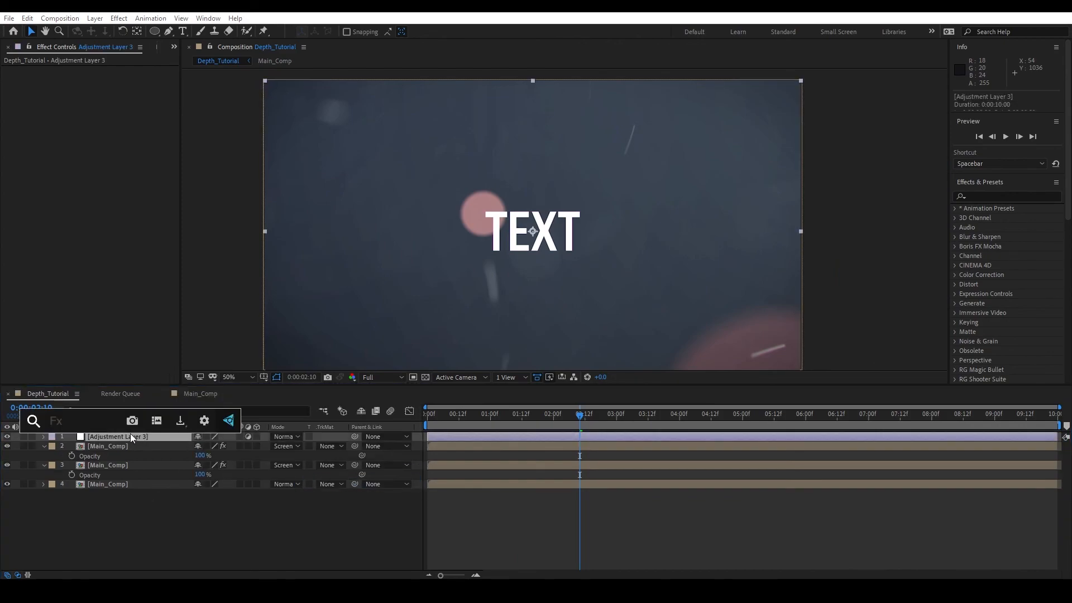